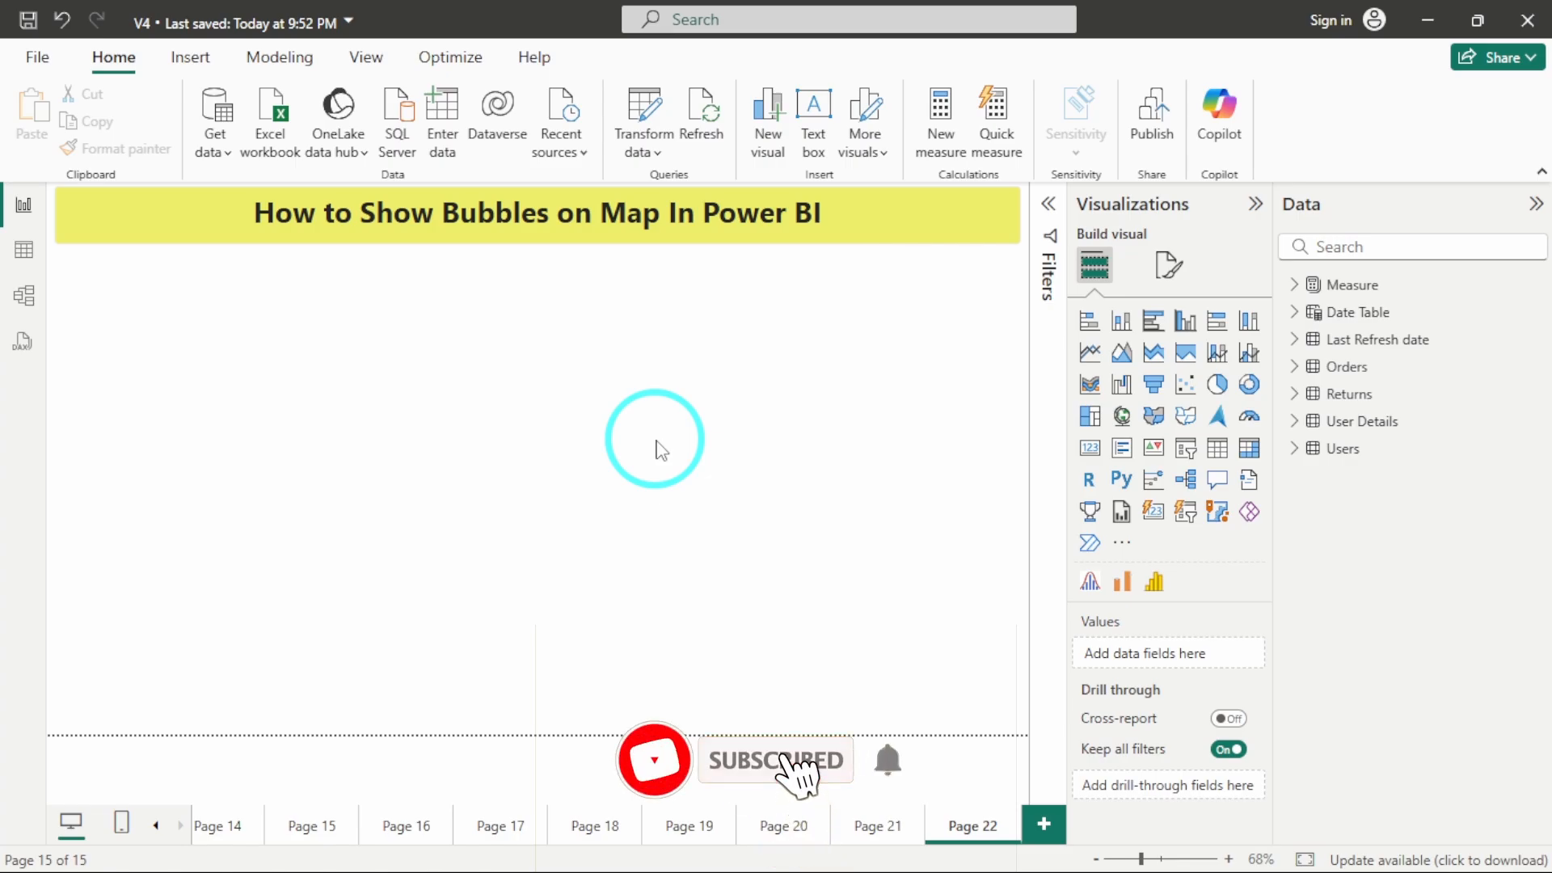
mouse_move(609, 450)
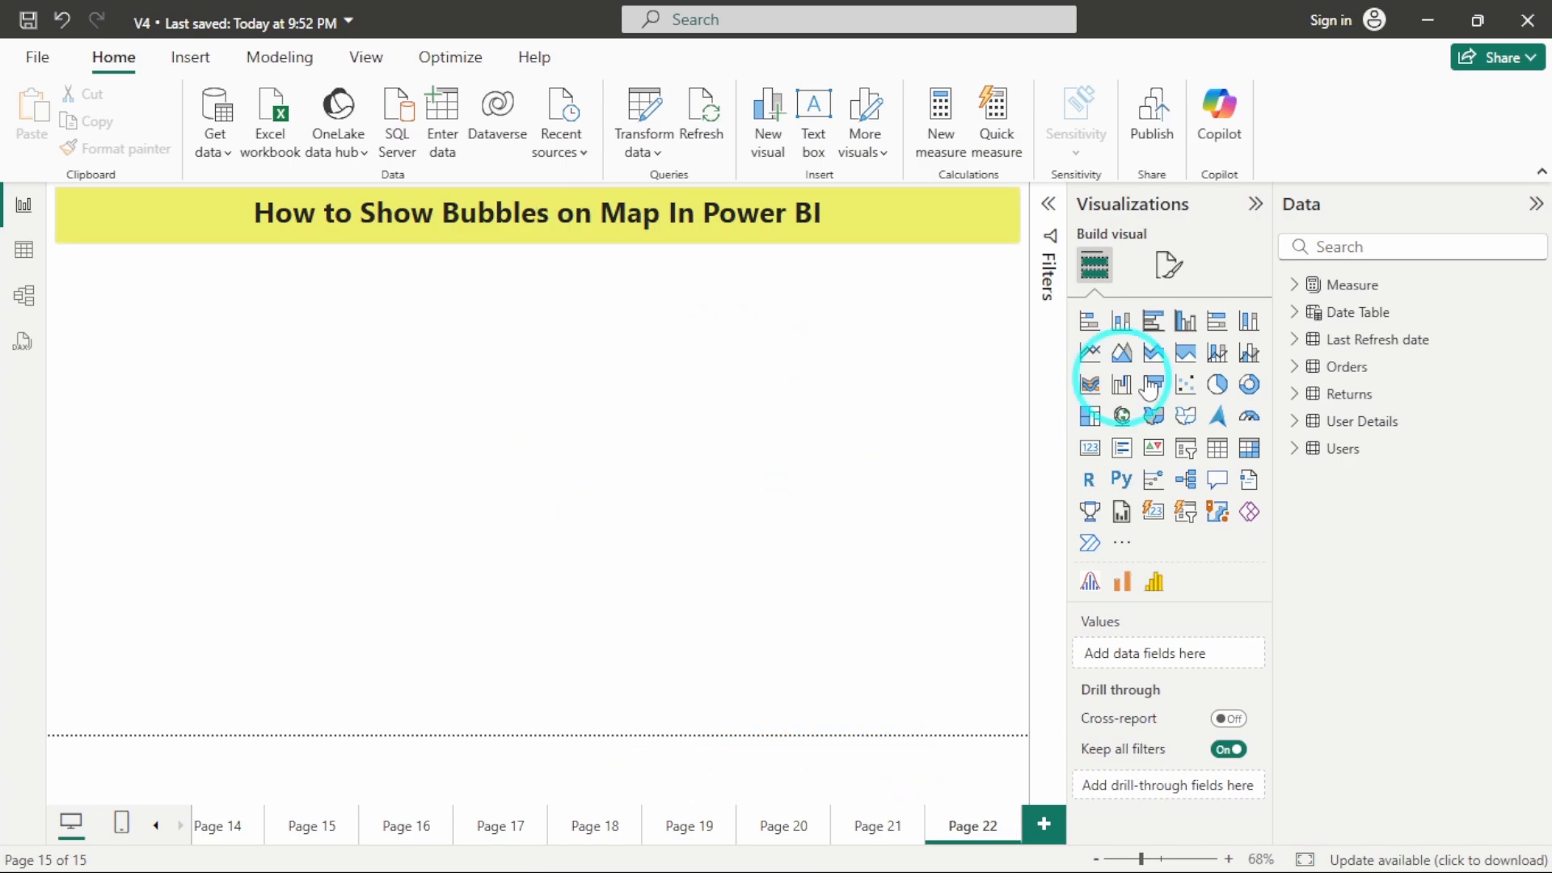
mouse_move(1089, 351)
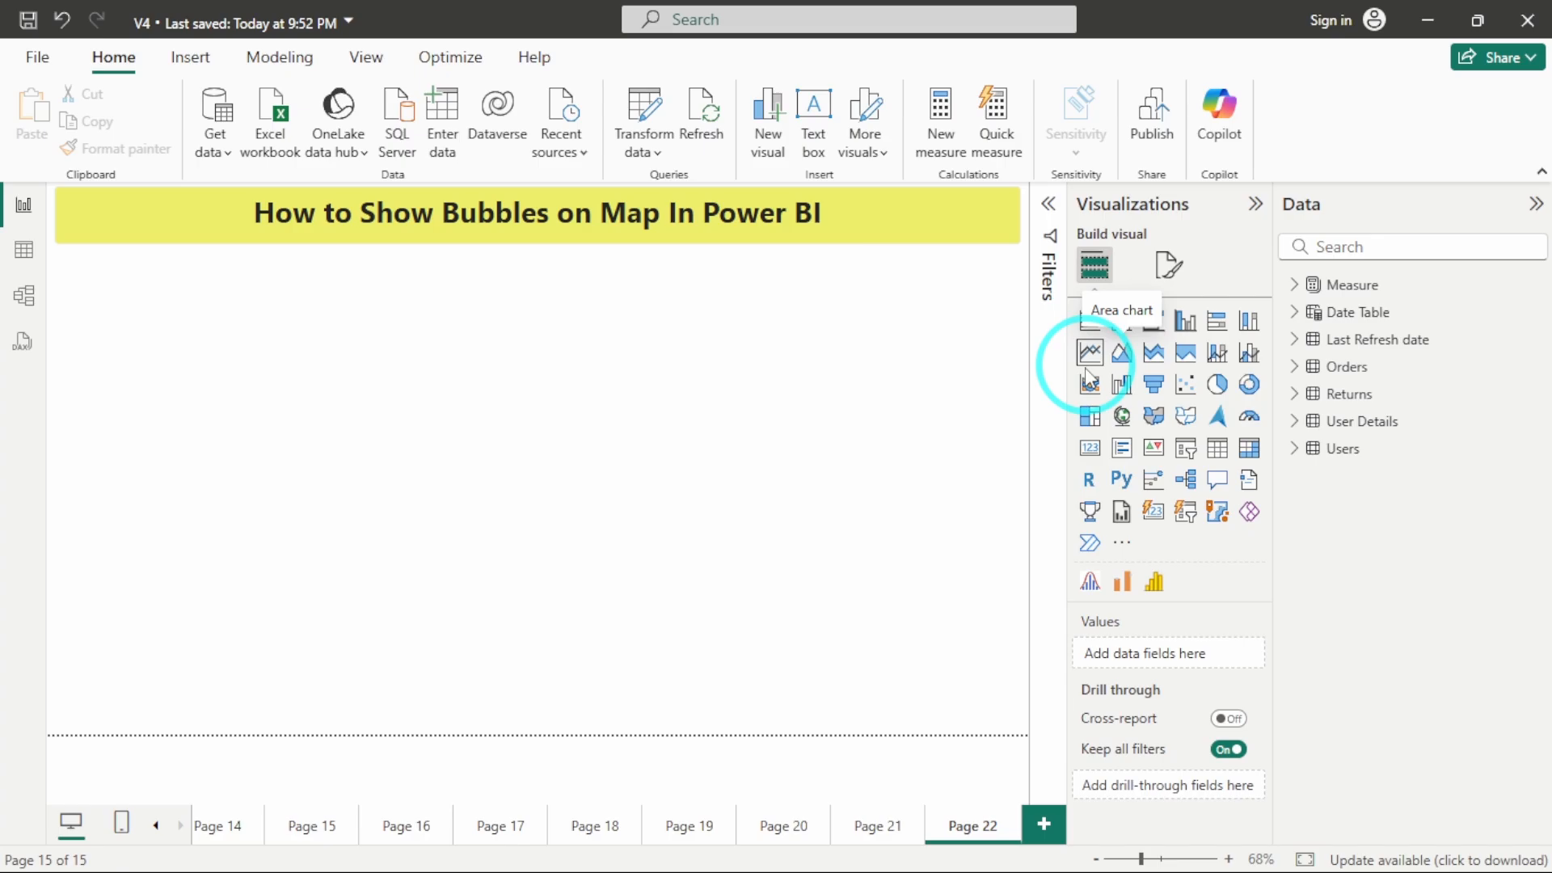
mouse_move(1121, 415)
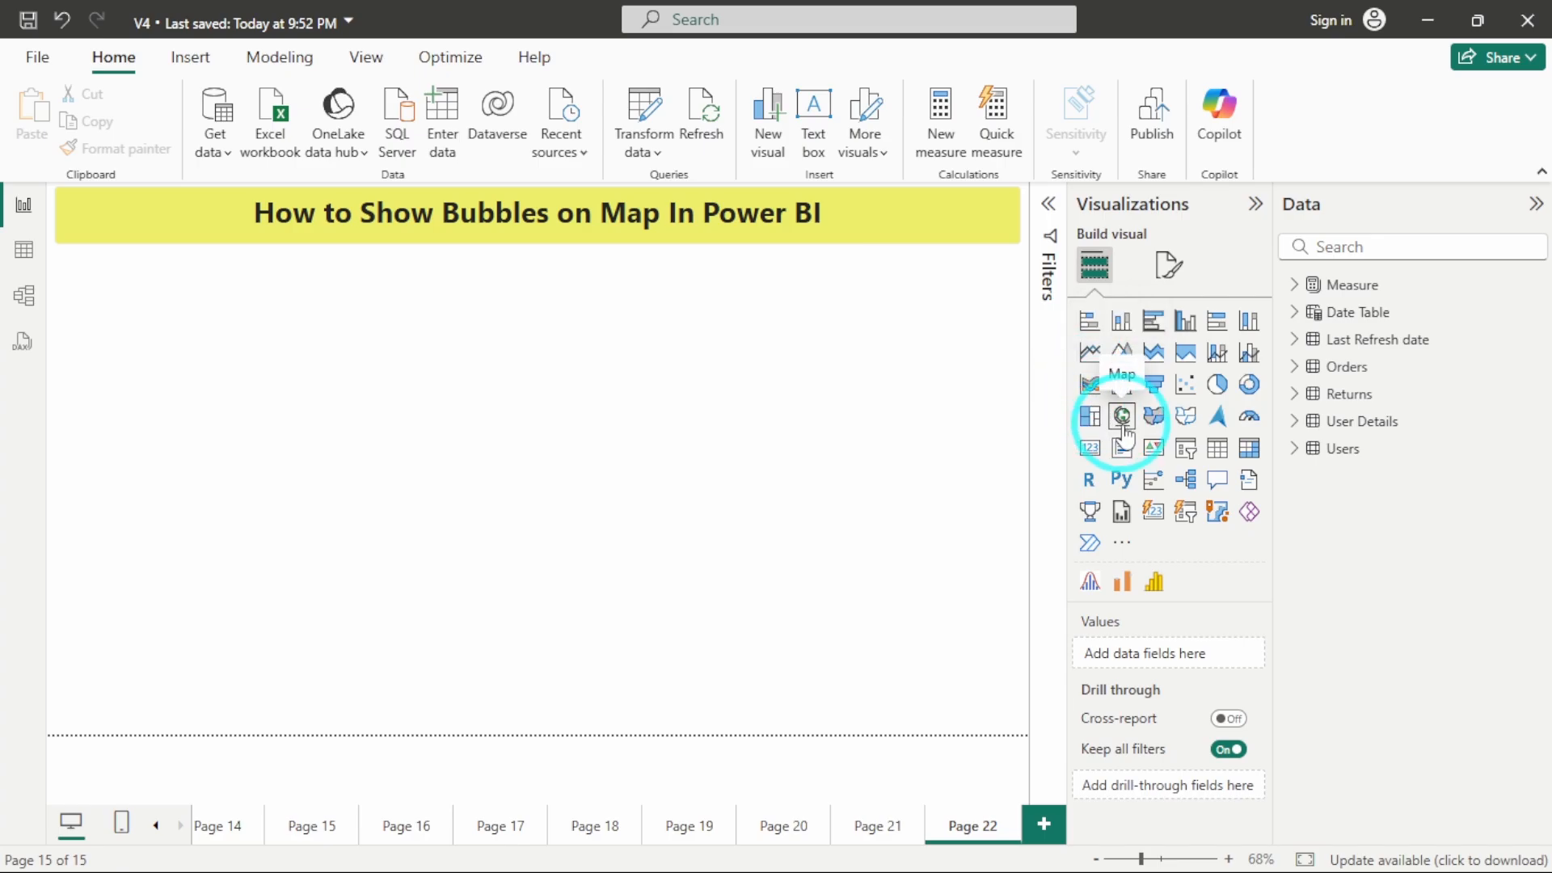
Add an empty map visual and browse its Location, Latitude, Bubble size and Tooltips wells
left_click(1121, 416)
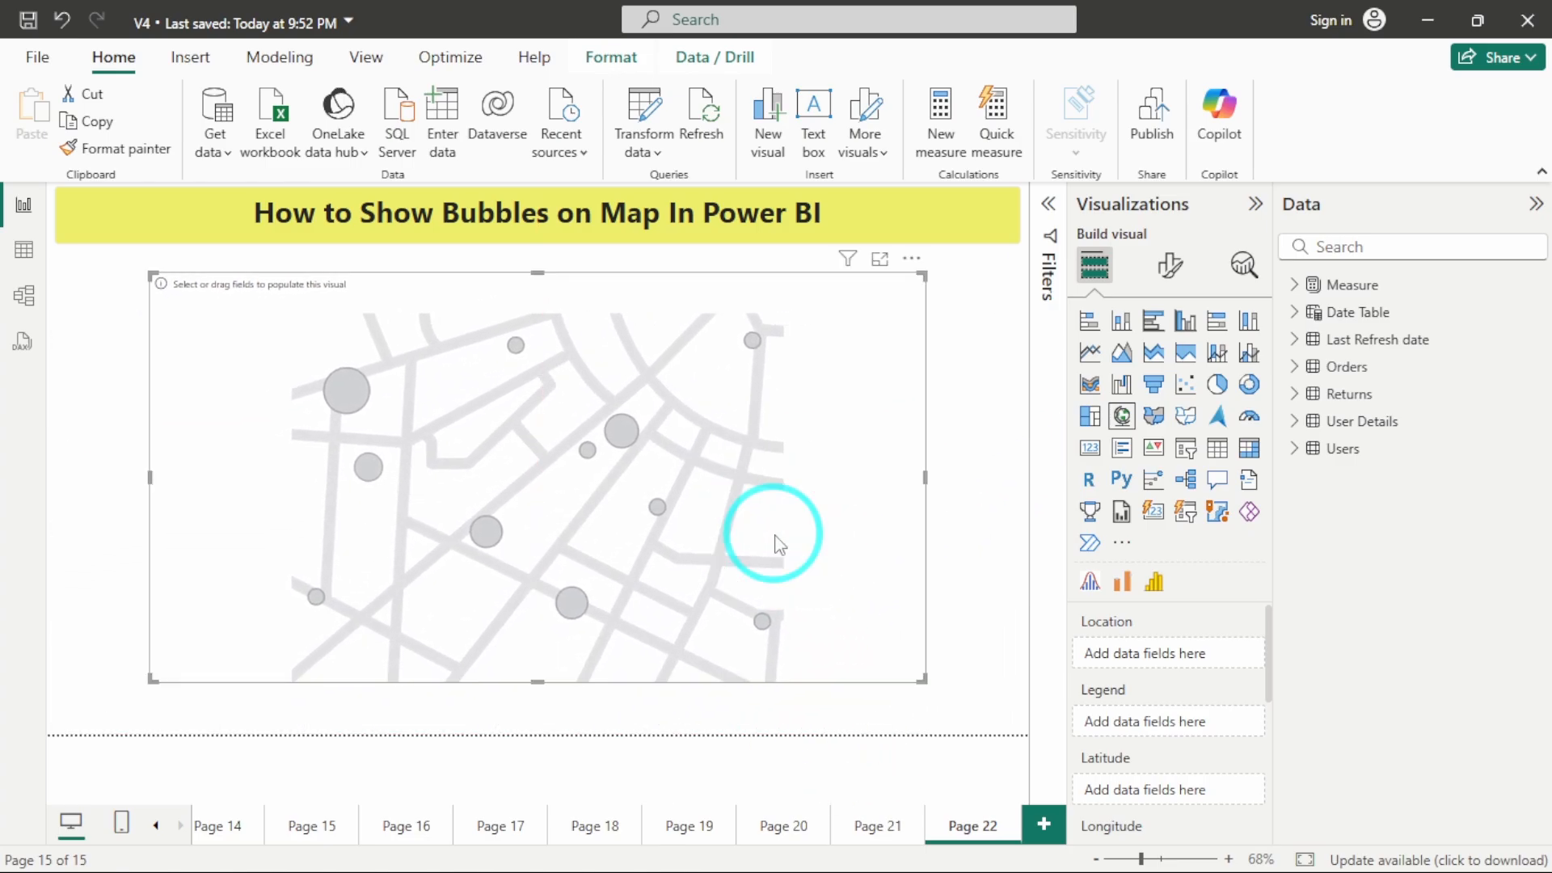
mouse_move(1160, 677)
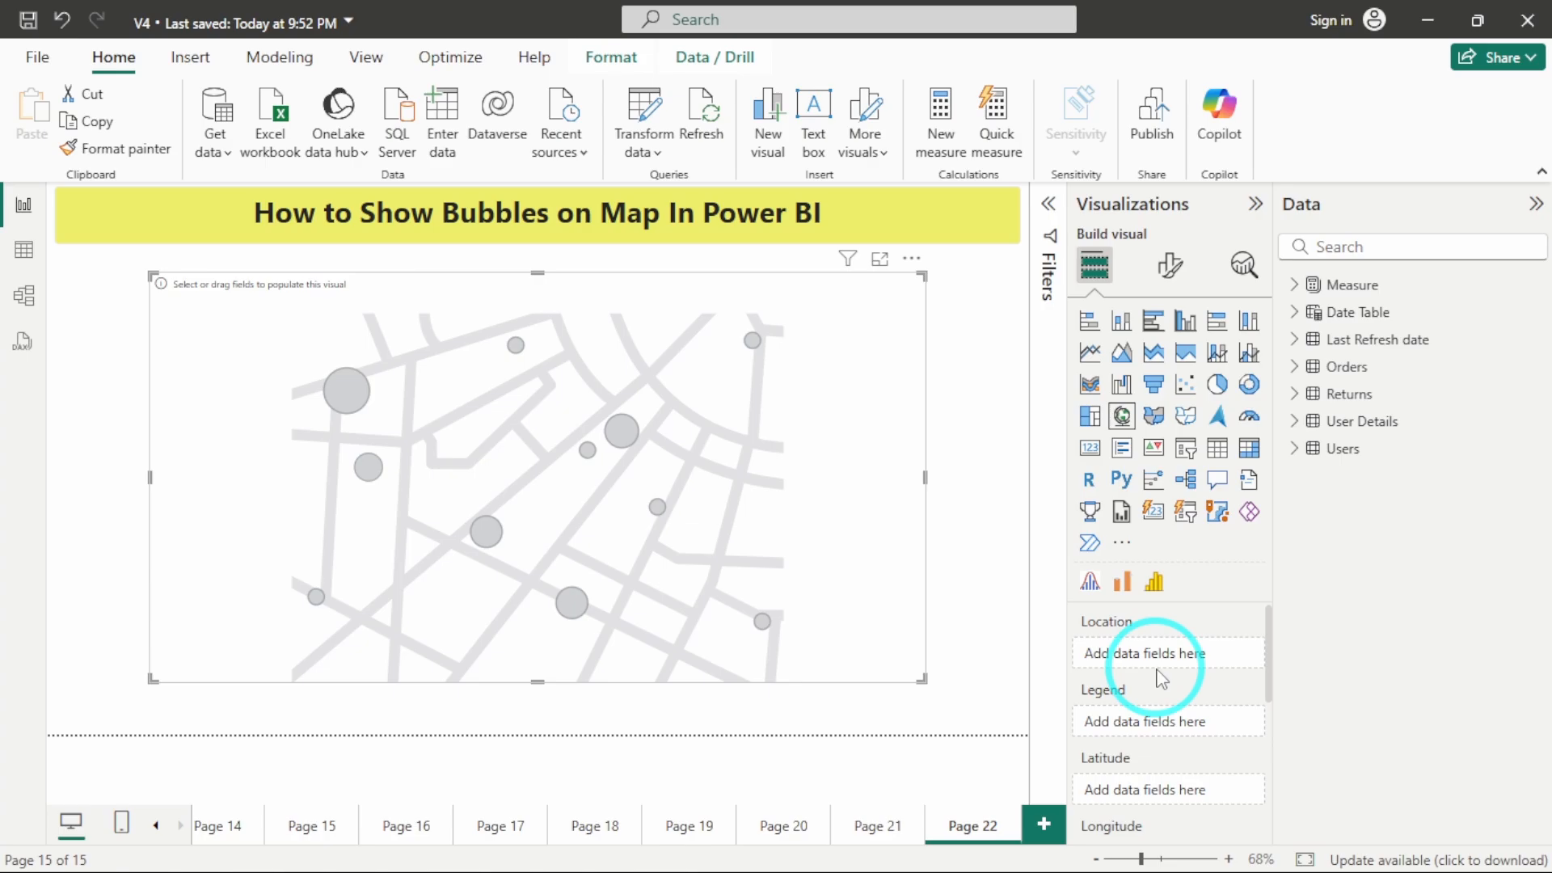
mouse_move(1147, 638)
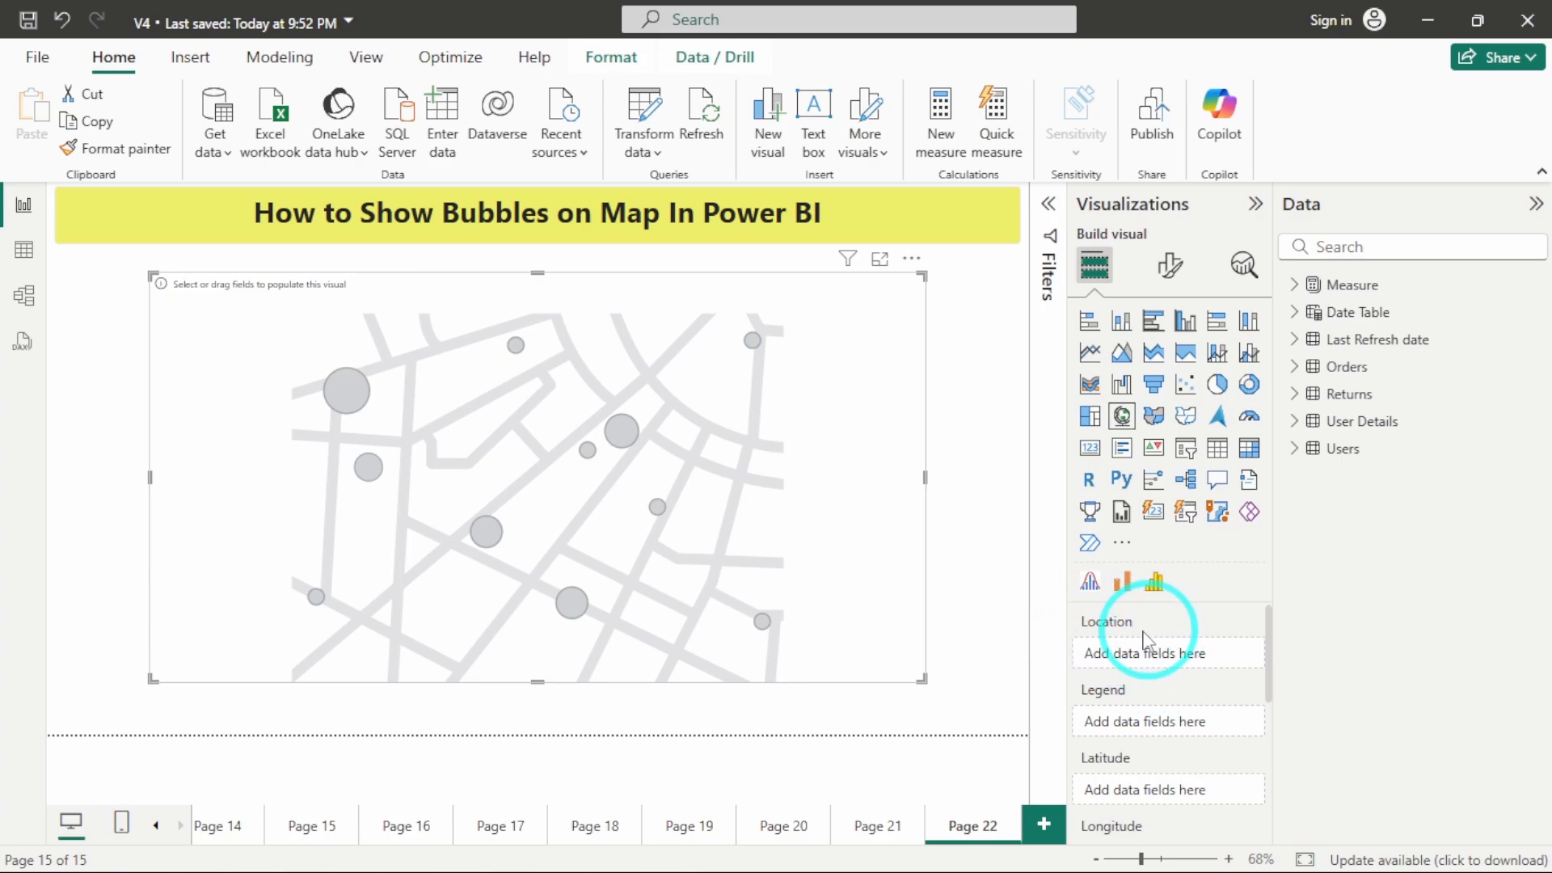
scroll("down", 3)
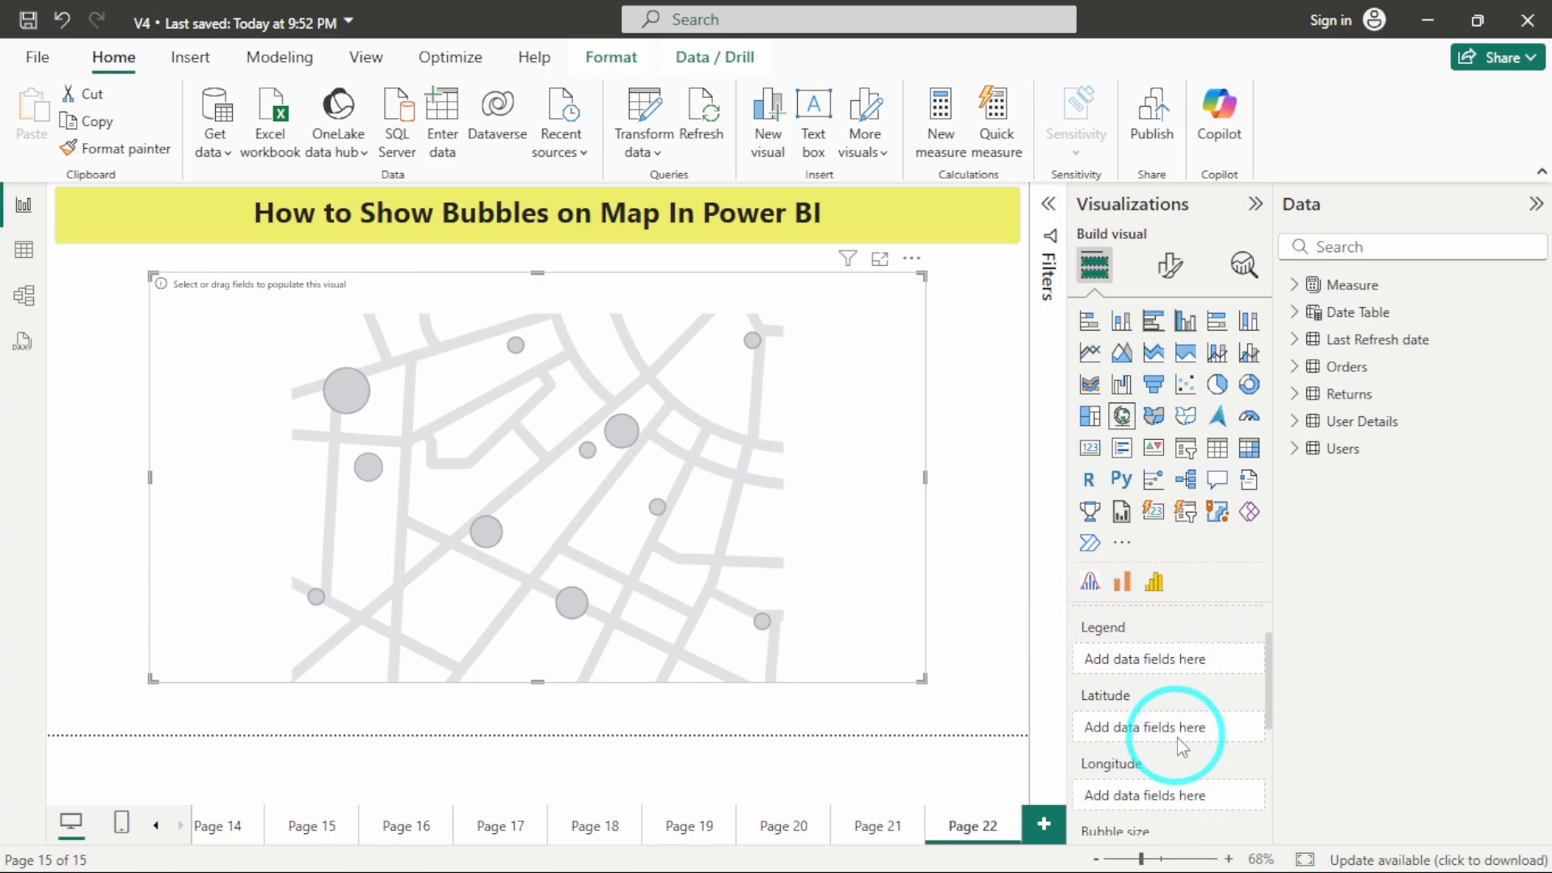
scroll("down", 3)
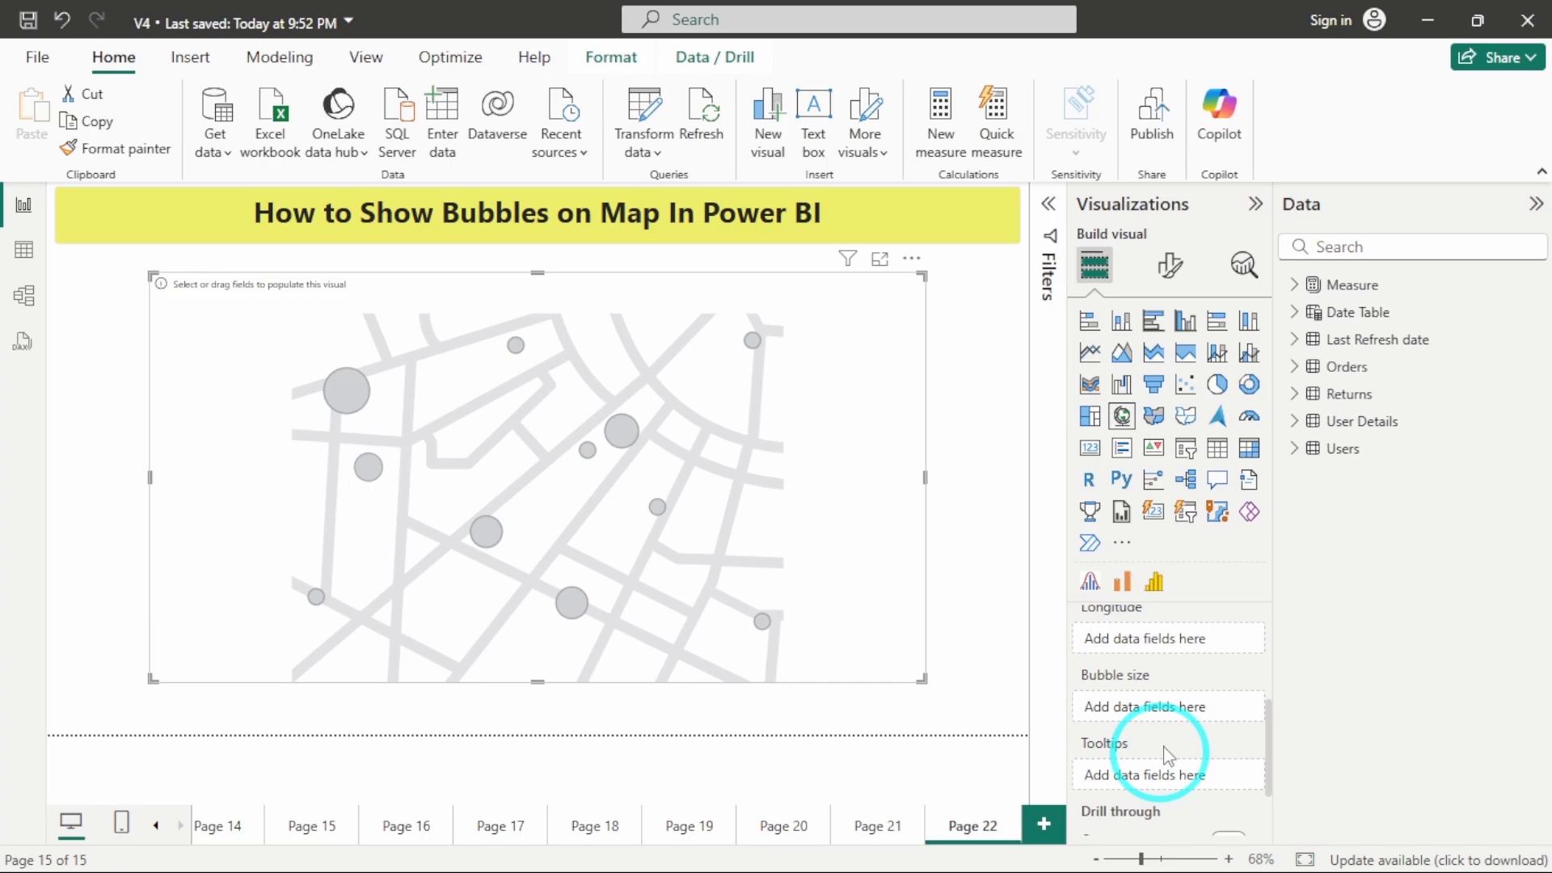
mouse_move(1133, 691)
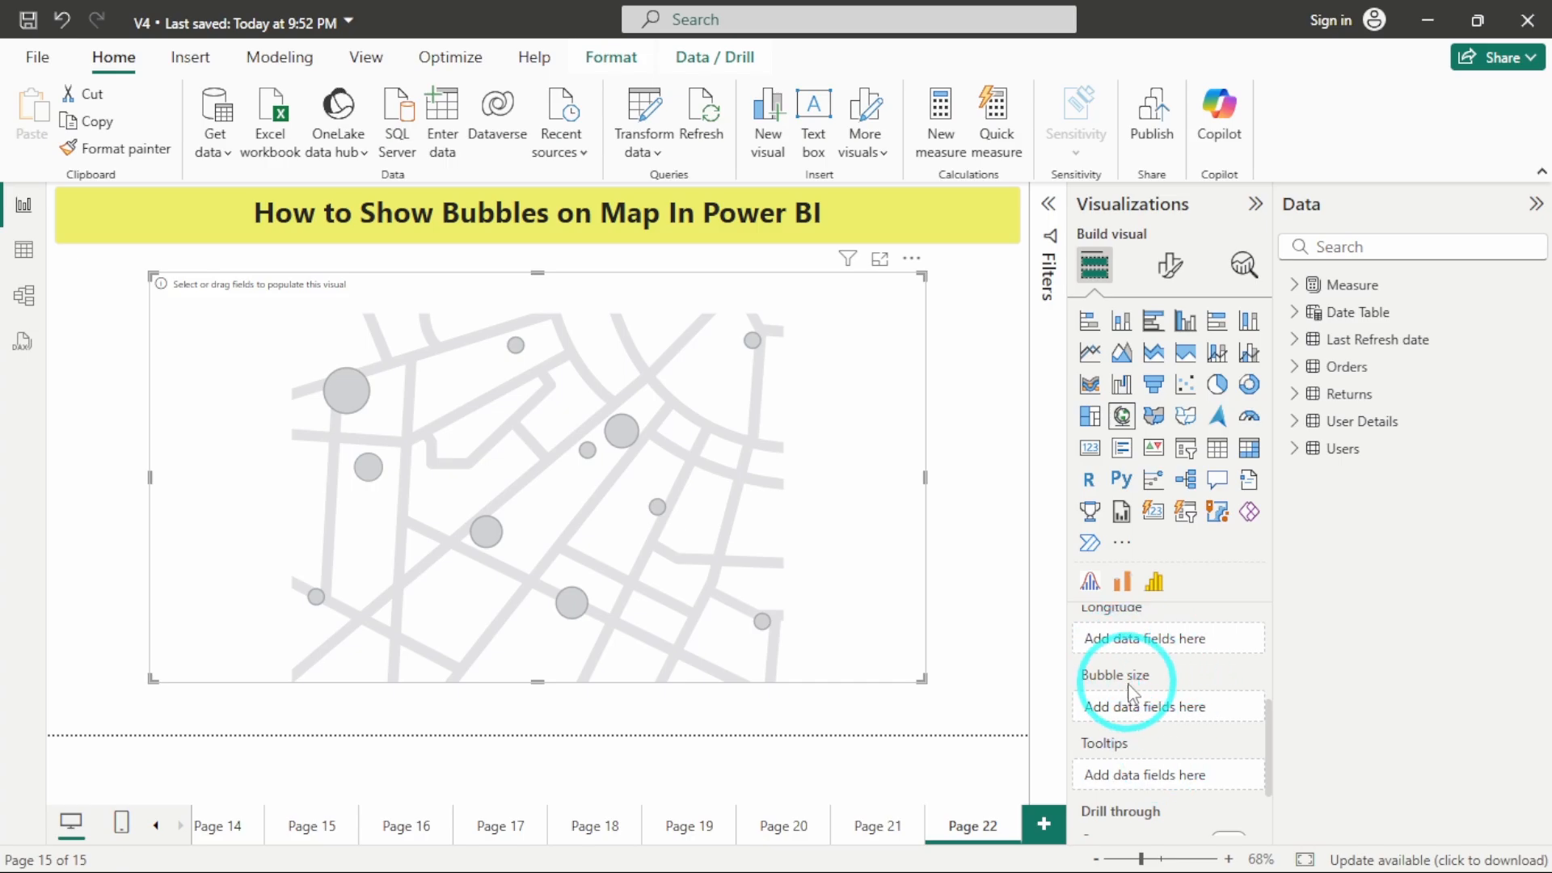
scroll("up", 3)
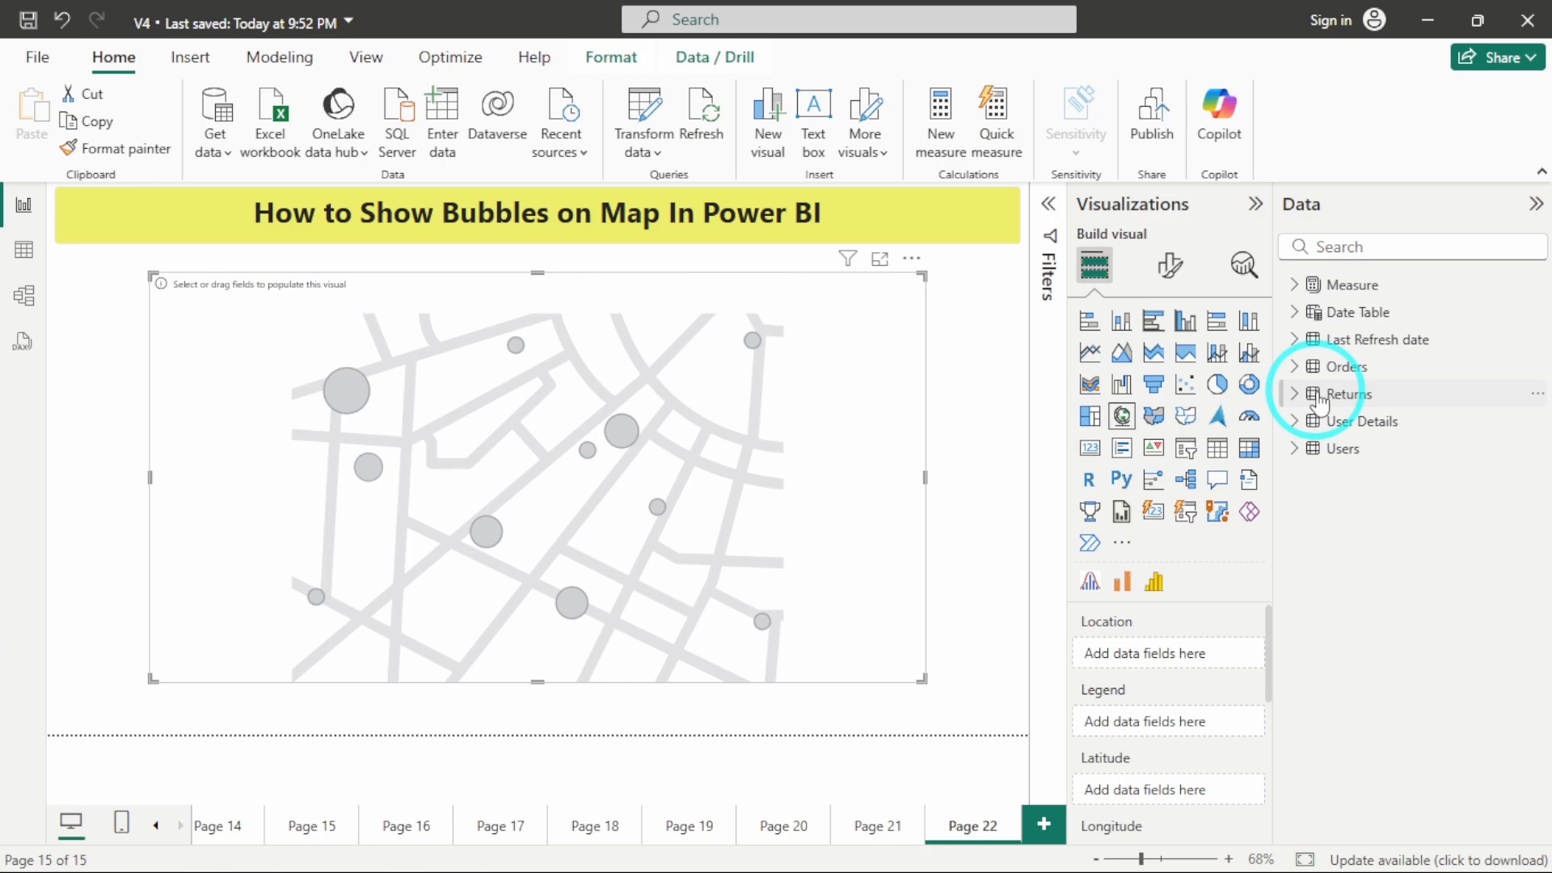
mouse_move(1343, 366)
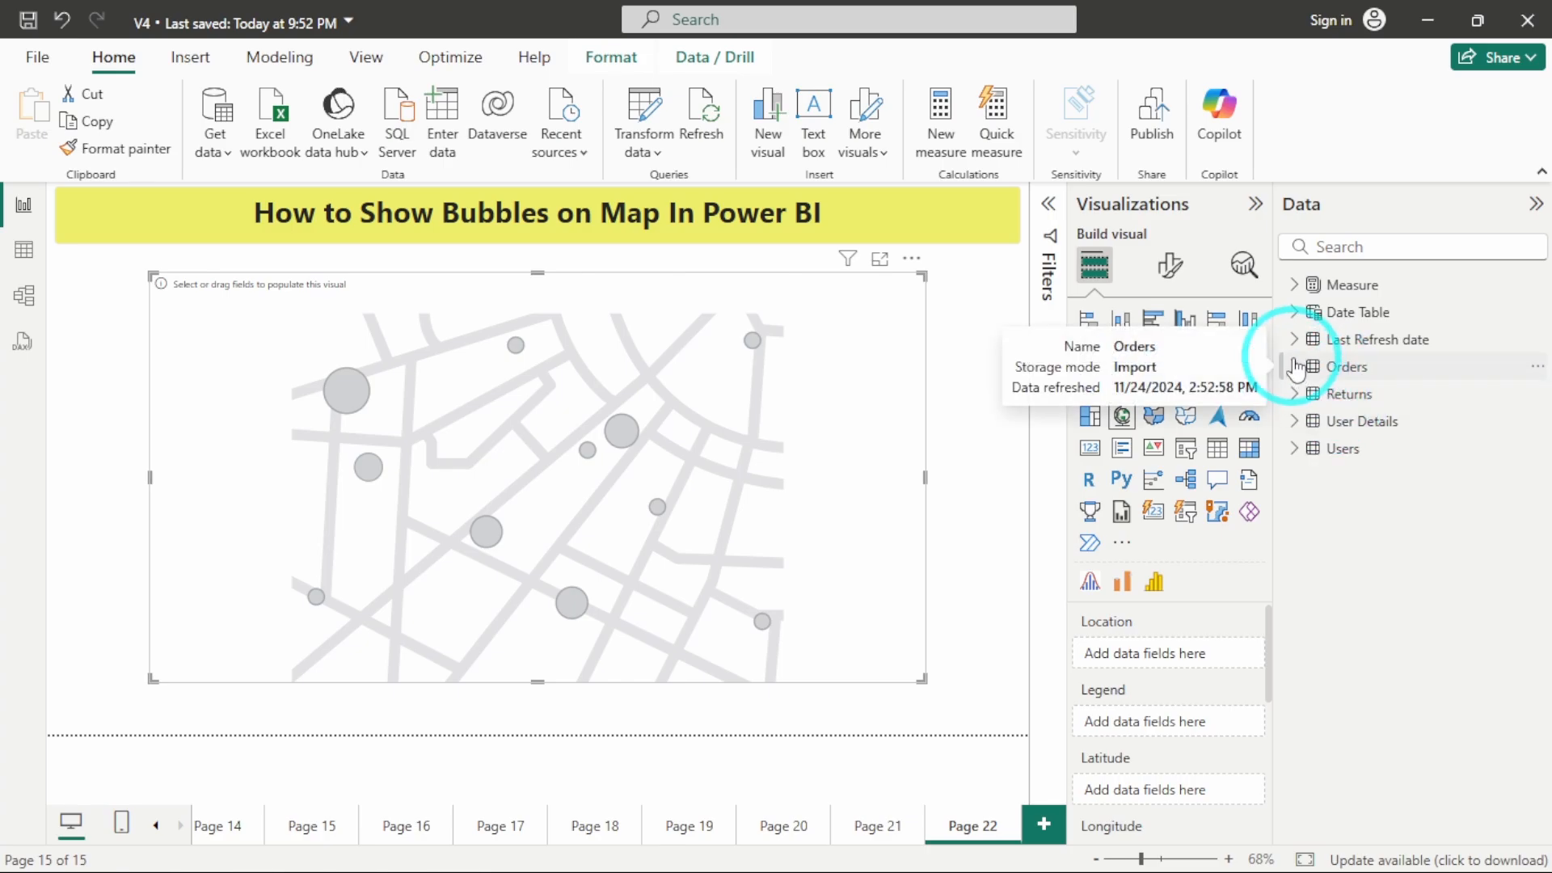
Put Orders' State or Province into the map's Location well
left_click(1296, 366)
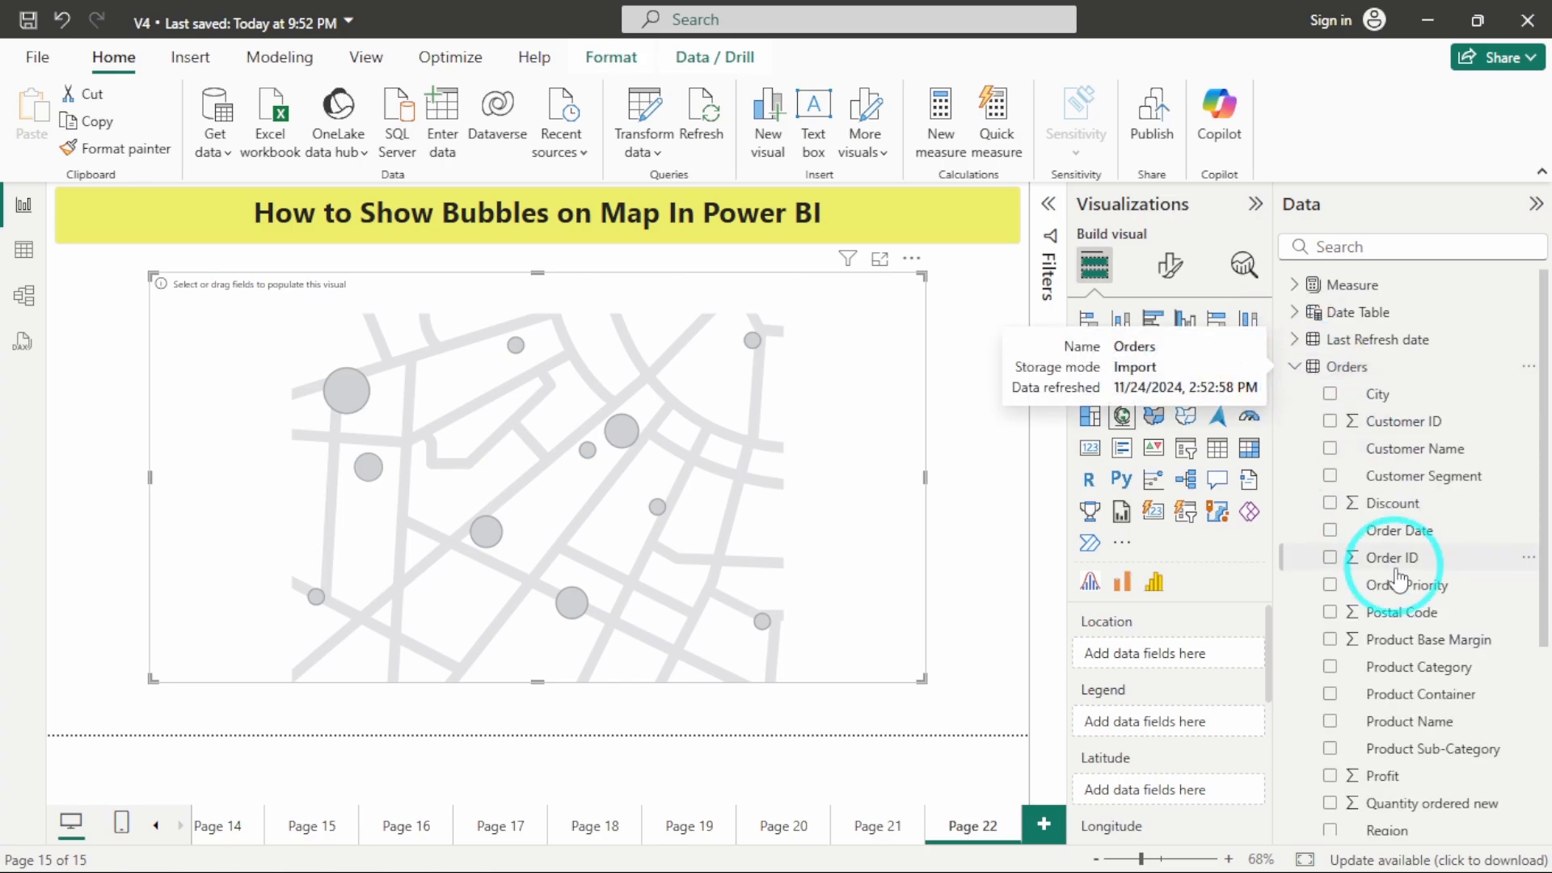
scroll("down", 3)
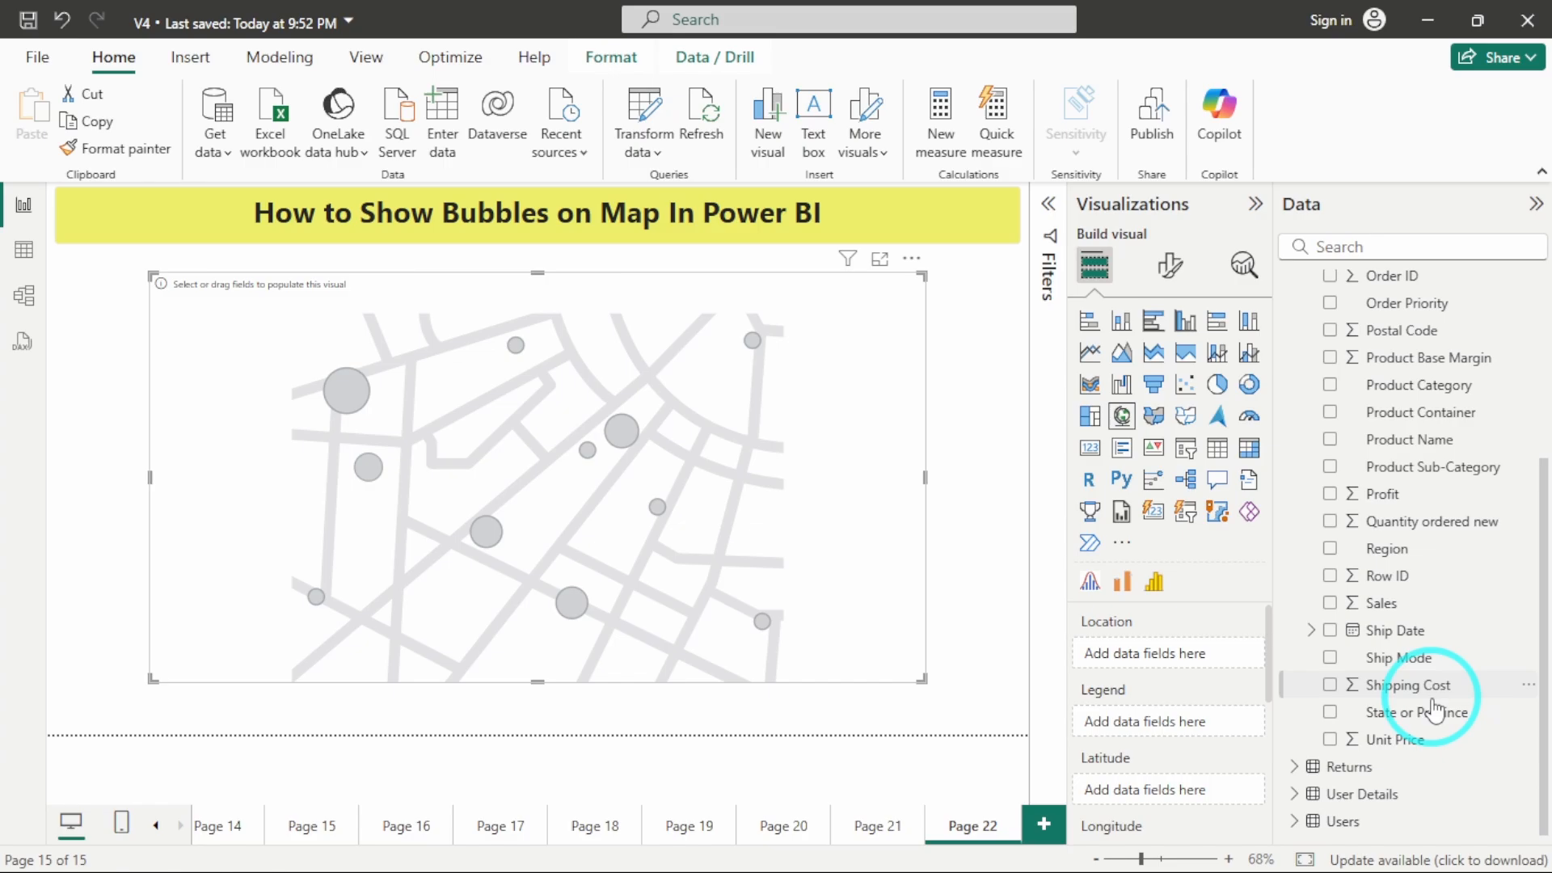
mouse_move(1417, 712)
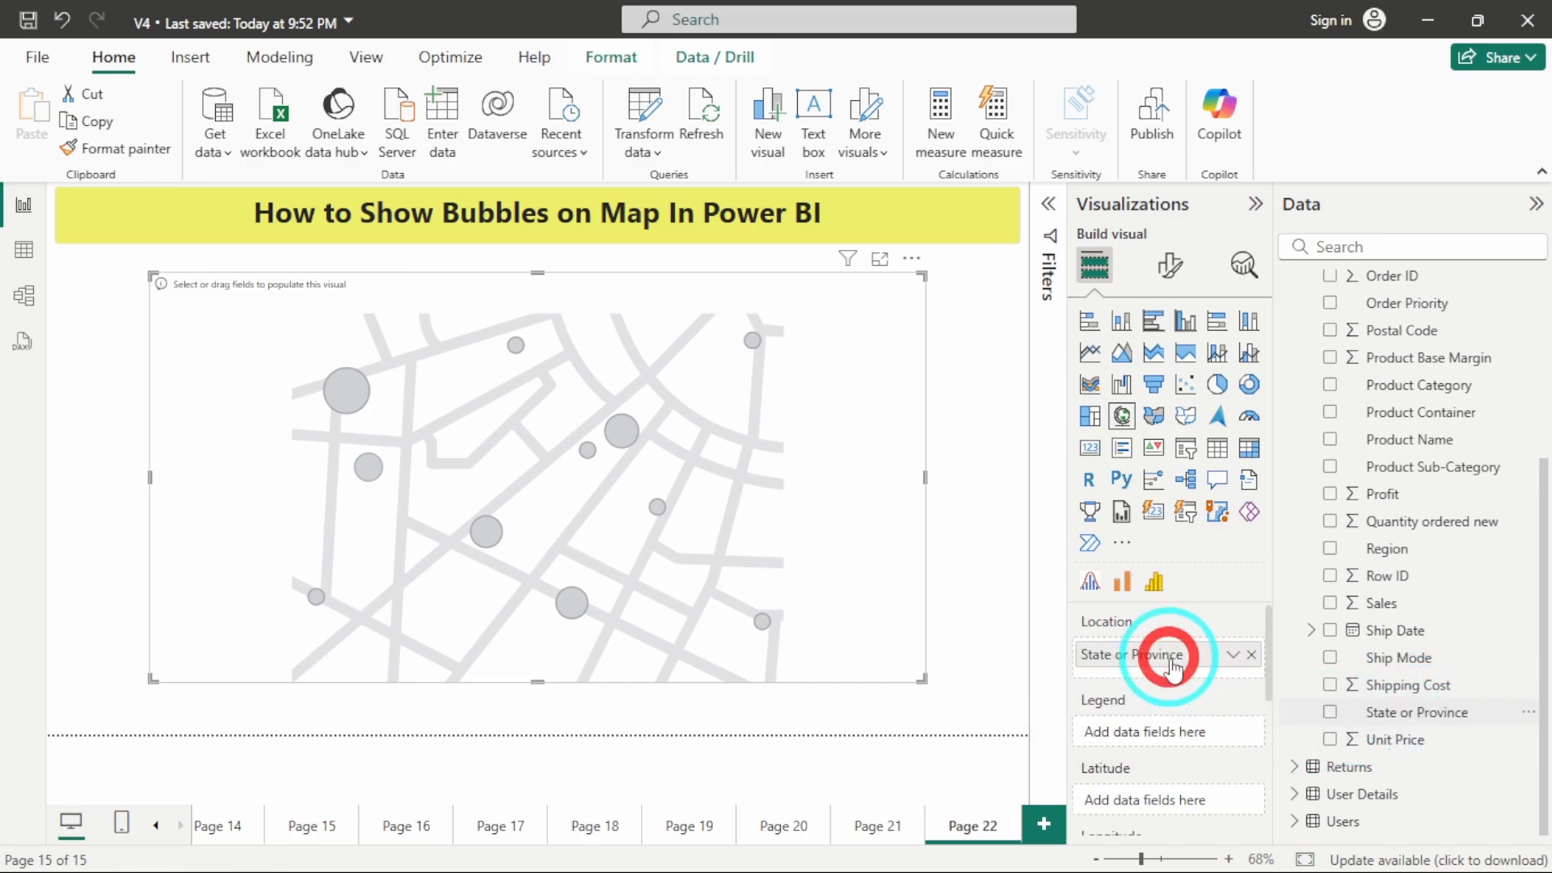
left_click(1329, 712)
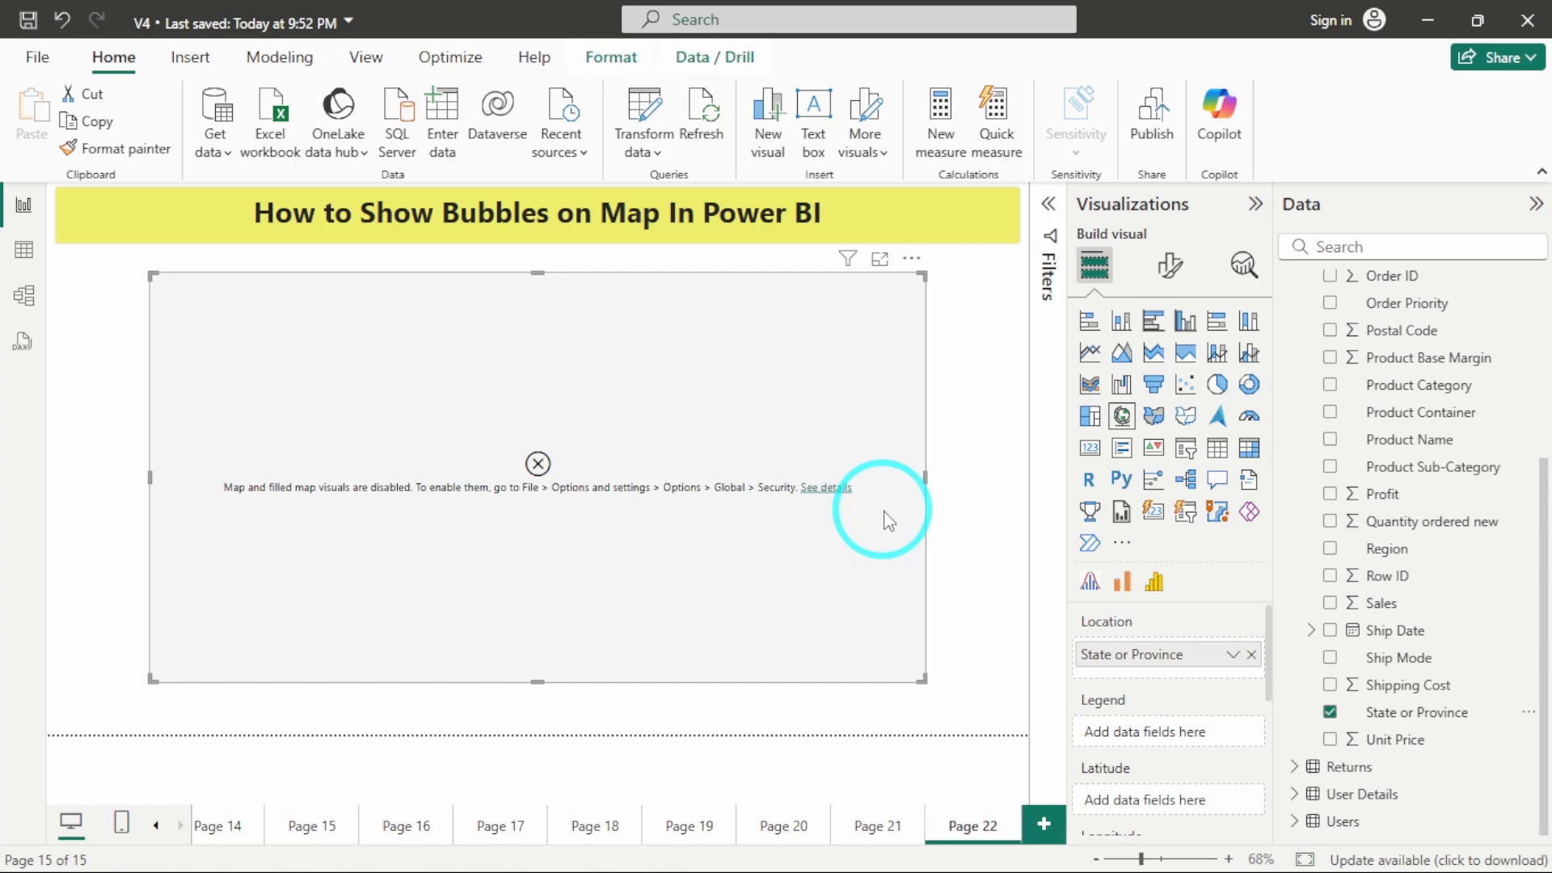
mouse_move(295, 535)
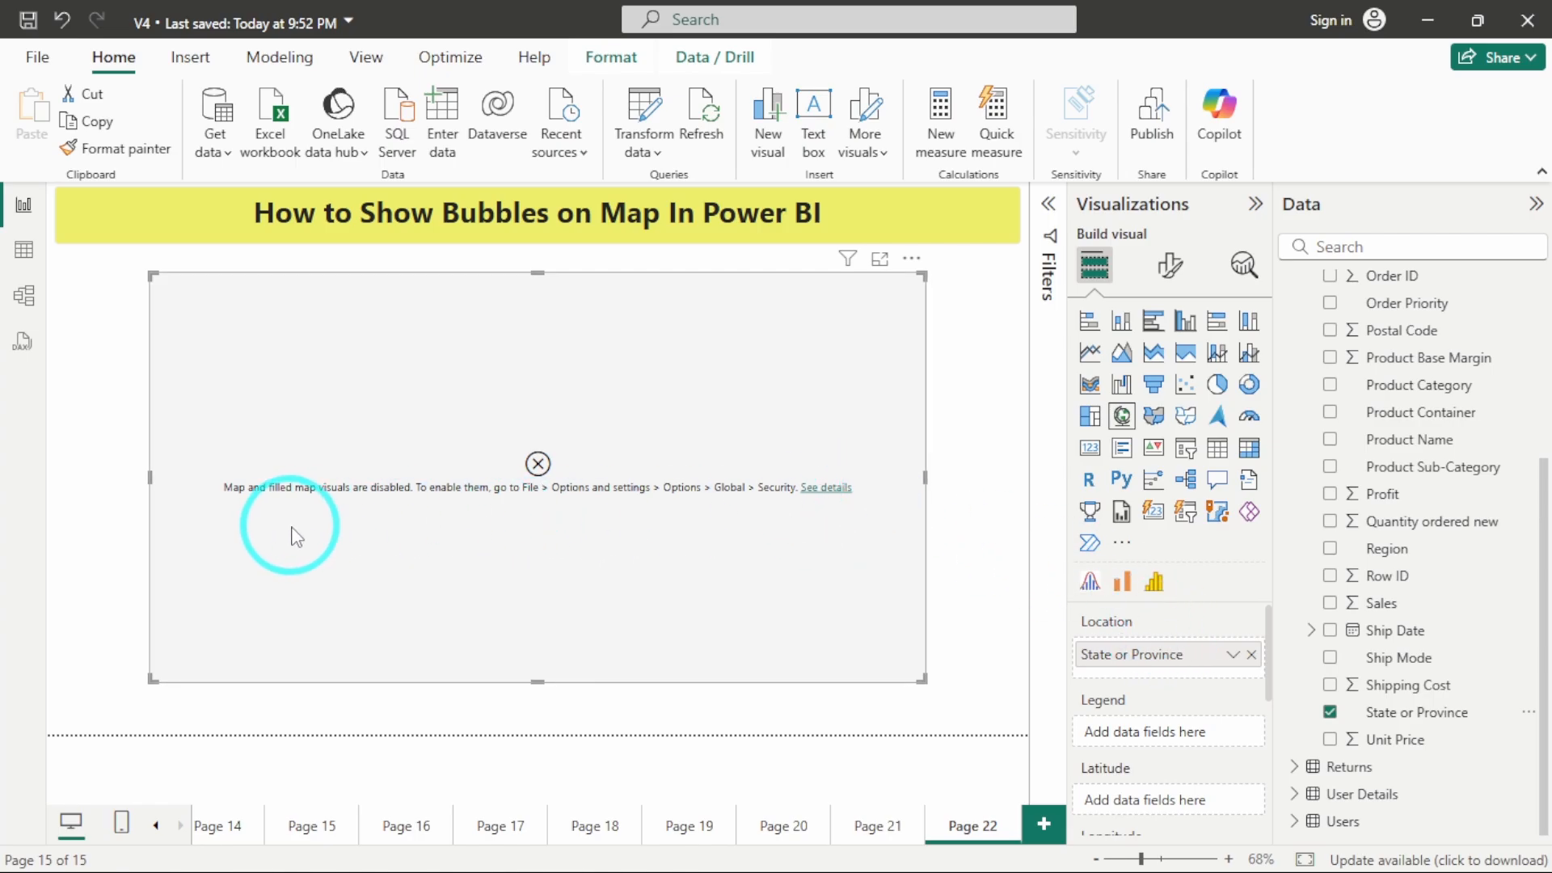
mouse_move(577, 527)
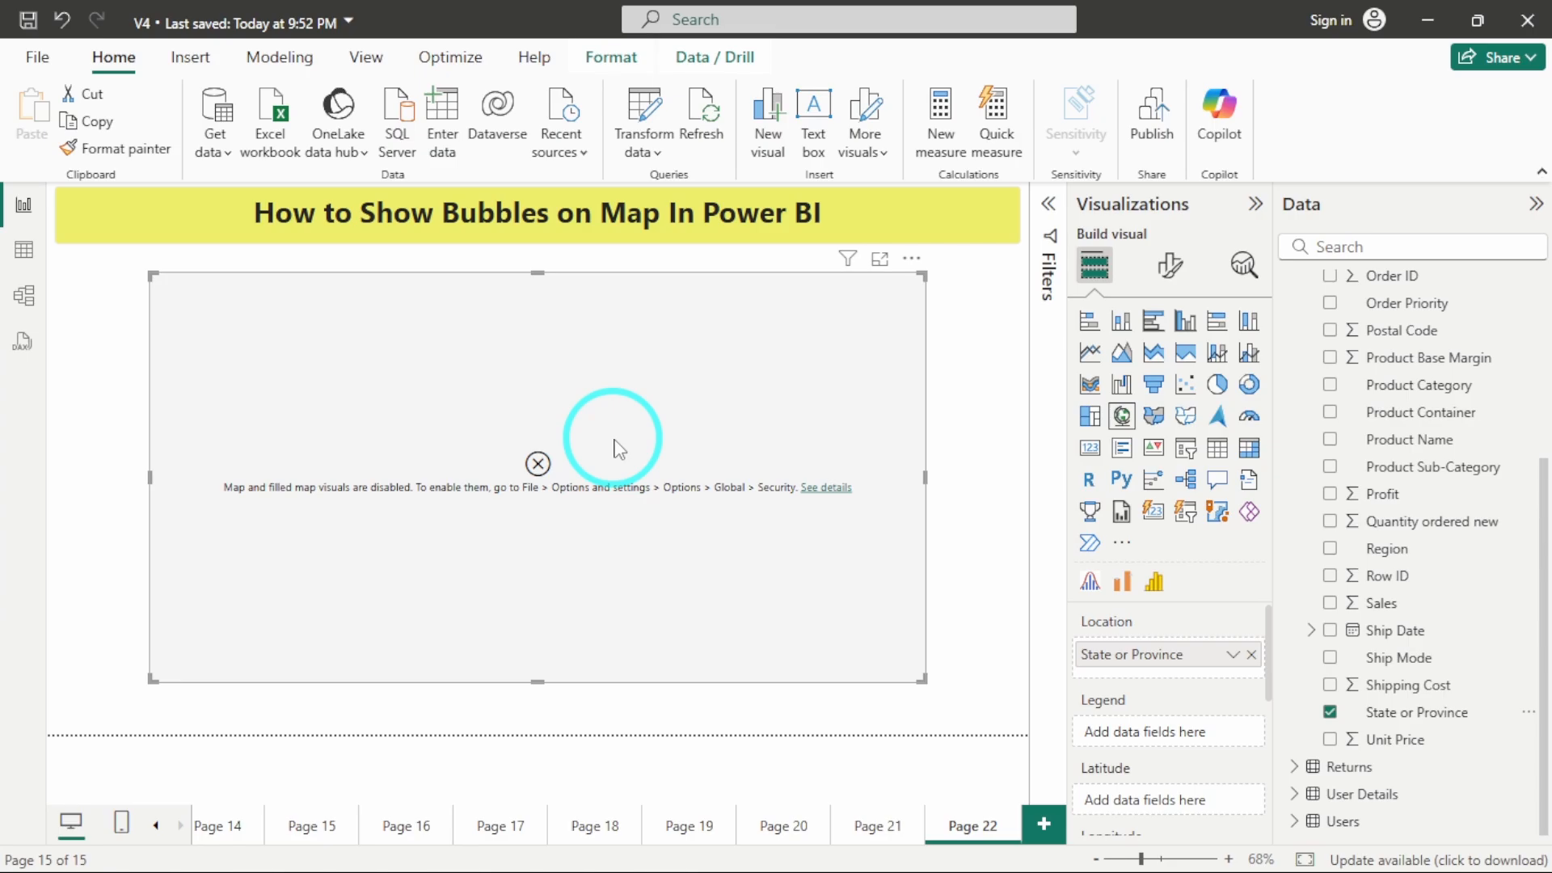
mouse_move(145, 128)
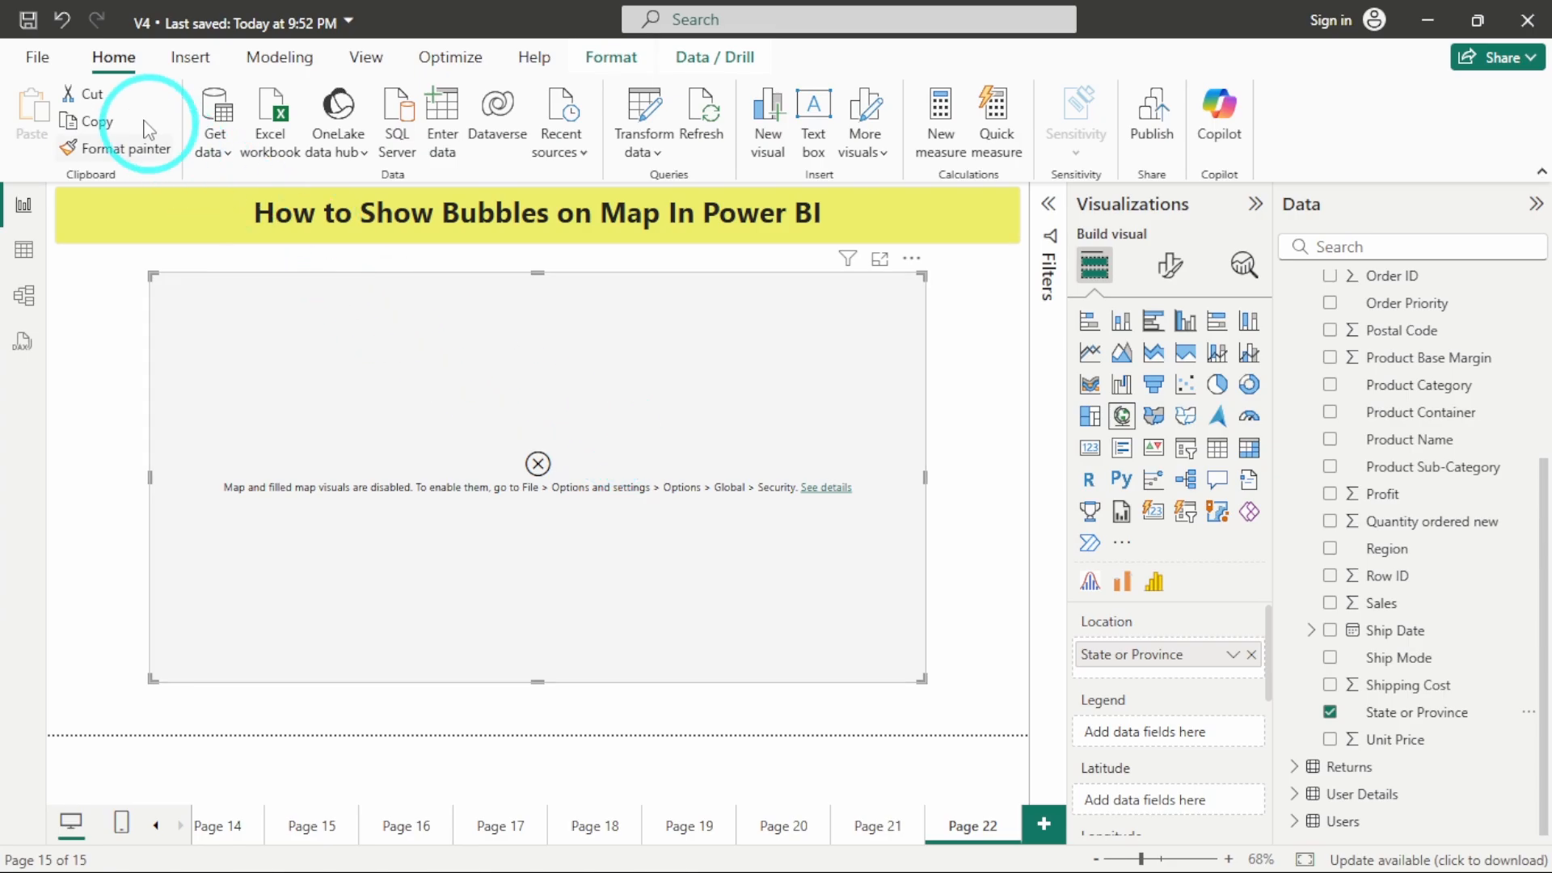
Go through File and Options and settings to reach the global Options
left_click(36, 58)
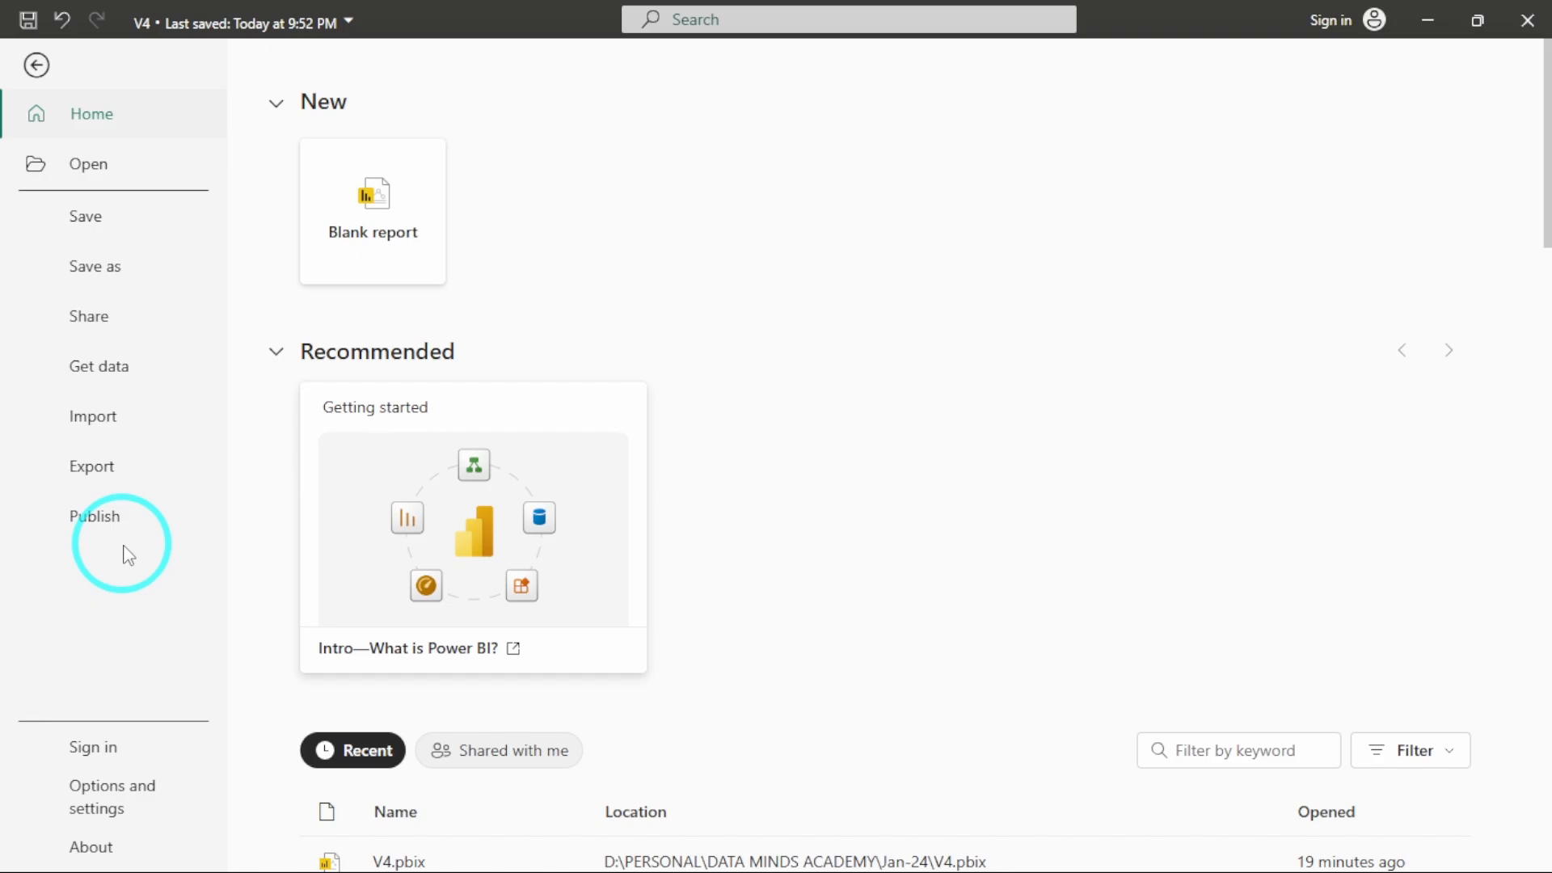
left_click(113, 795)
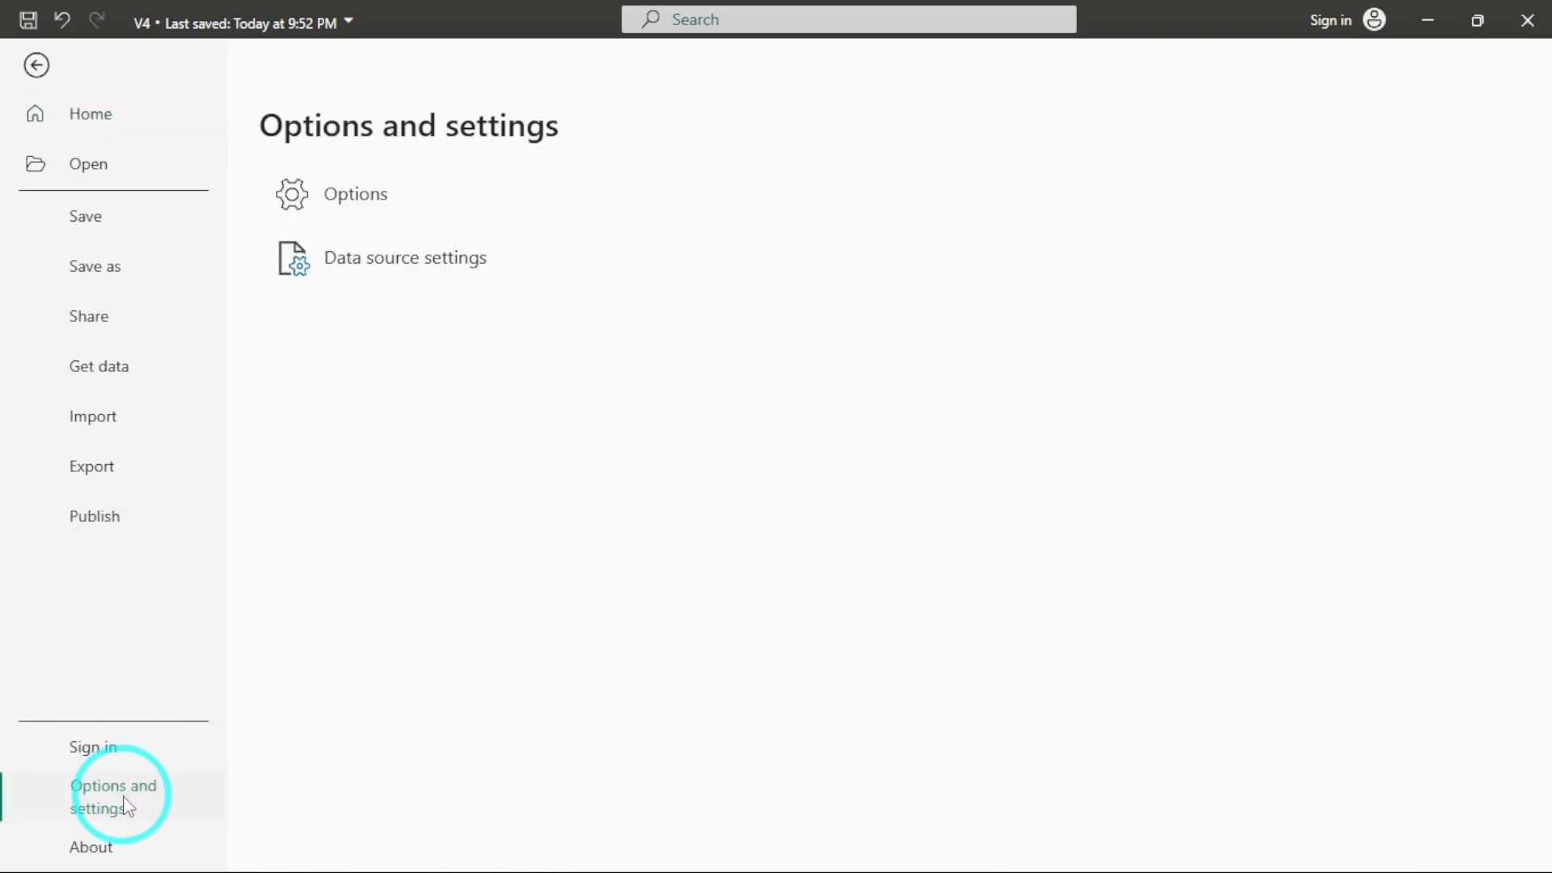
left_click(37, 65)
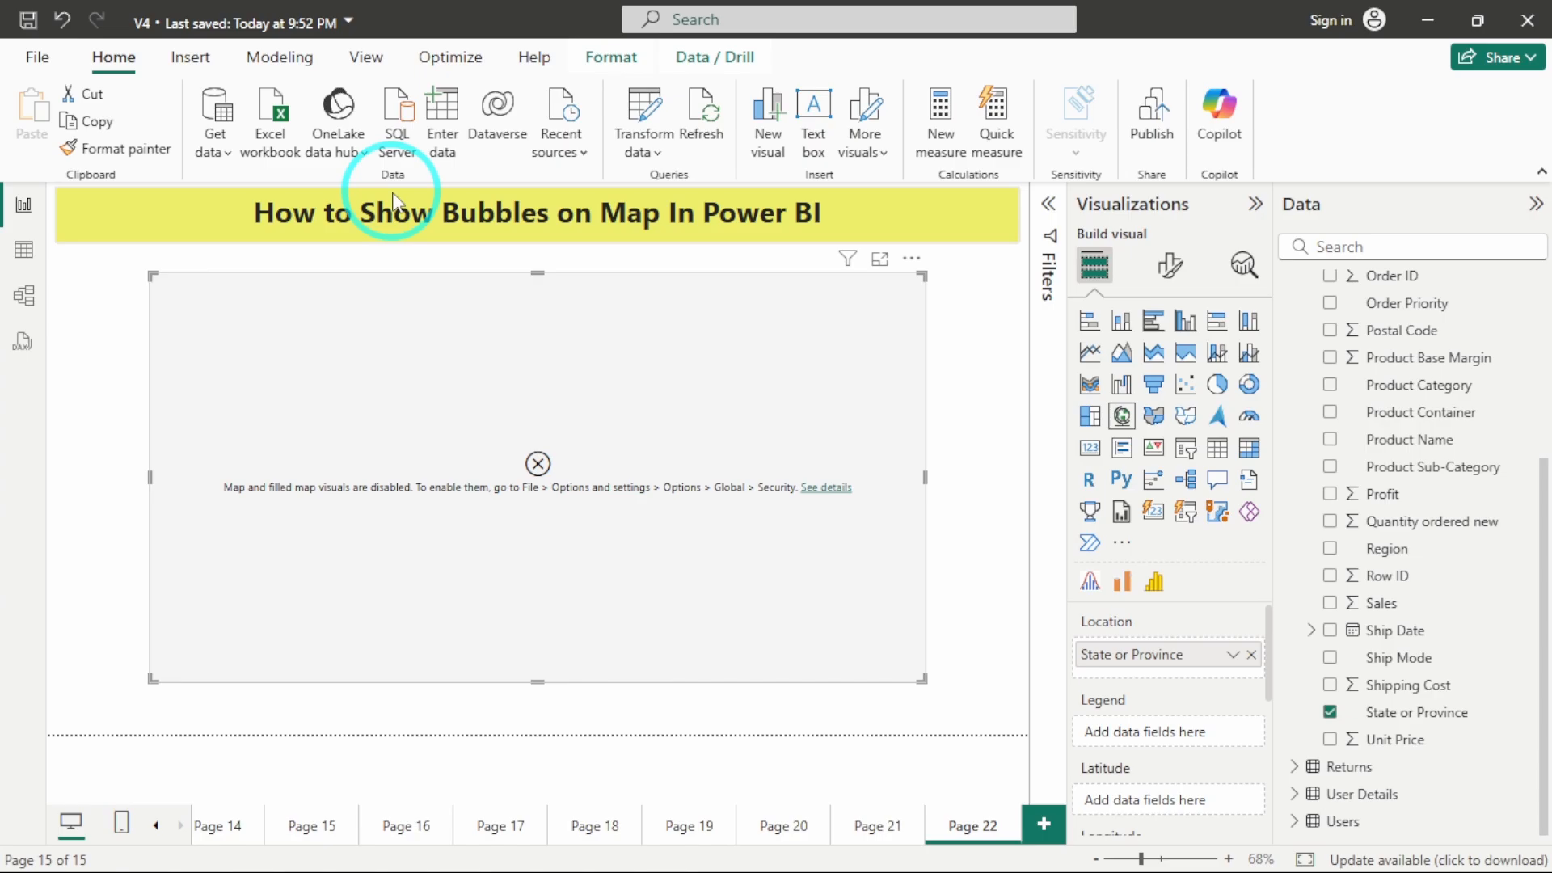
Enable 'Use Map and Filled Map visuals' in Security options and confirm with OK
left_click(824, 486)
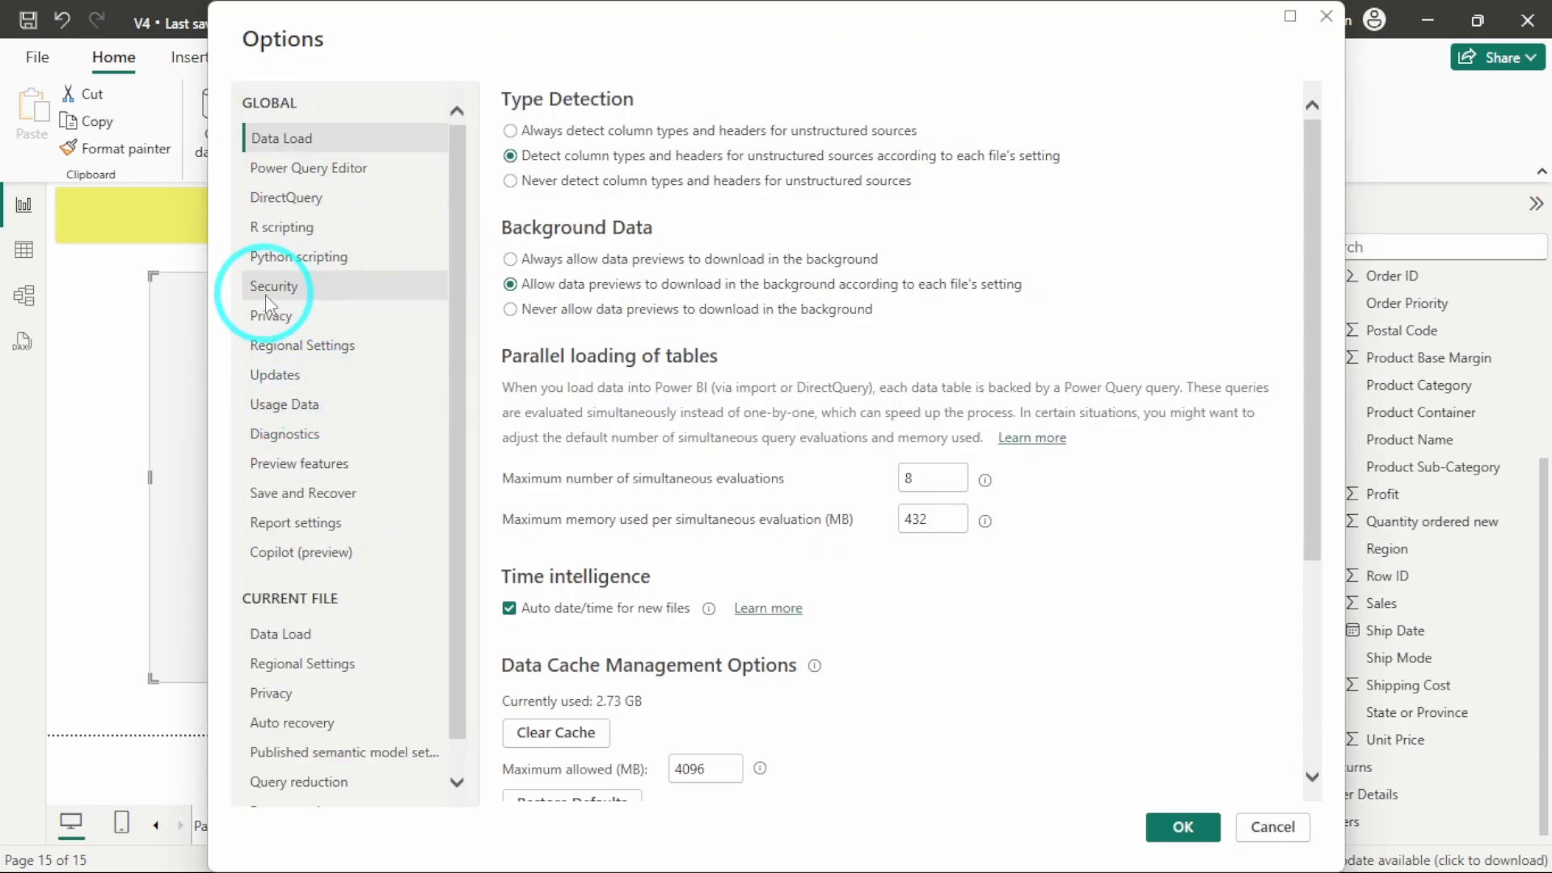
left_click(274, 286)
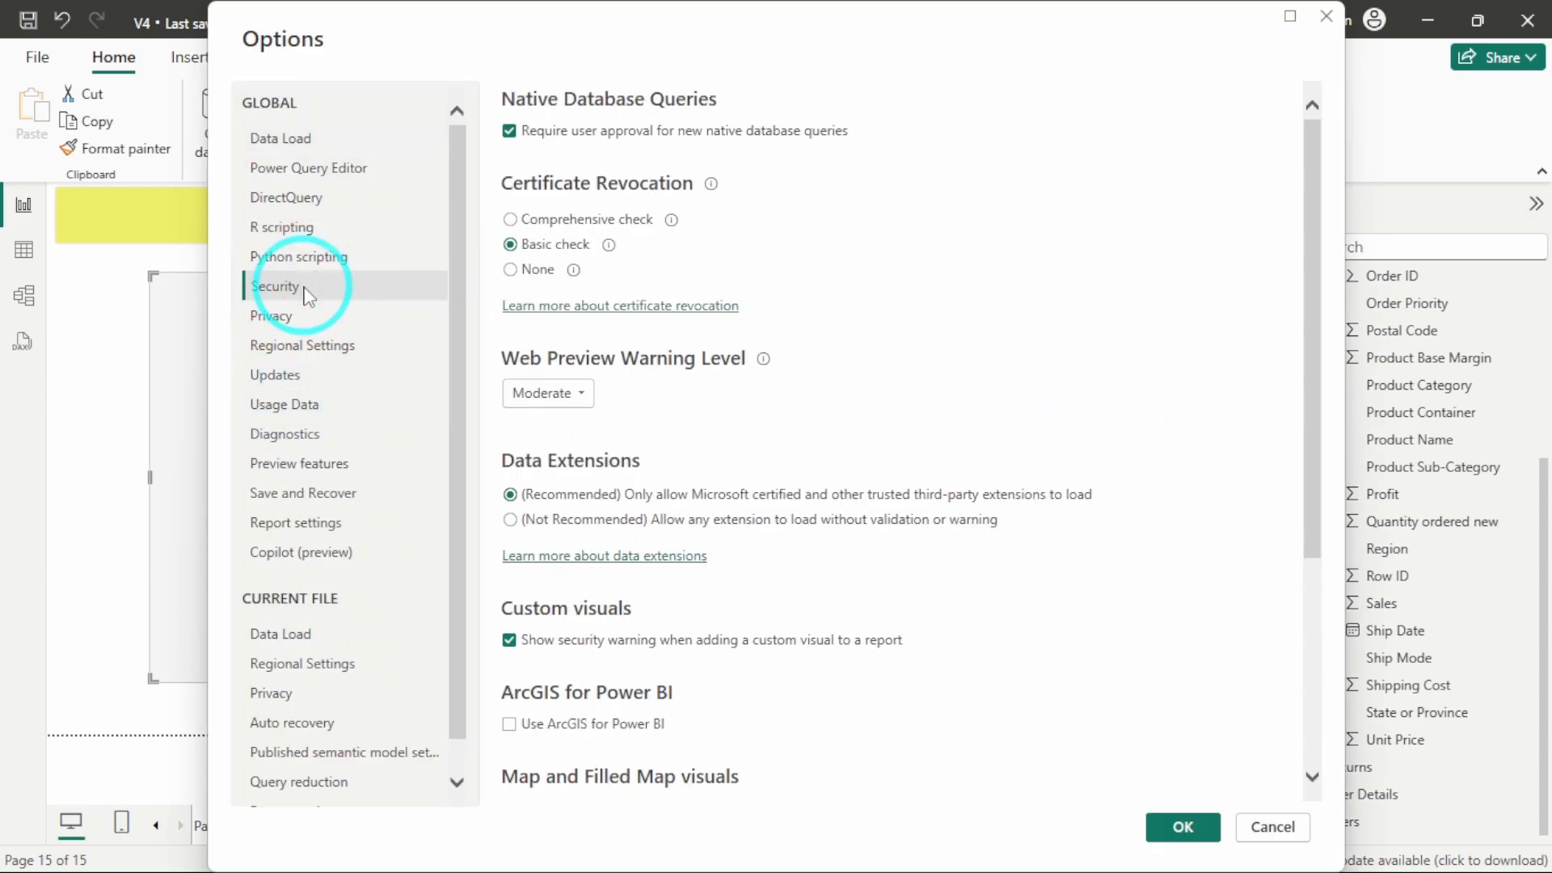
scroll("down", 3)
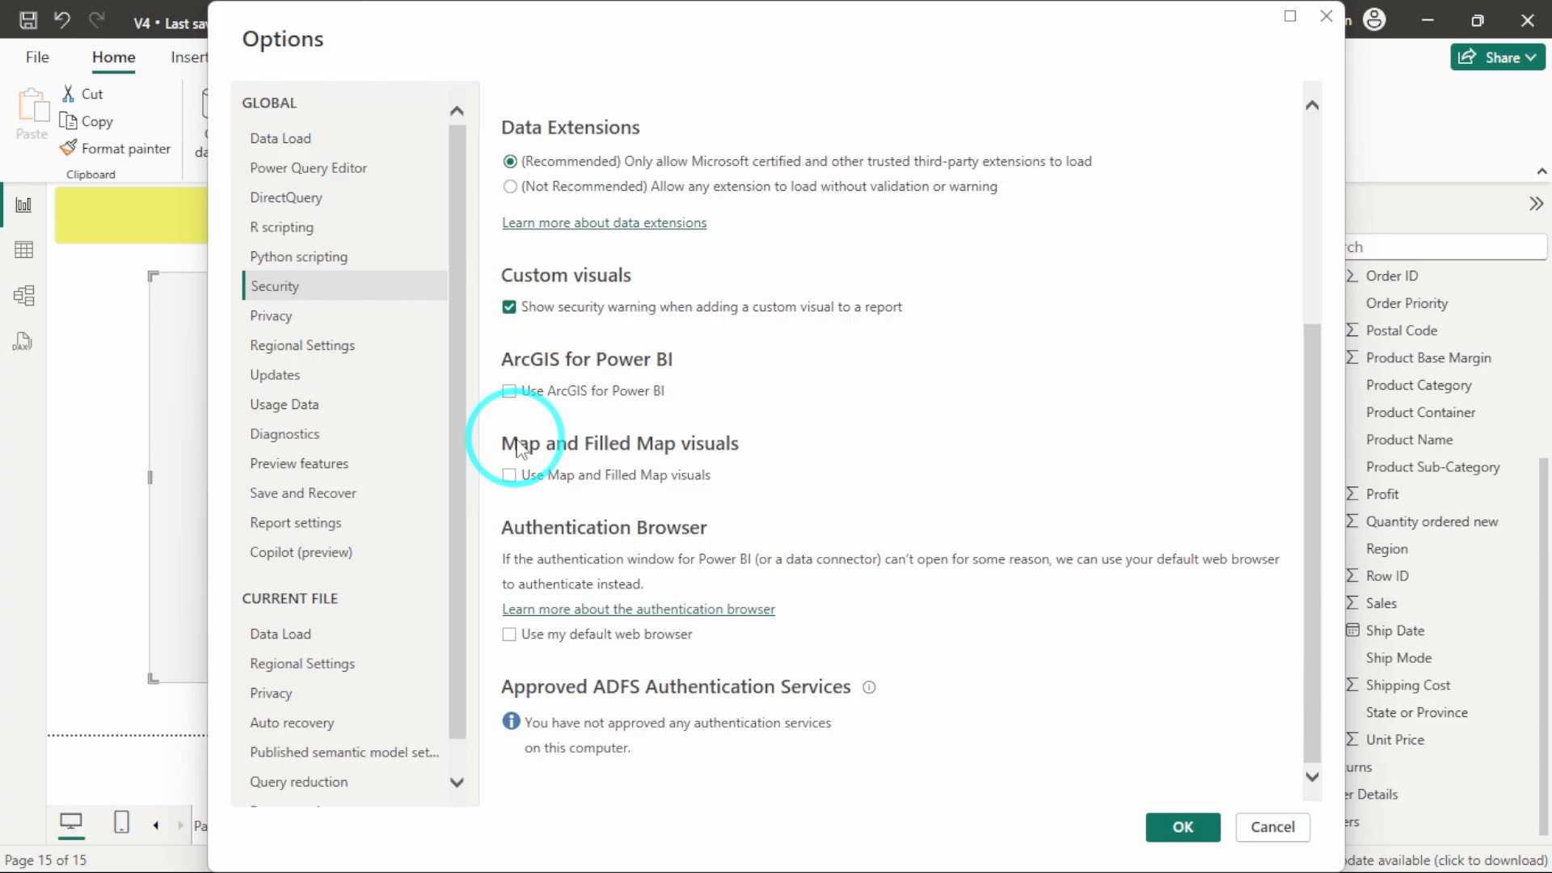
mouse_move(555, 485)
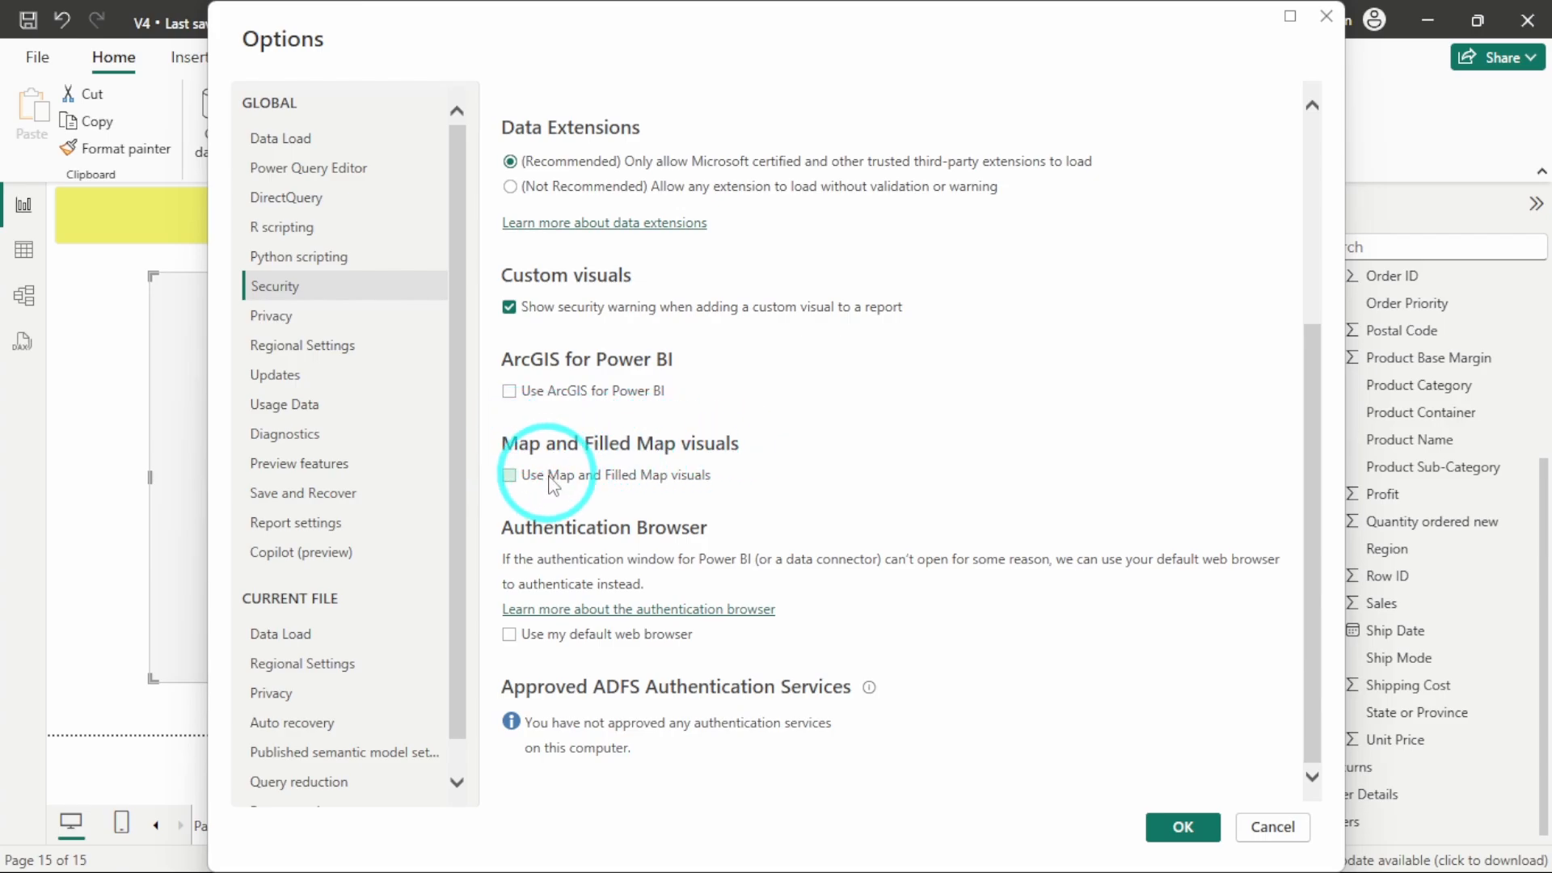
left_click(508, 475)
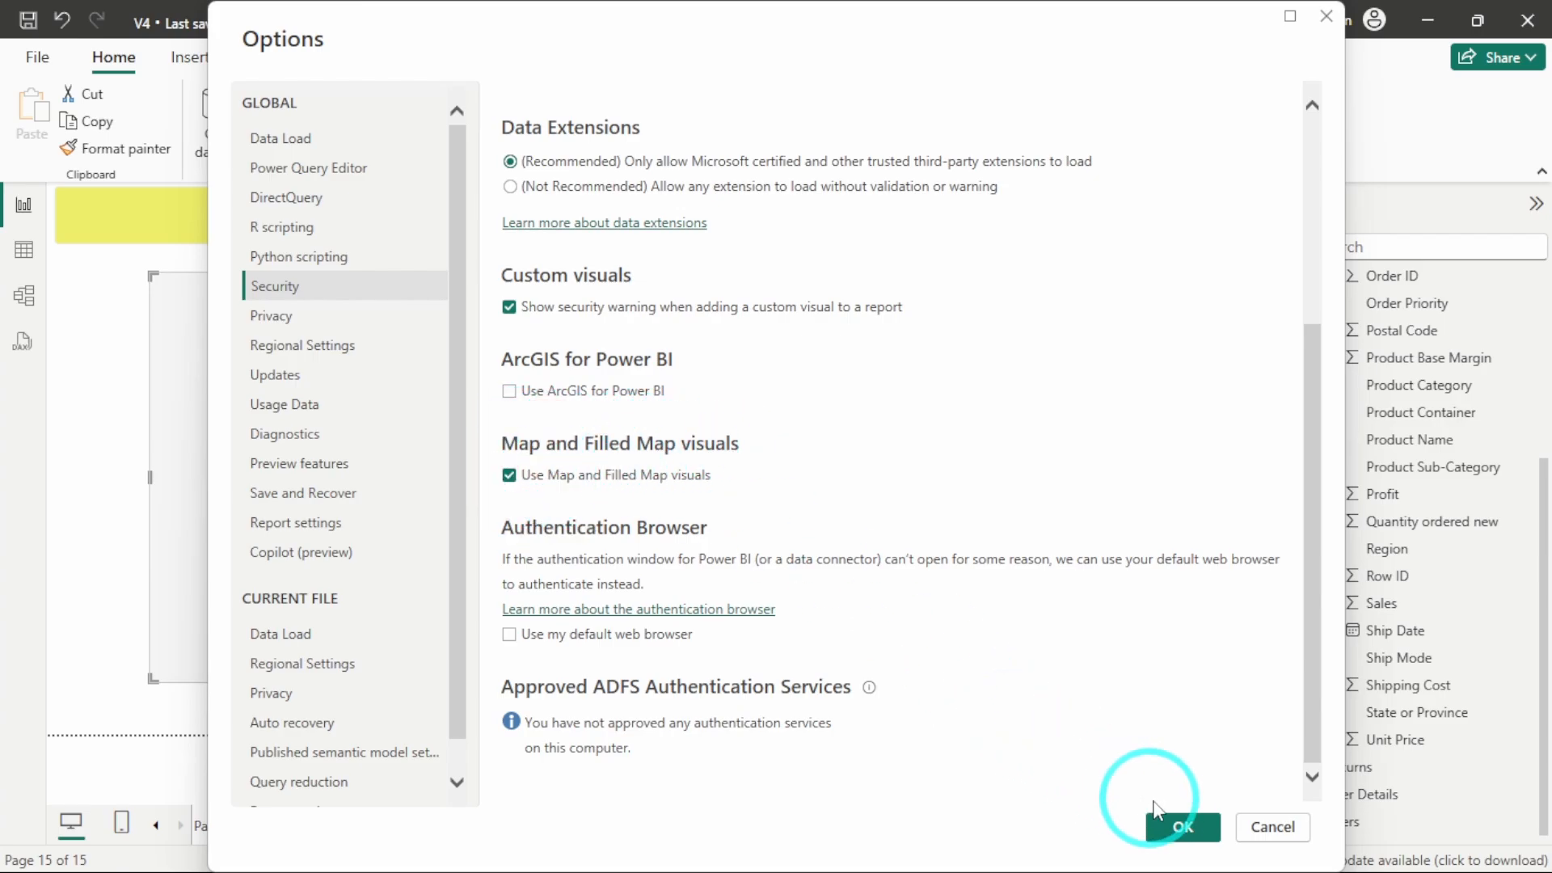
left_click(1181, 826)
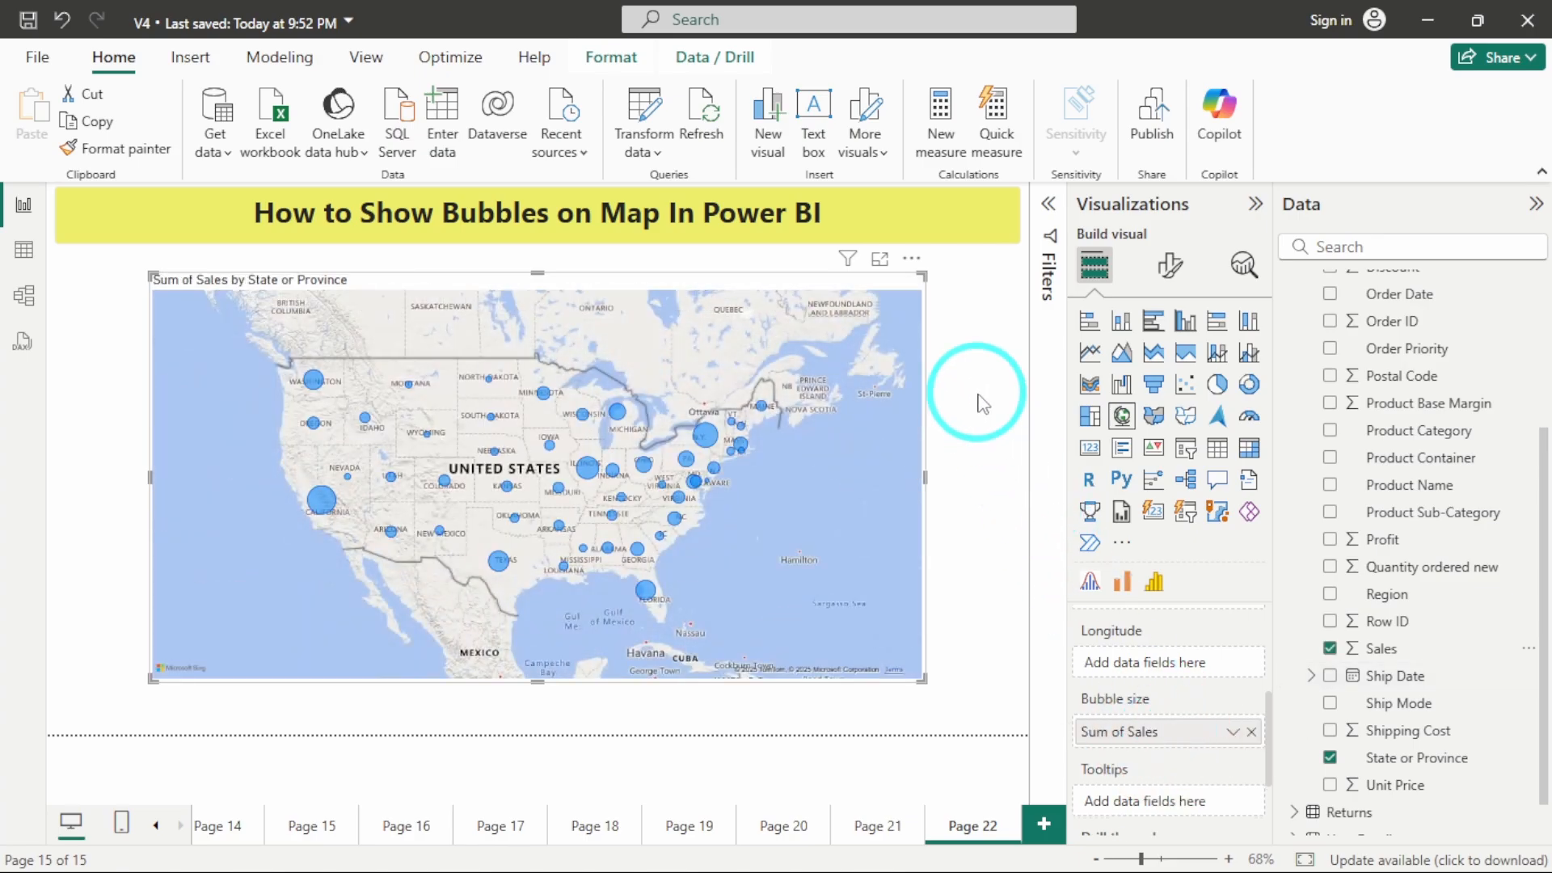
mouse_move(1178, 716)
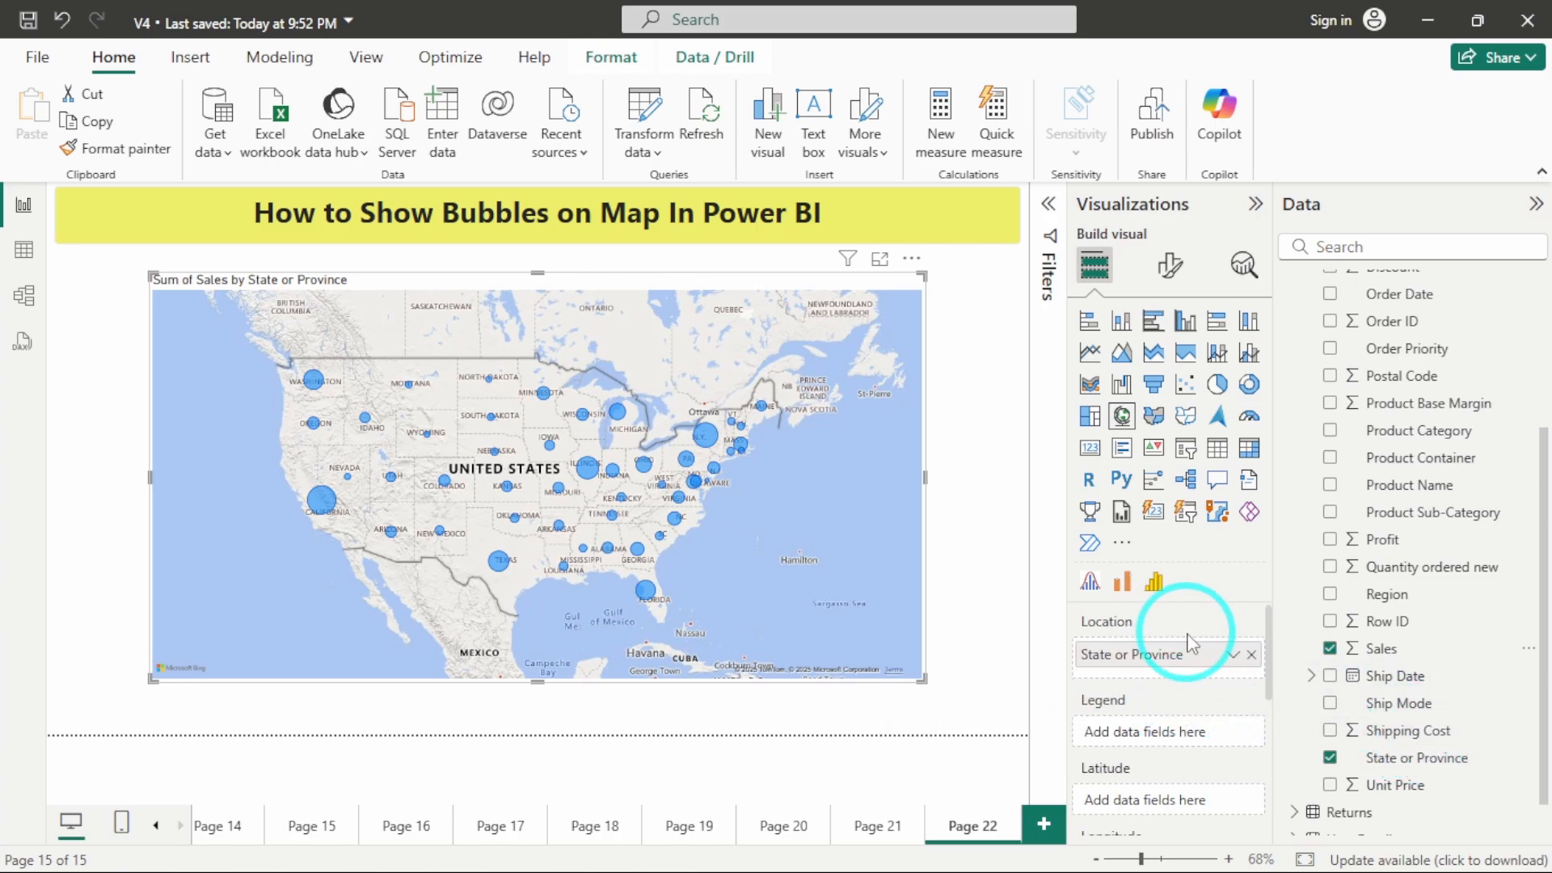
scroll("down", 3)
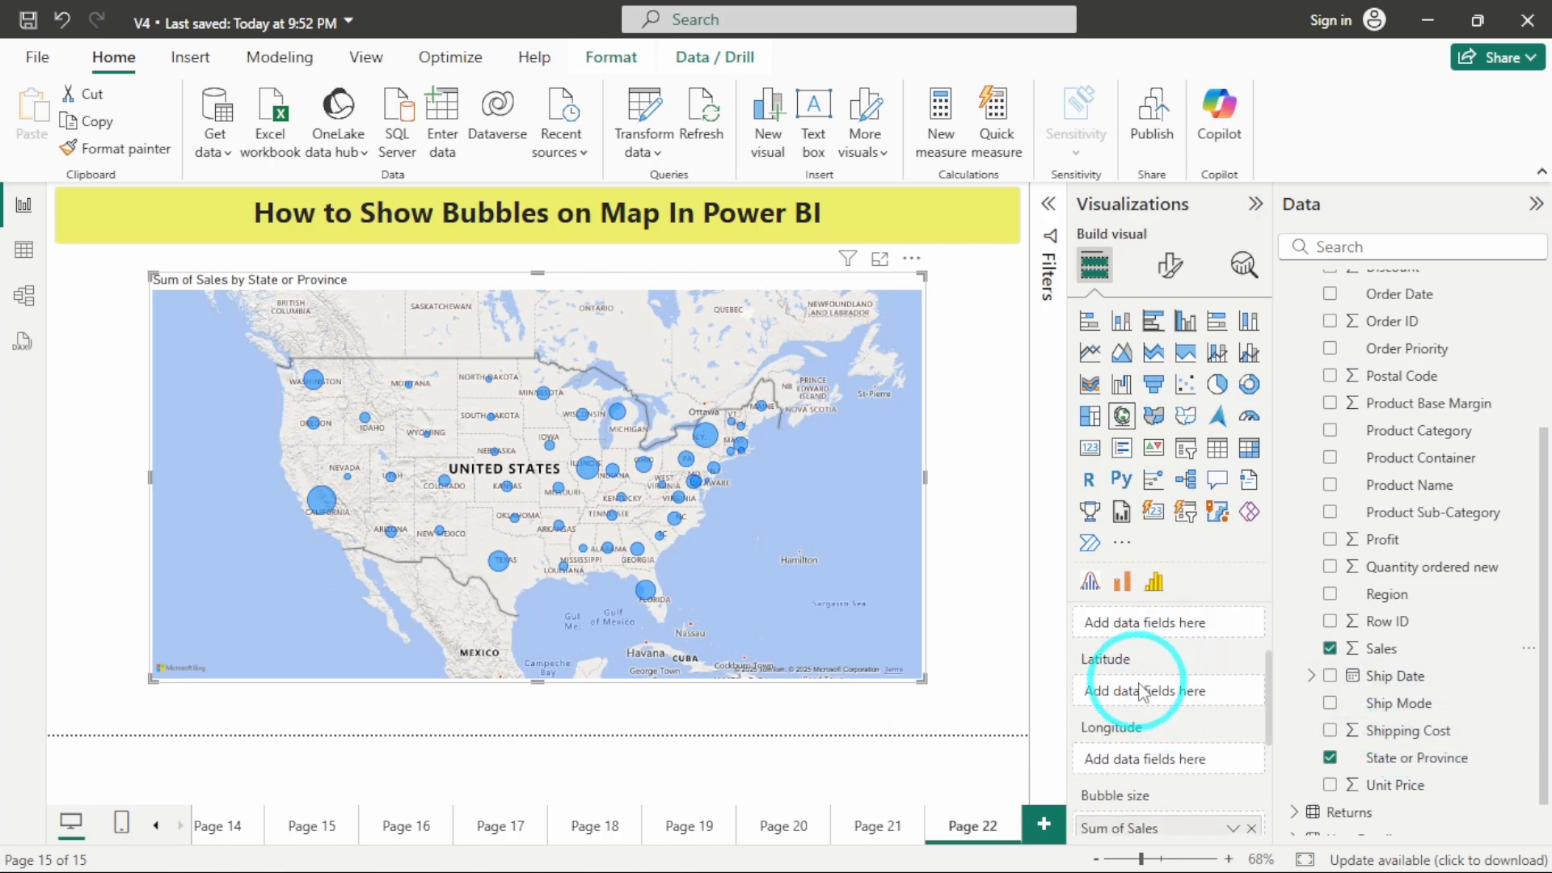
mouse_move(1147, 691)
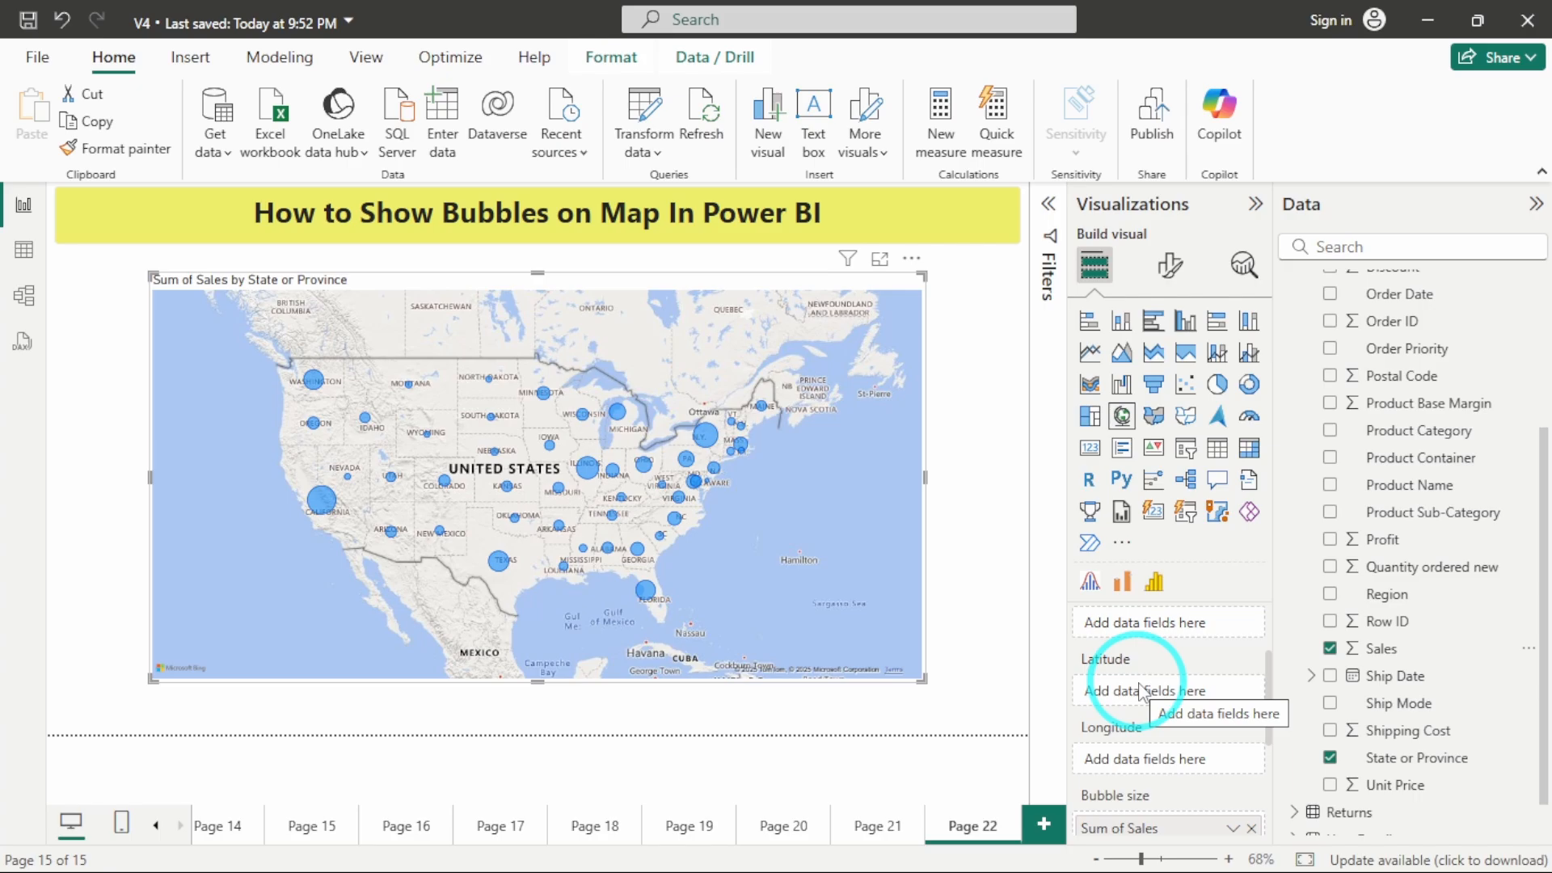
mouse_move(1410, 485)
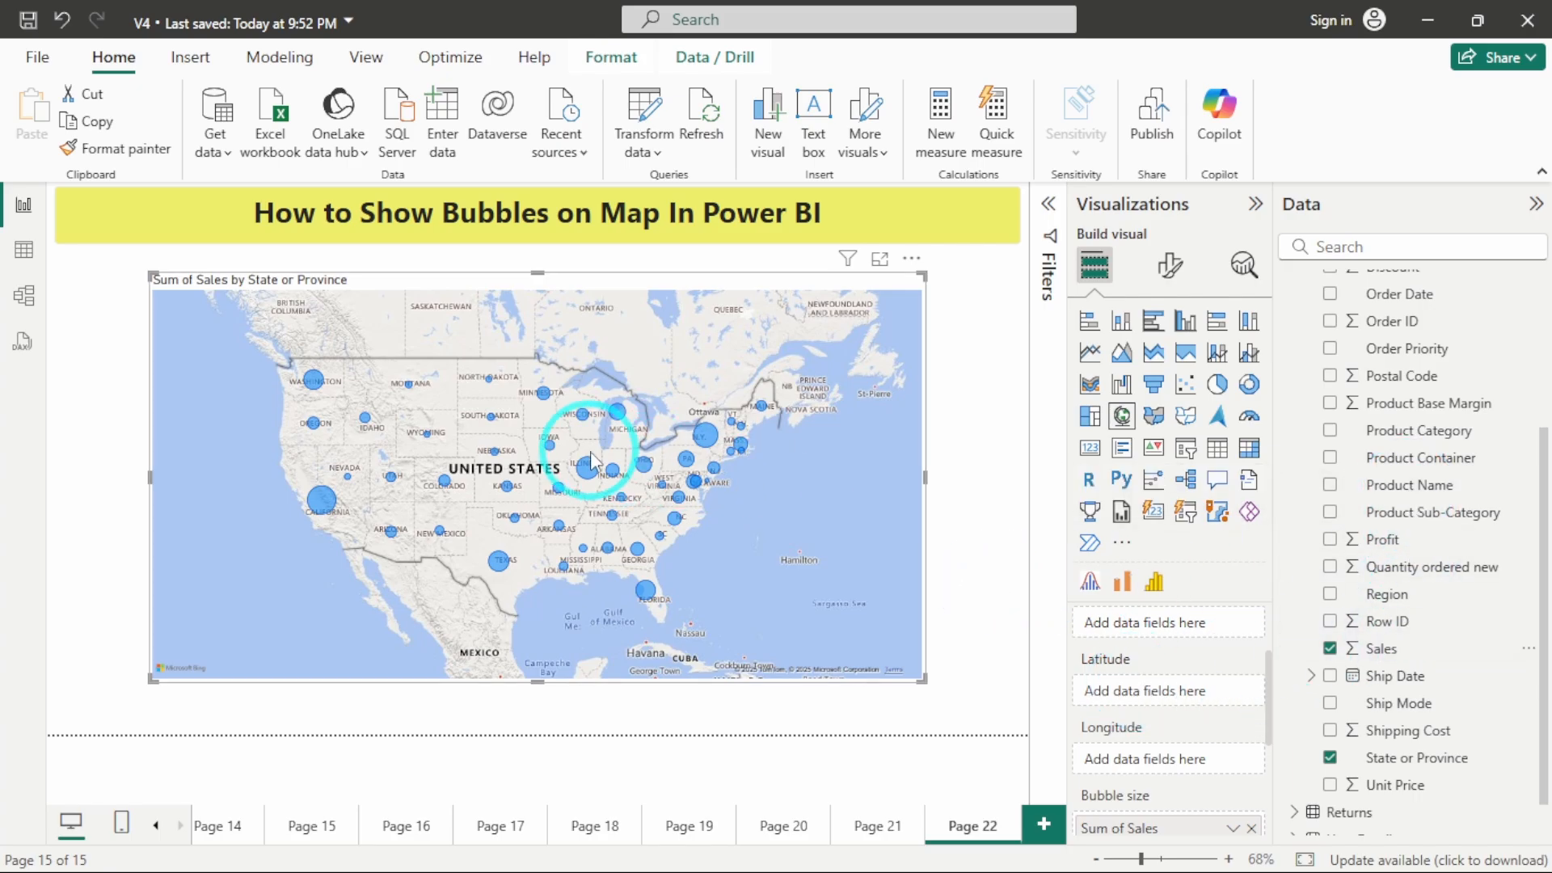
mouse_move(589, 465)
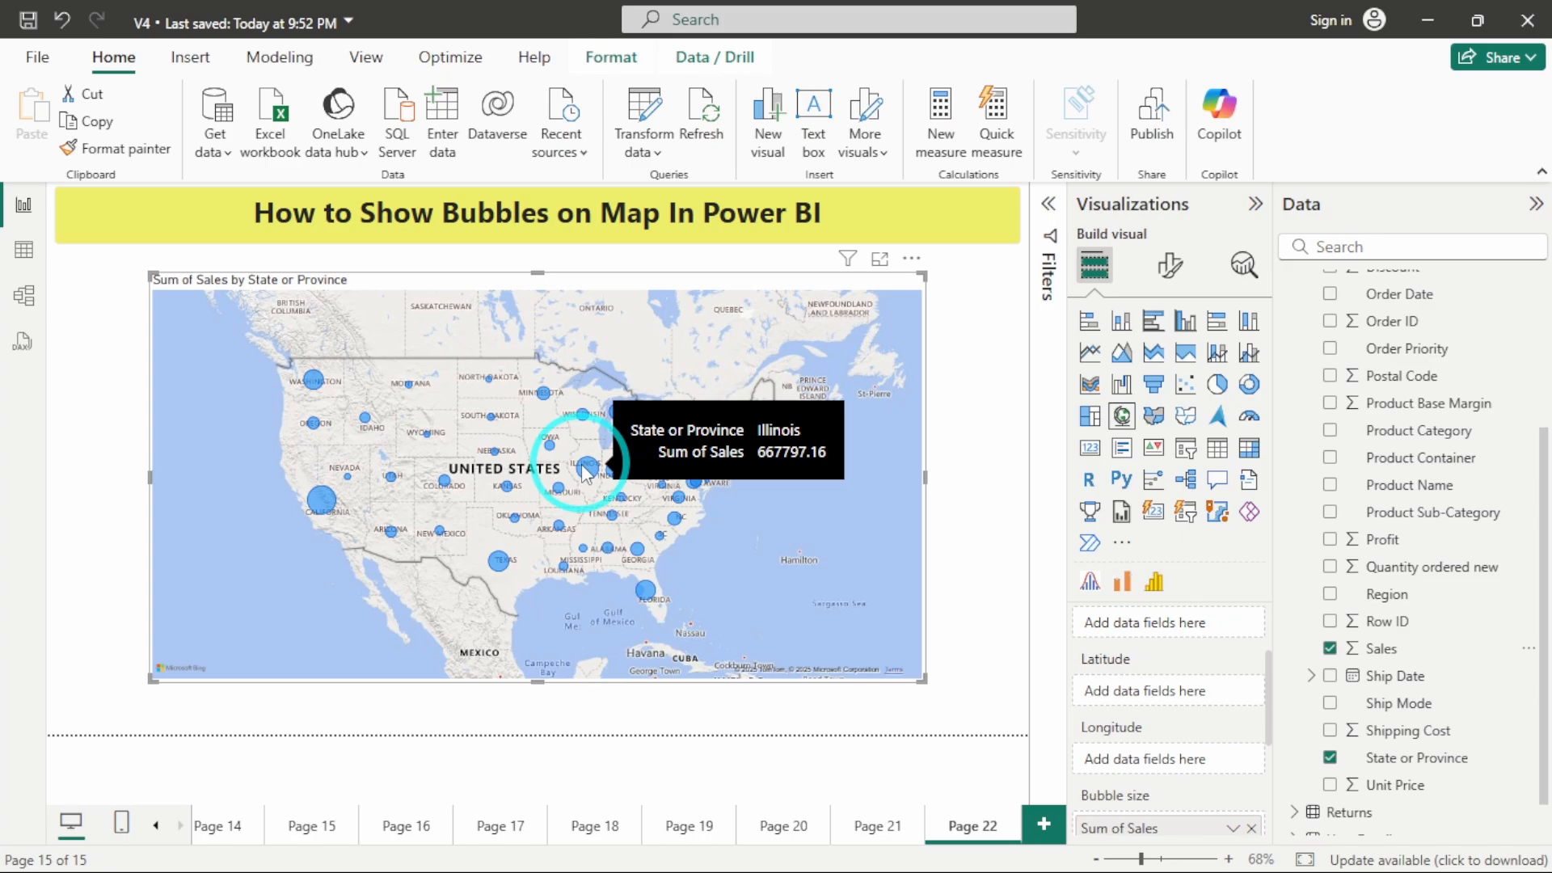
mouse_move(313, 381)
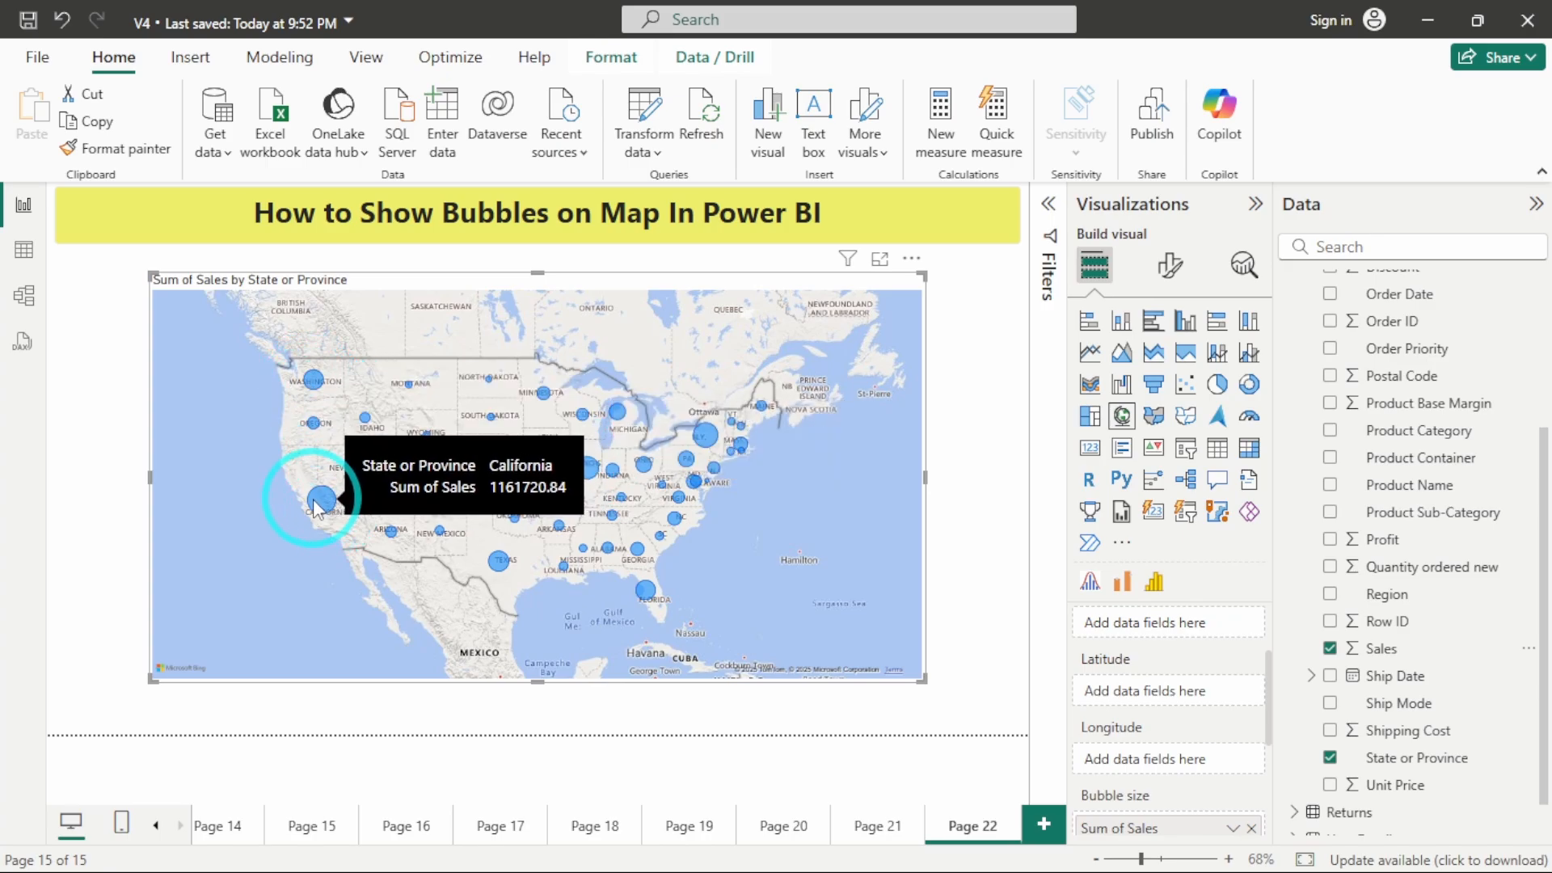
mouse_move(863, 551)
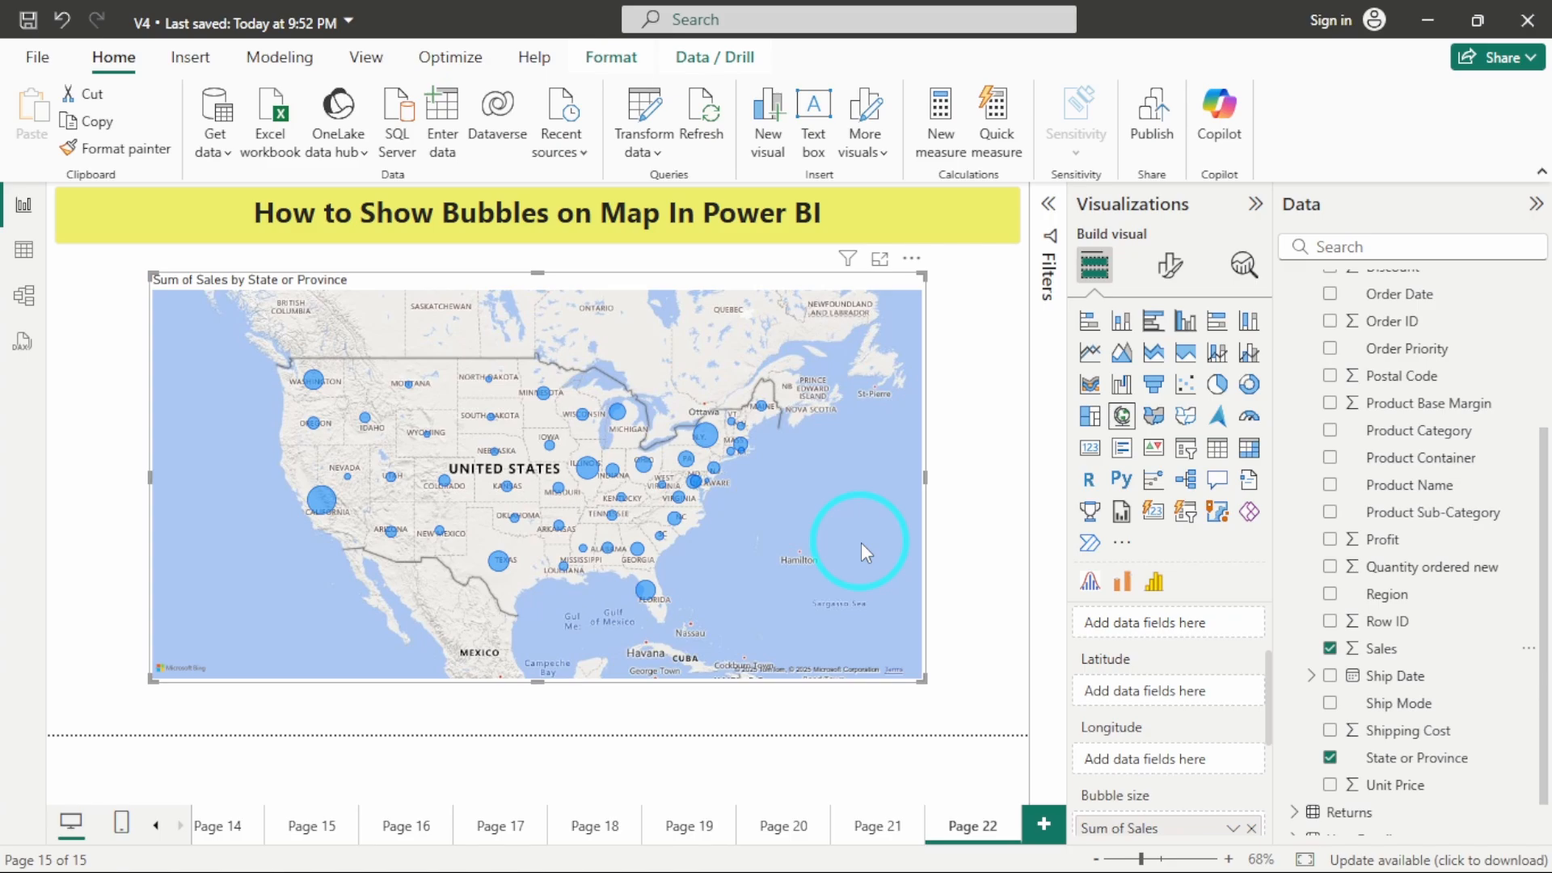
mouse_move(326, 505)
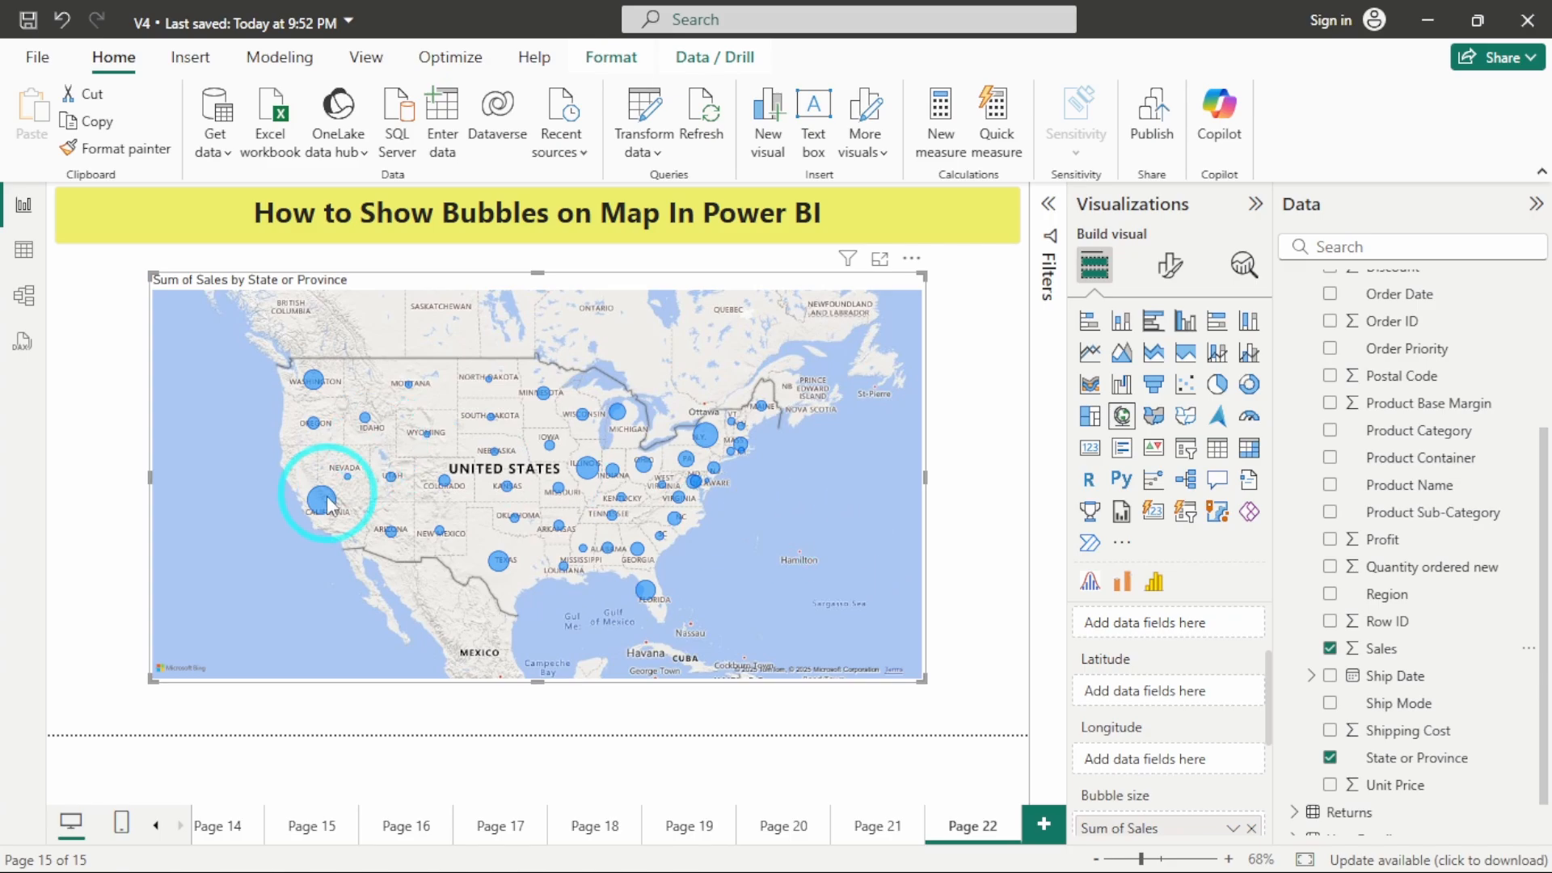
mouse_move(325, 500)
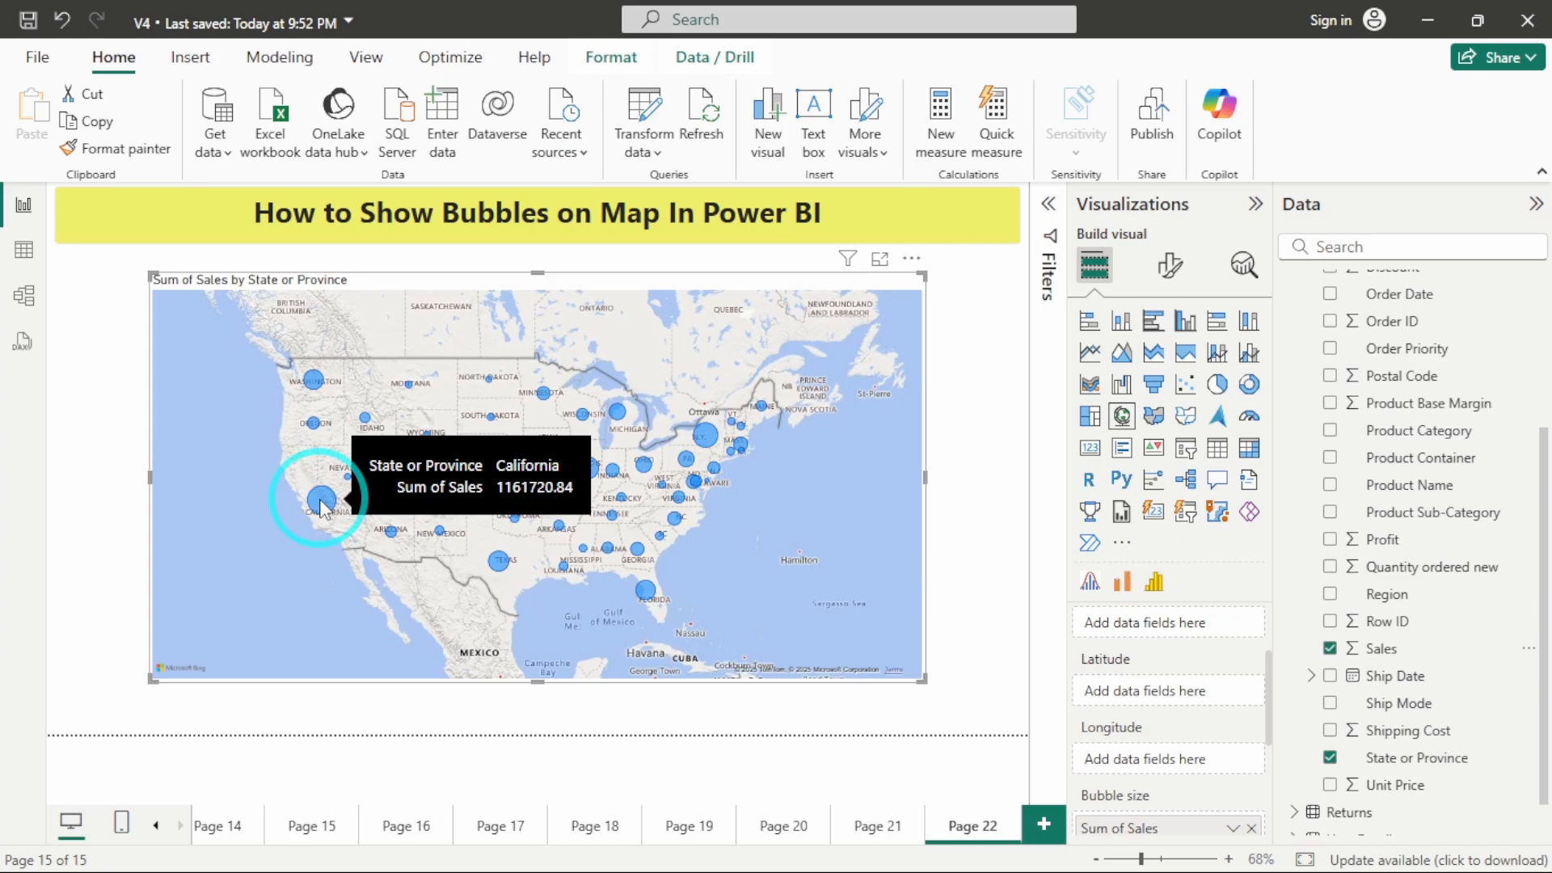
mouse_move(710, 444)
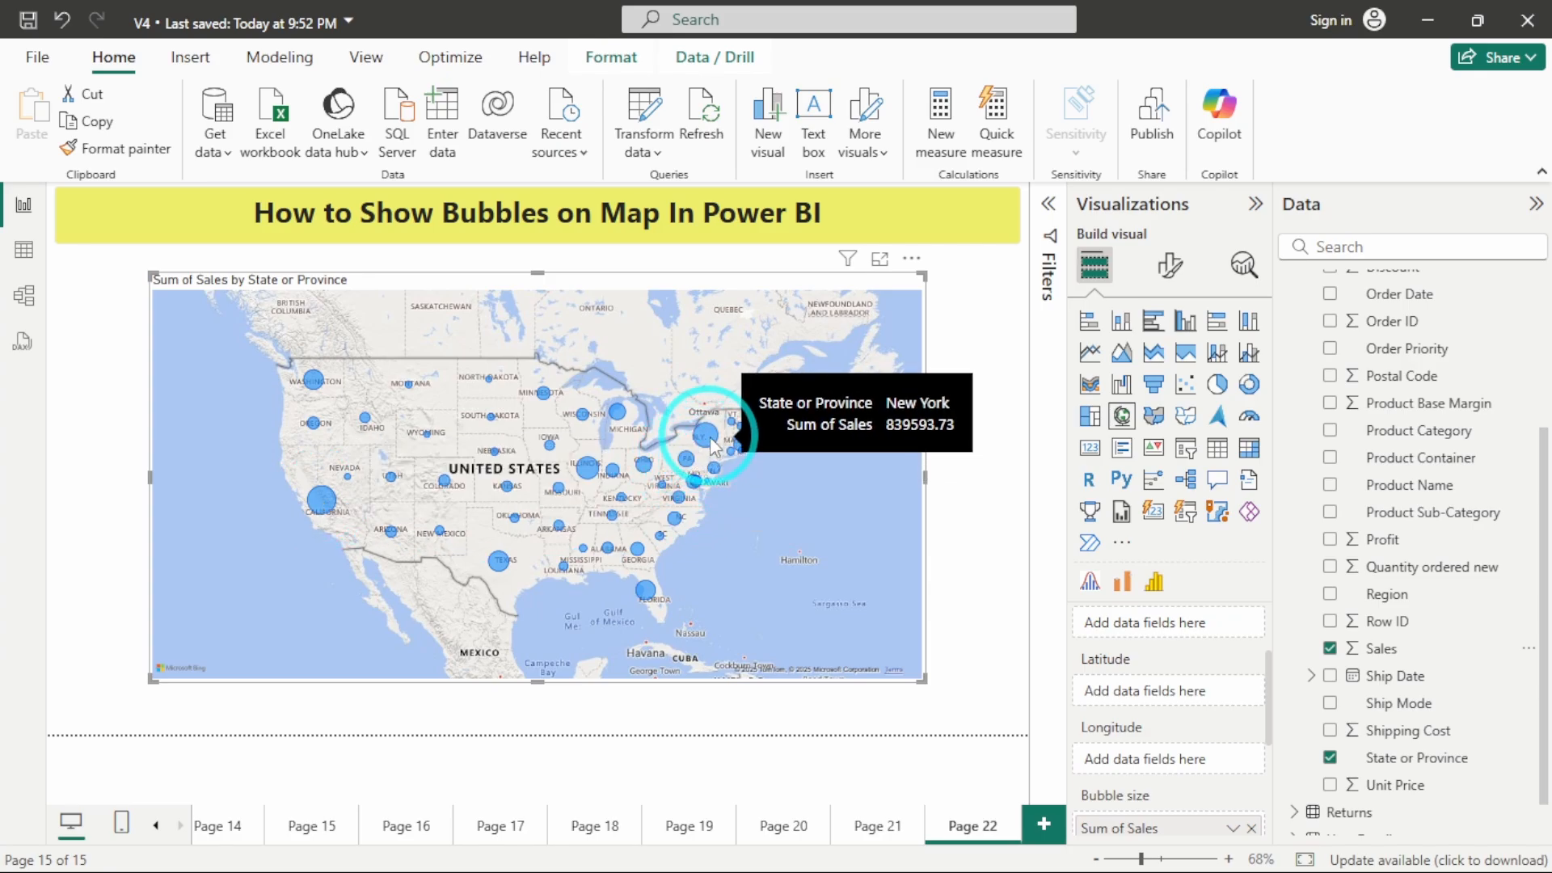
mouse_move(603, 475)
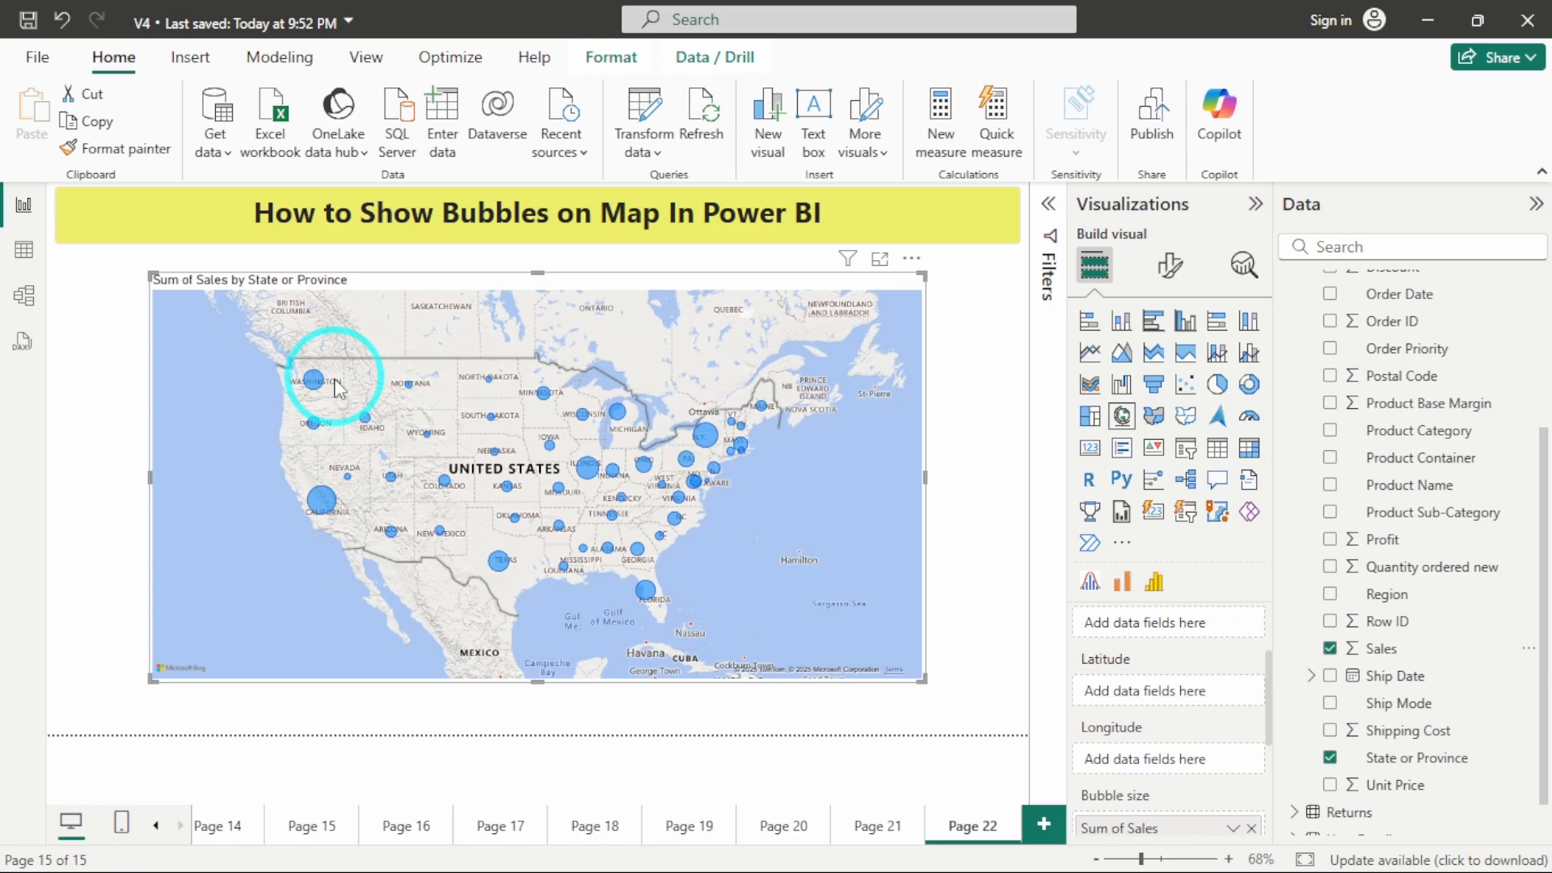
mouse_move(336, 387)
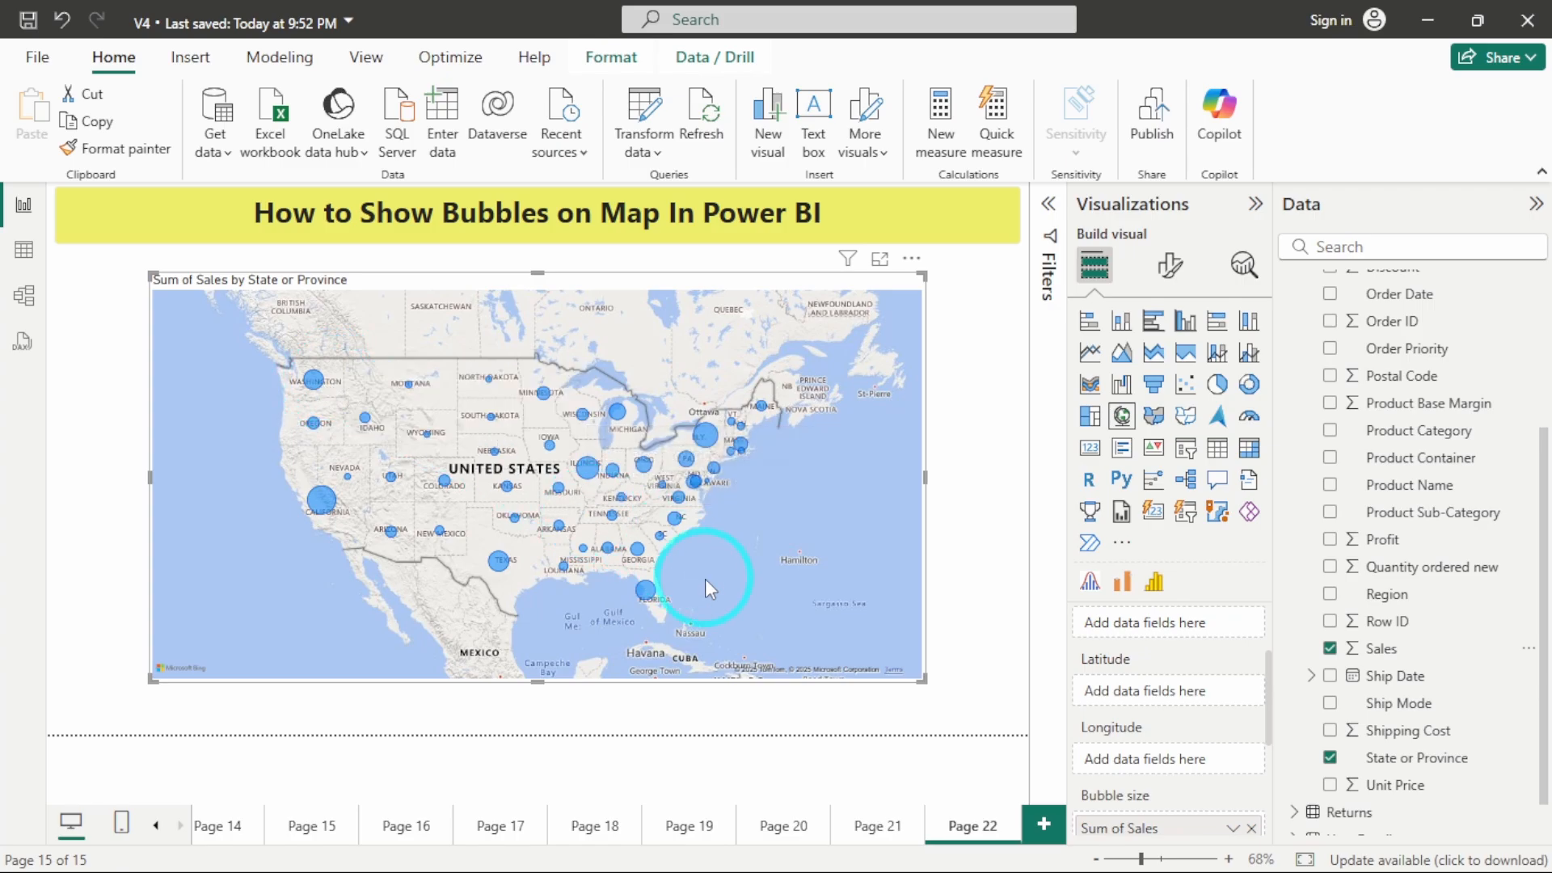
left_click(1169, 265)
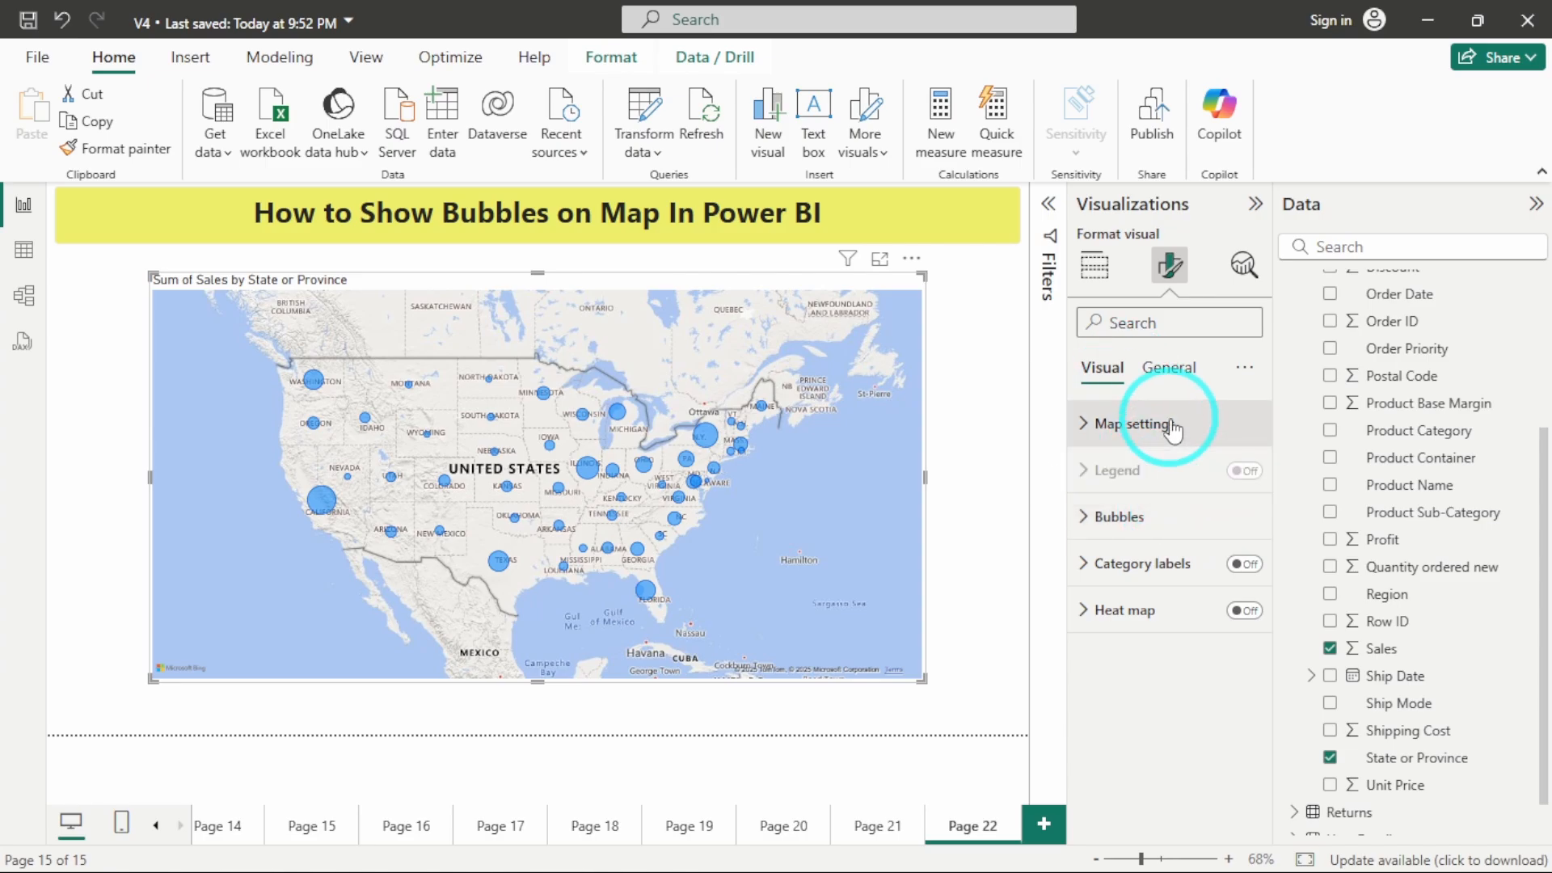
Preview the Aerial, Dark and Grayscale map styles, finally settling on Road
left_click(1129, 423)
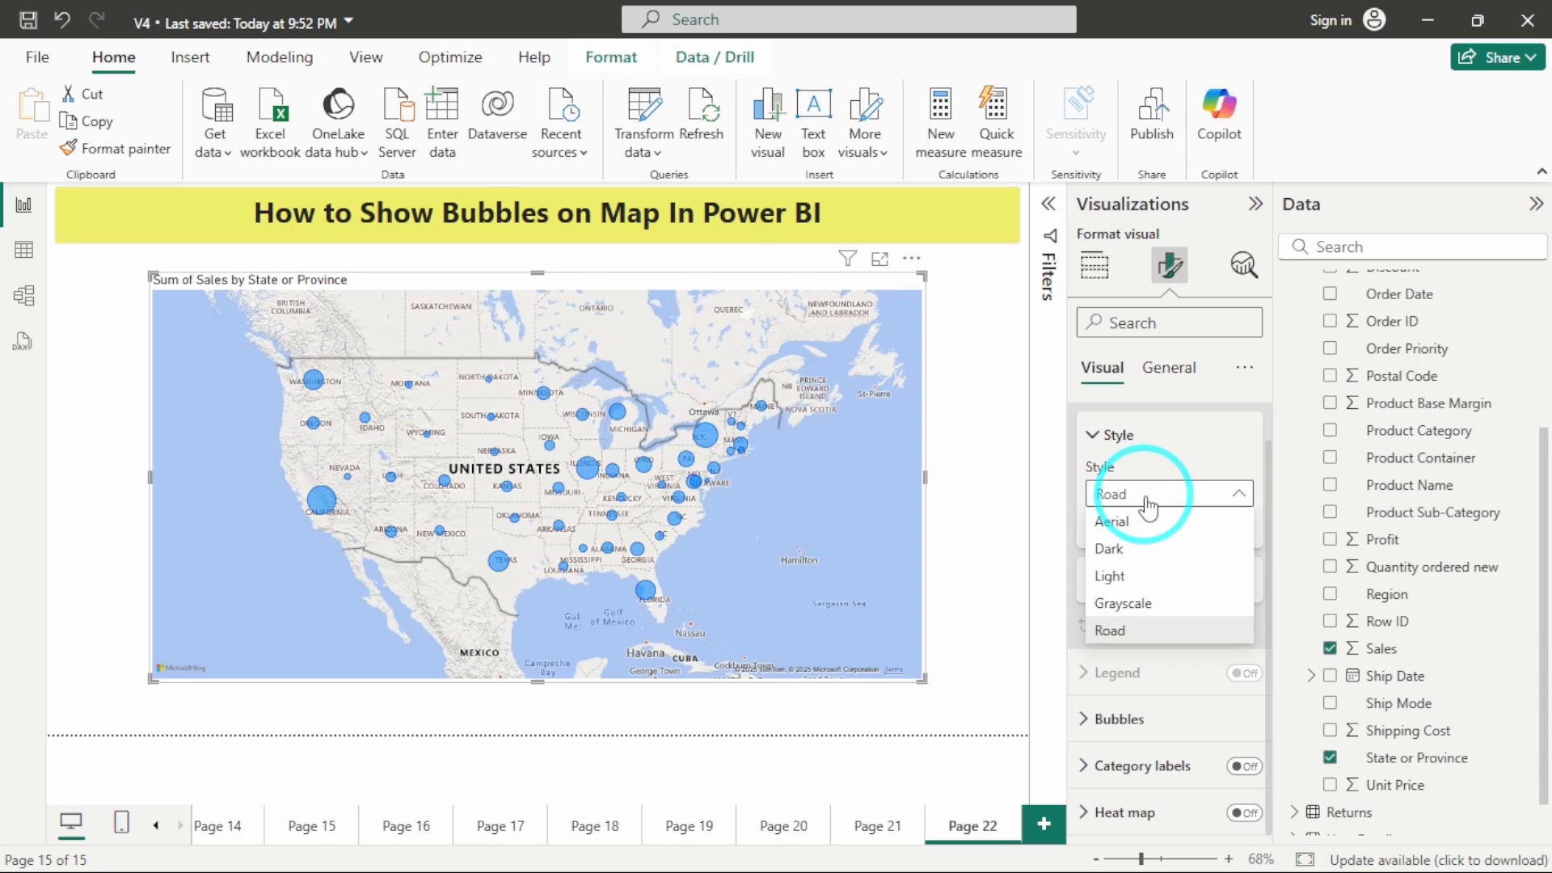
left_click(1111, 522)
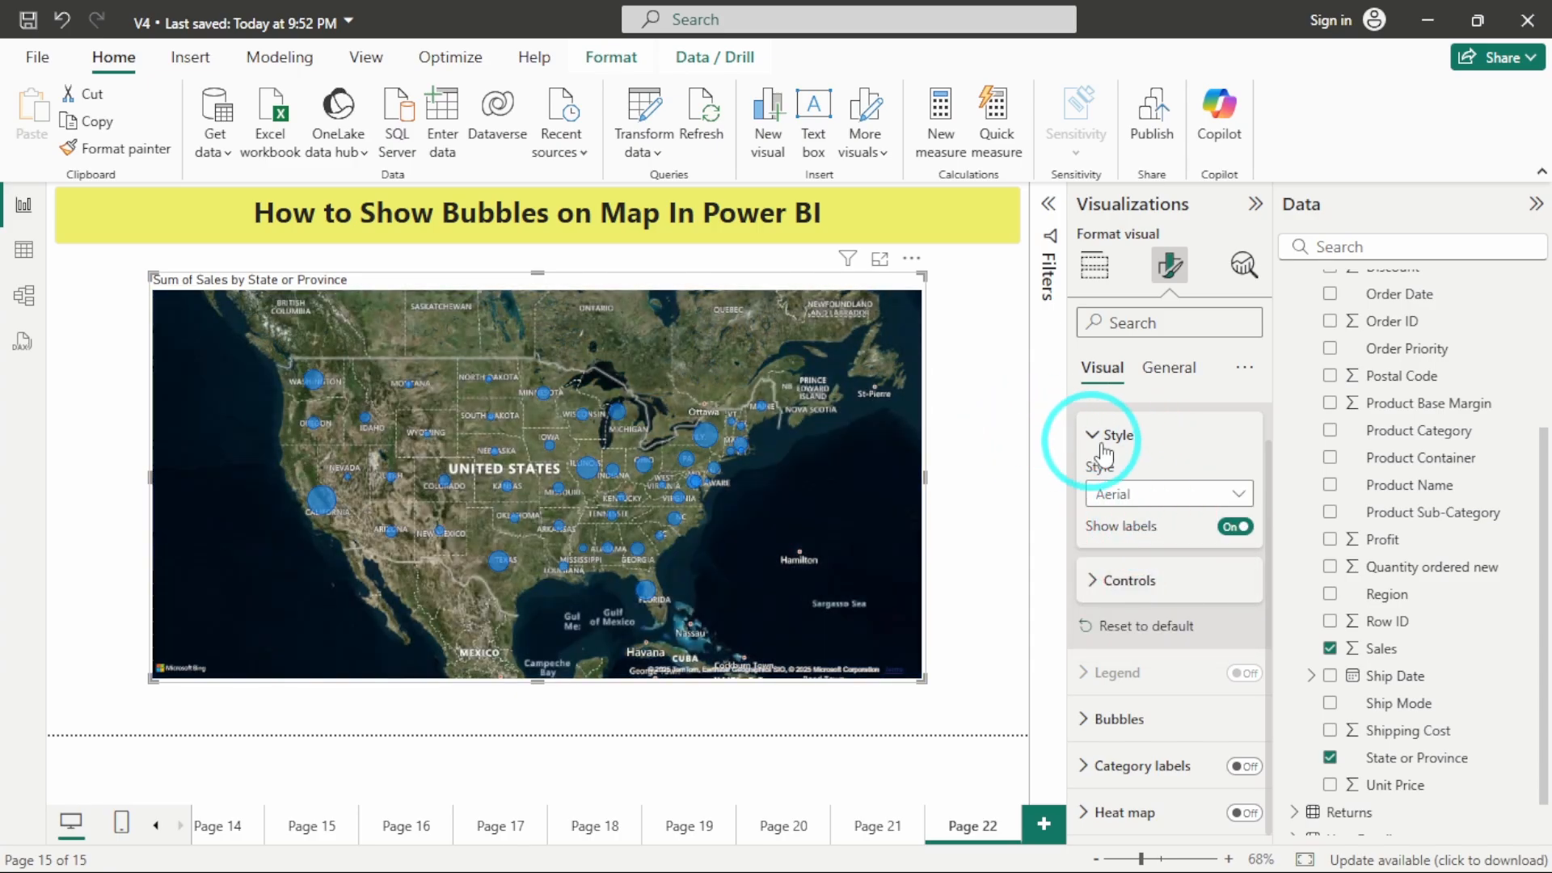
mouse_move(1143, 485)
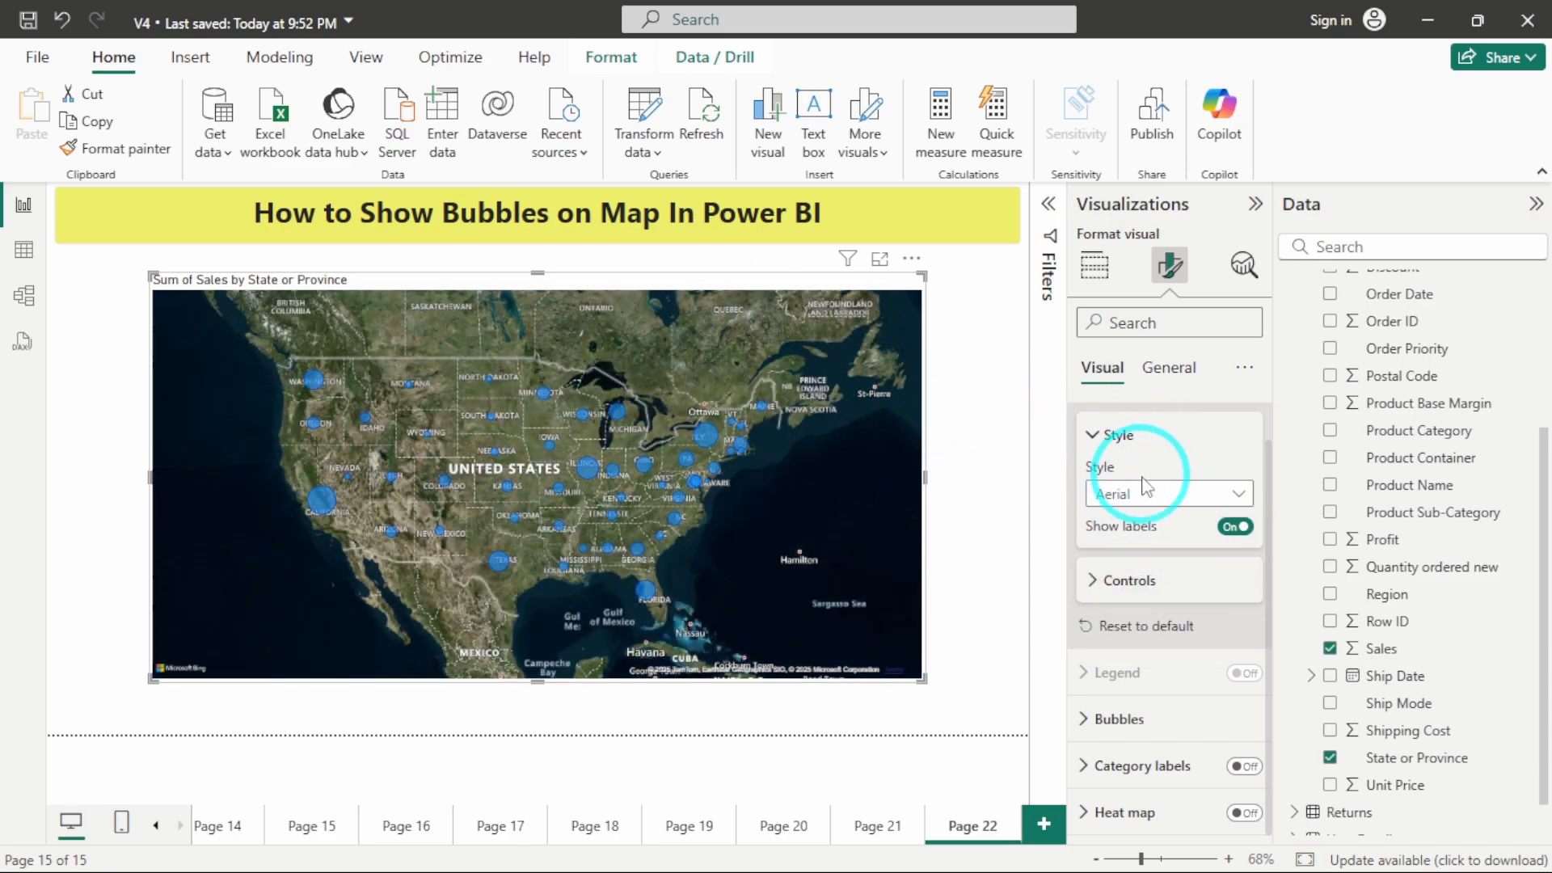
left_click(1168, 493)
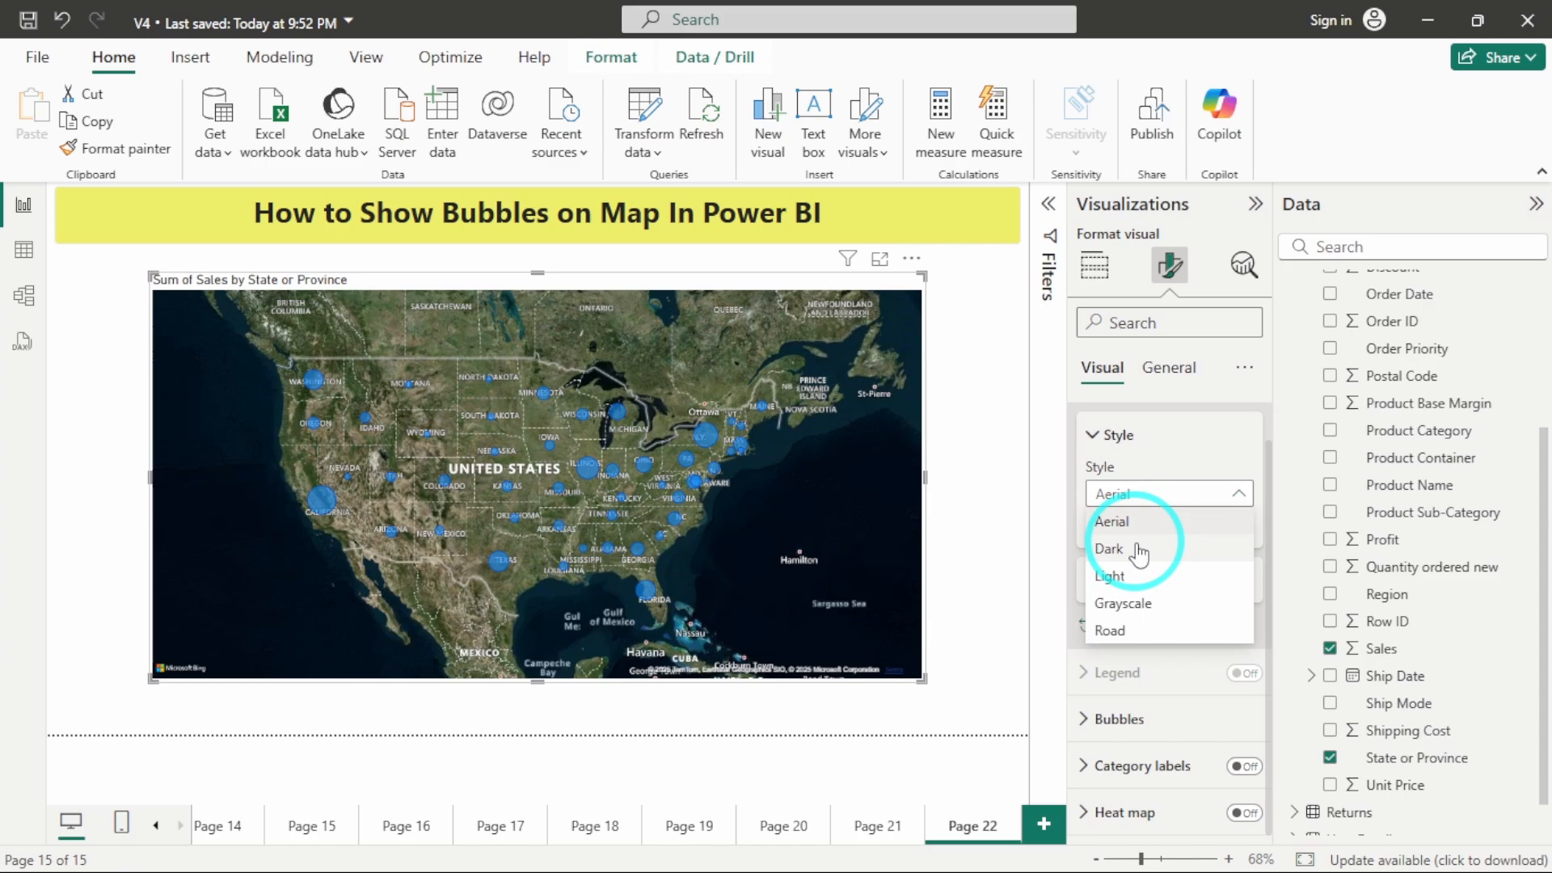
left_click(1109, 548)
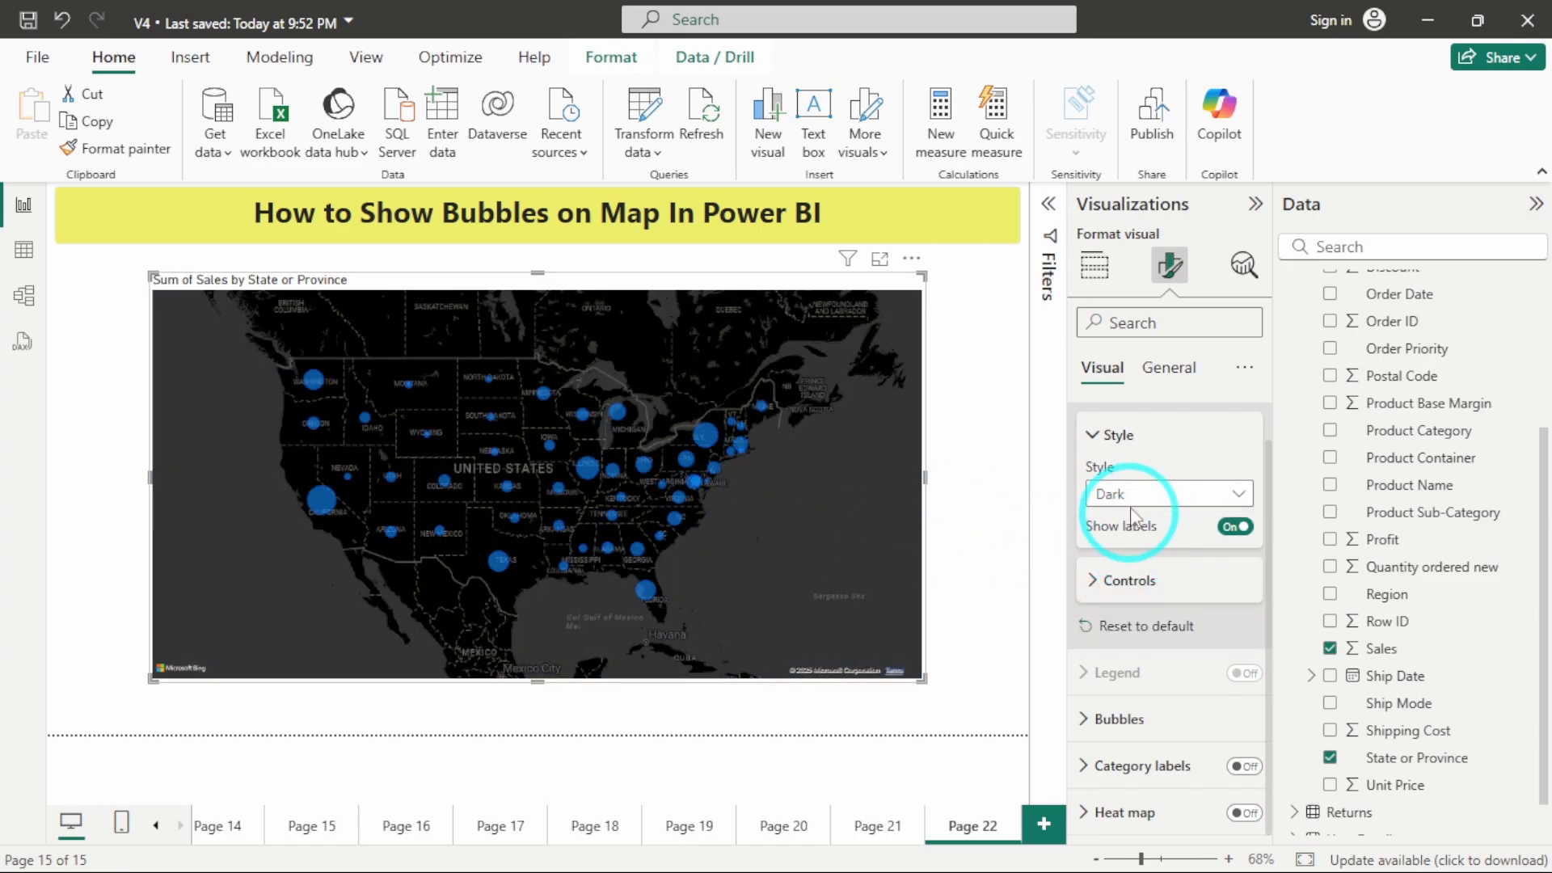
left_click(1168, 493)
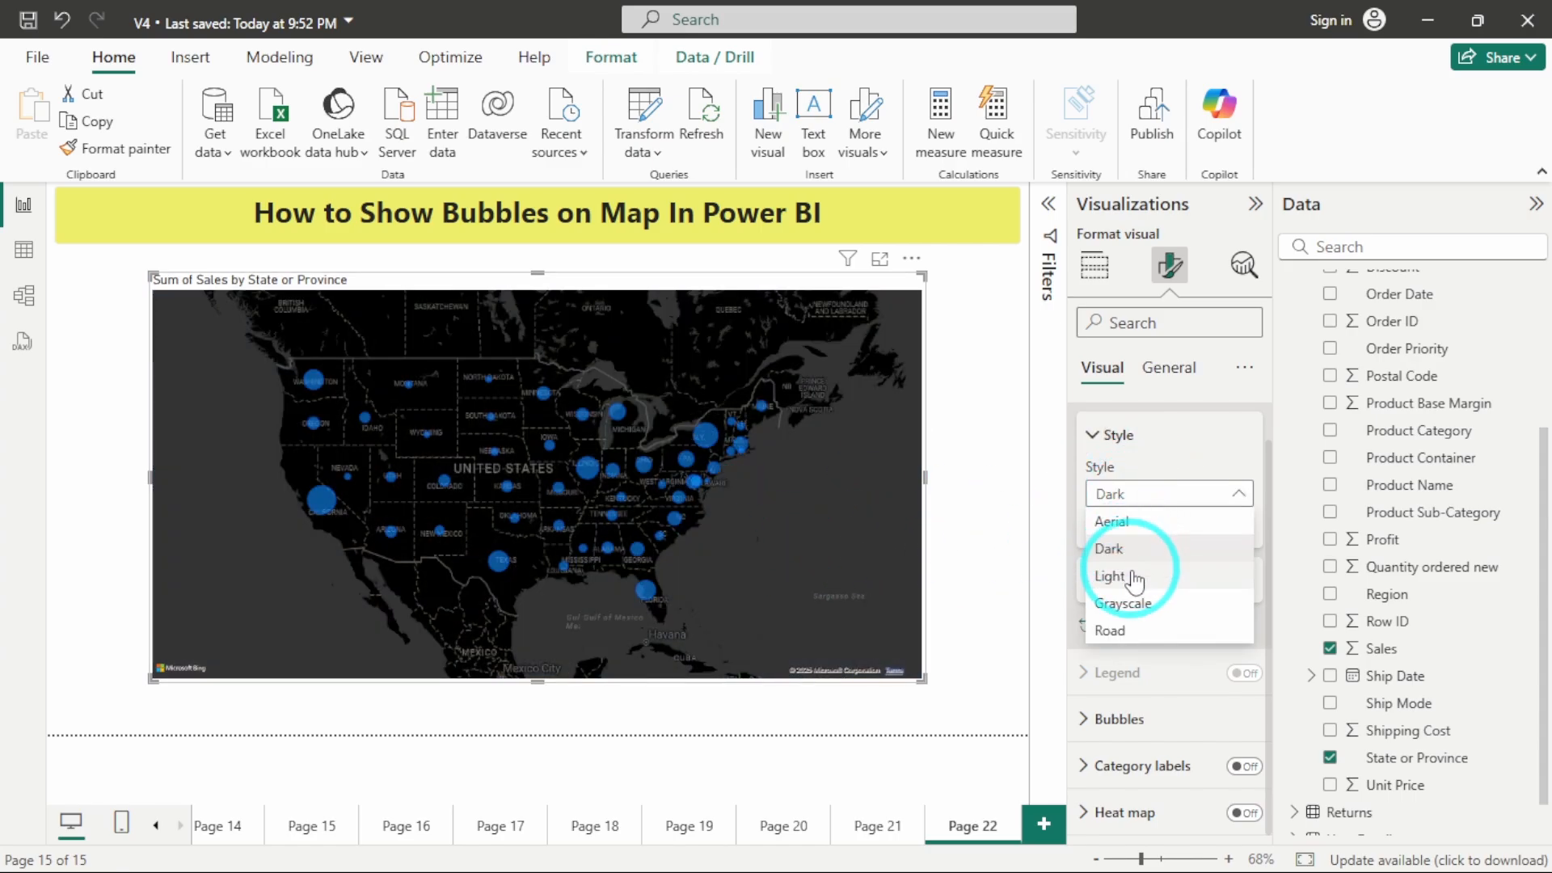
left_click(1112, 578)
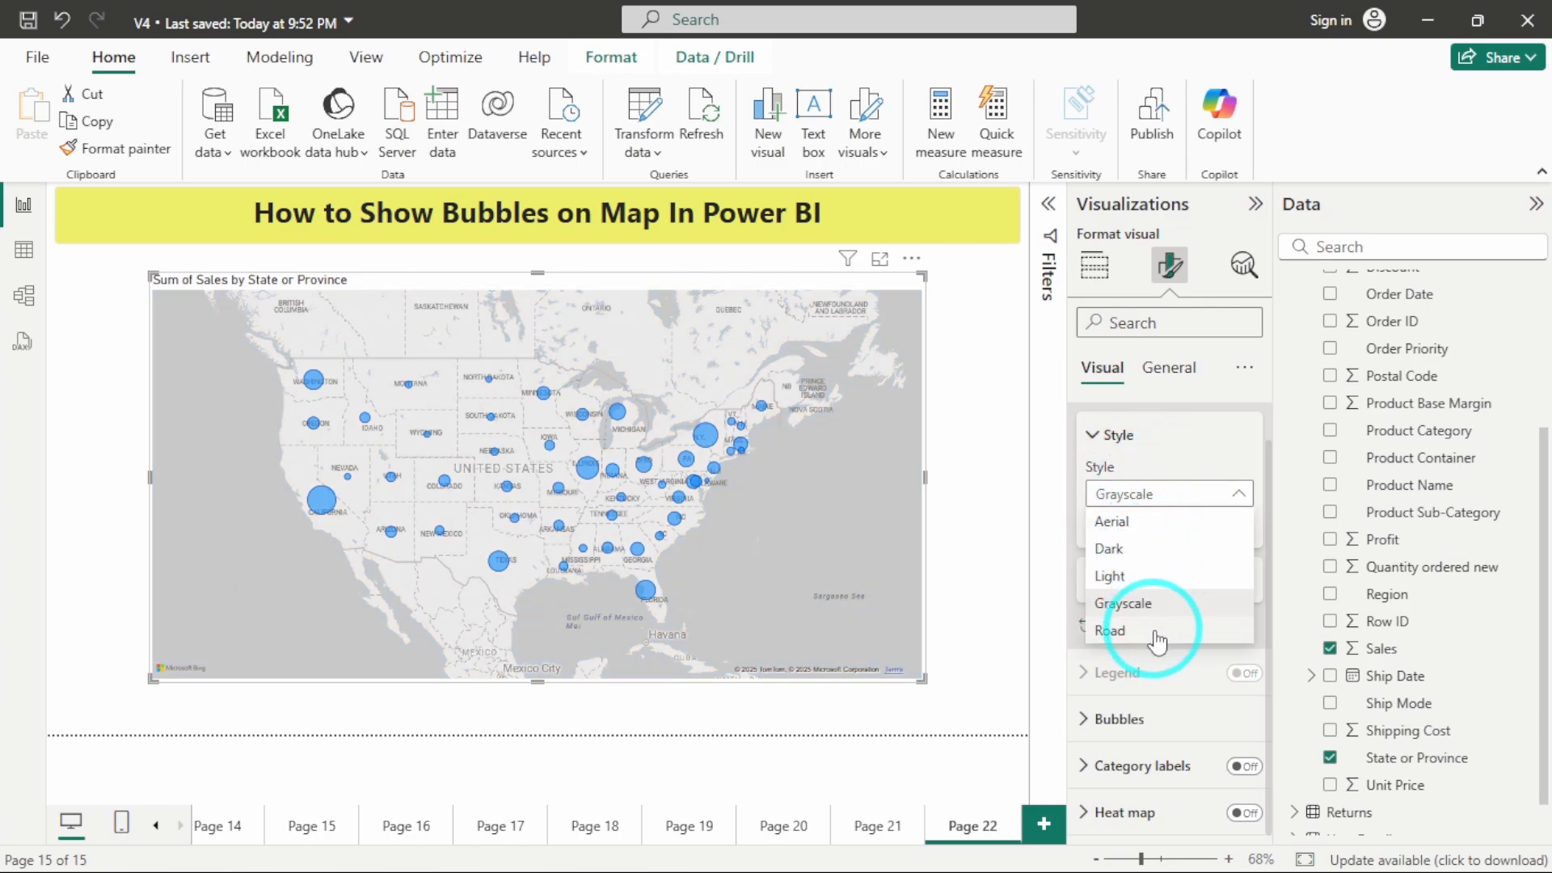
left_click(1111, 631)
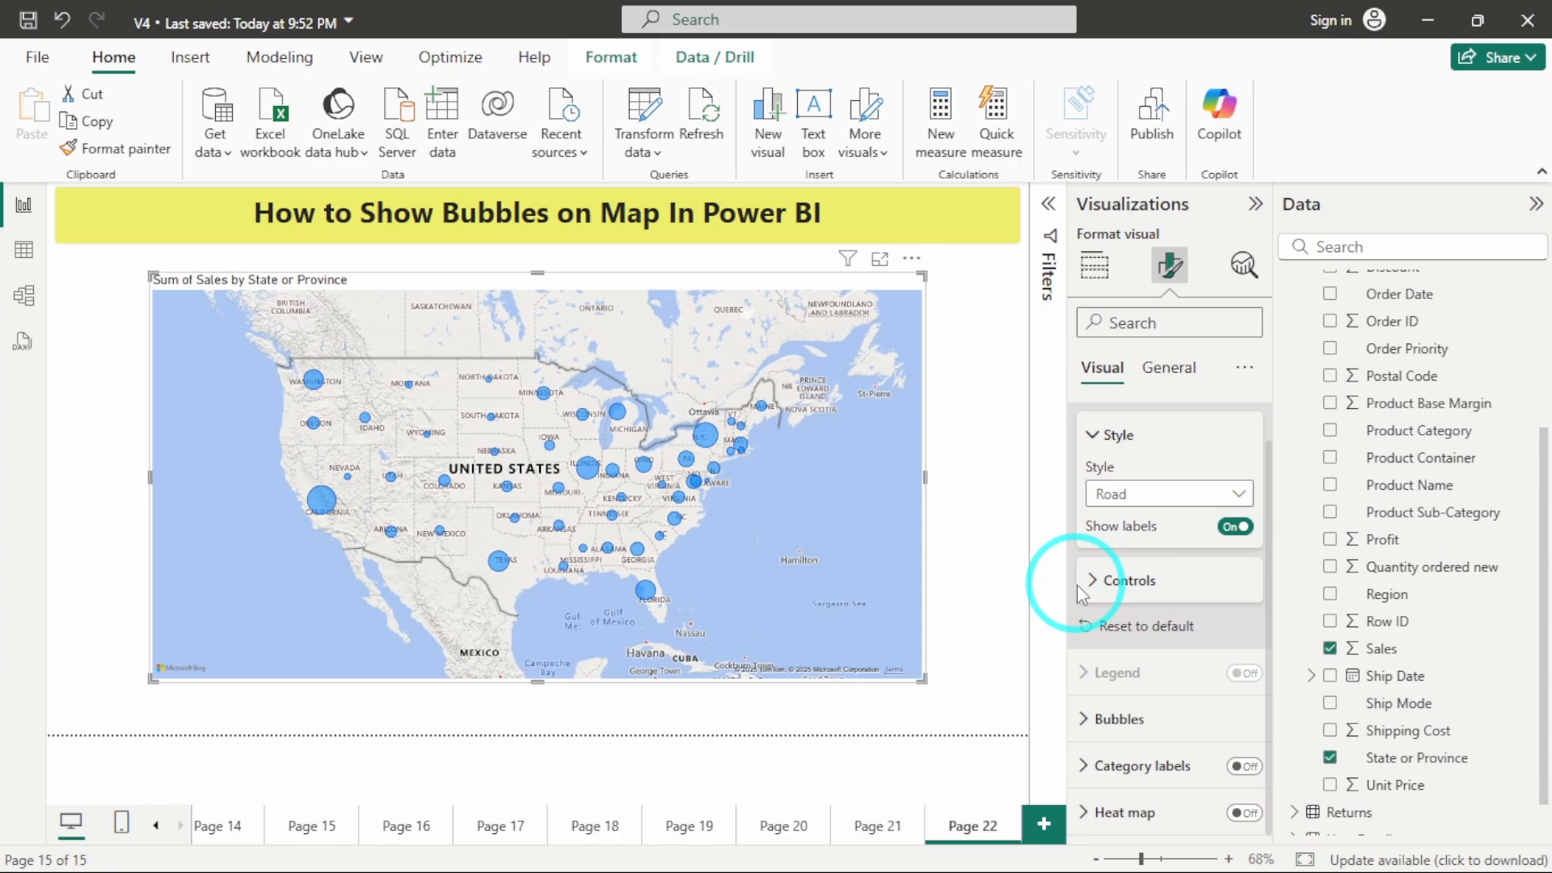
mouse_move(1101, 590)
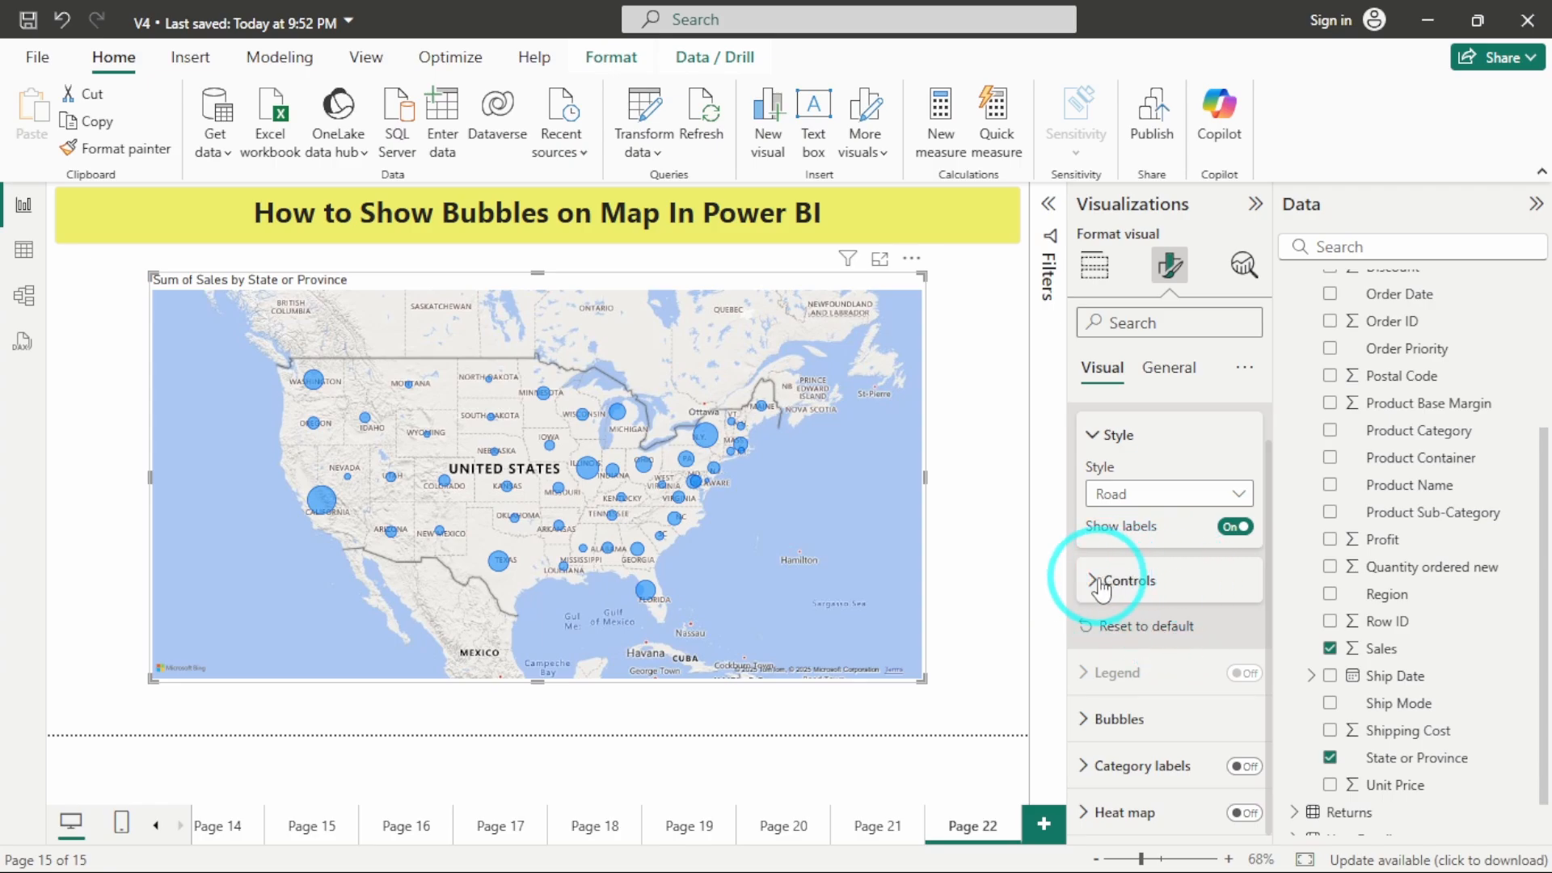
Turn on map zoom buttons, test auto zoom and zoom-out, keeping auto zoom on
left_click(1123, 581)
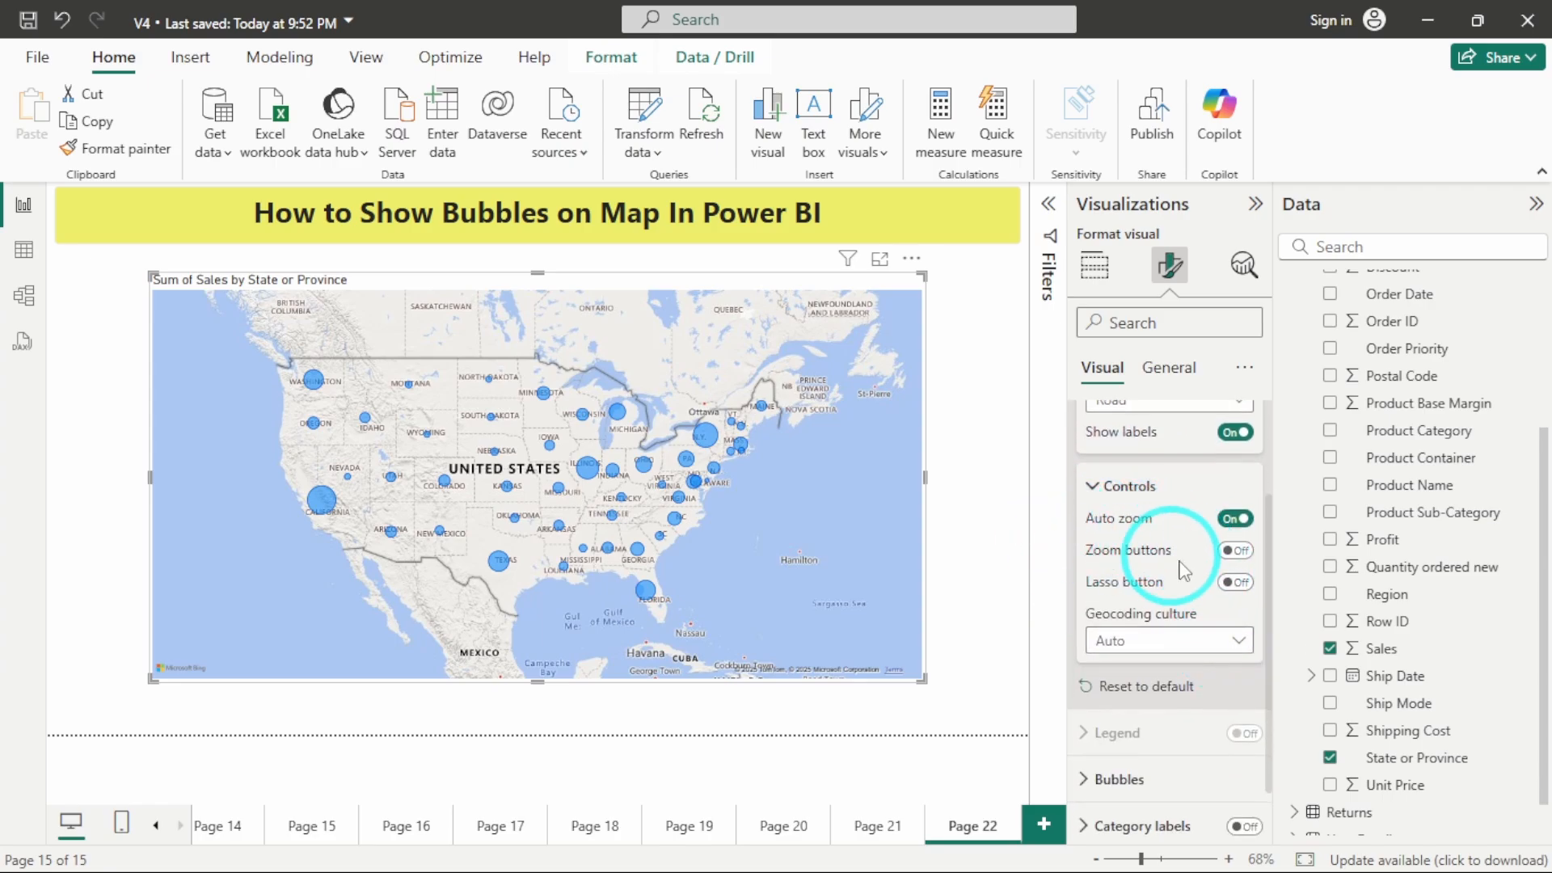
mouse_move(1035, 515)
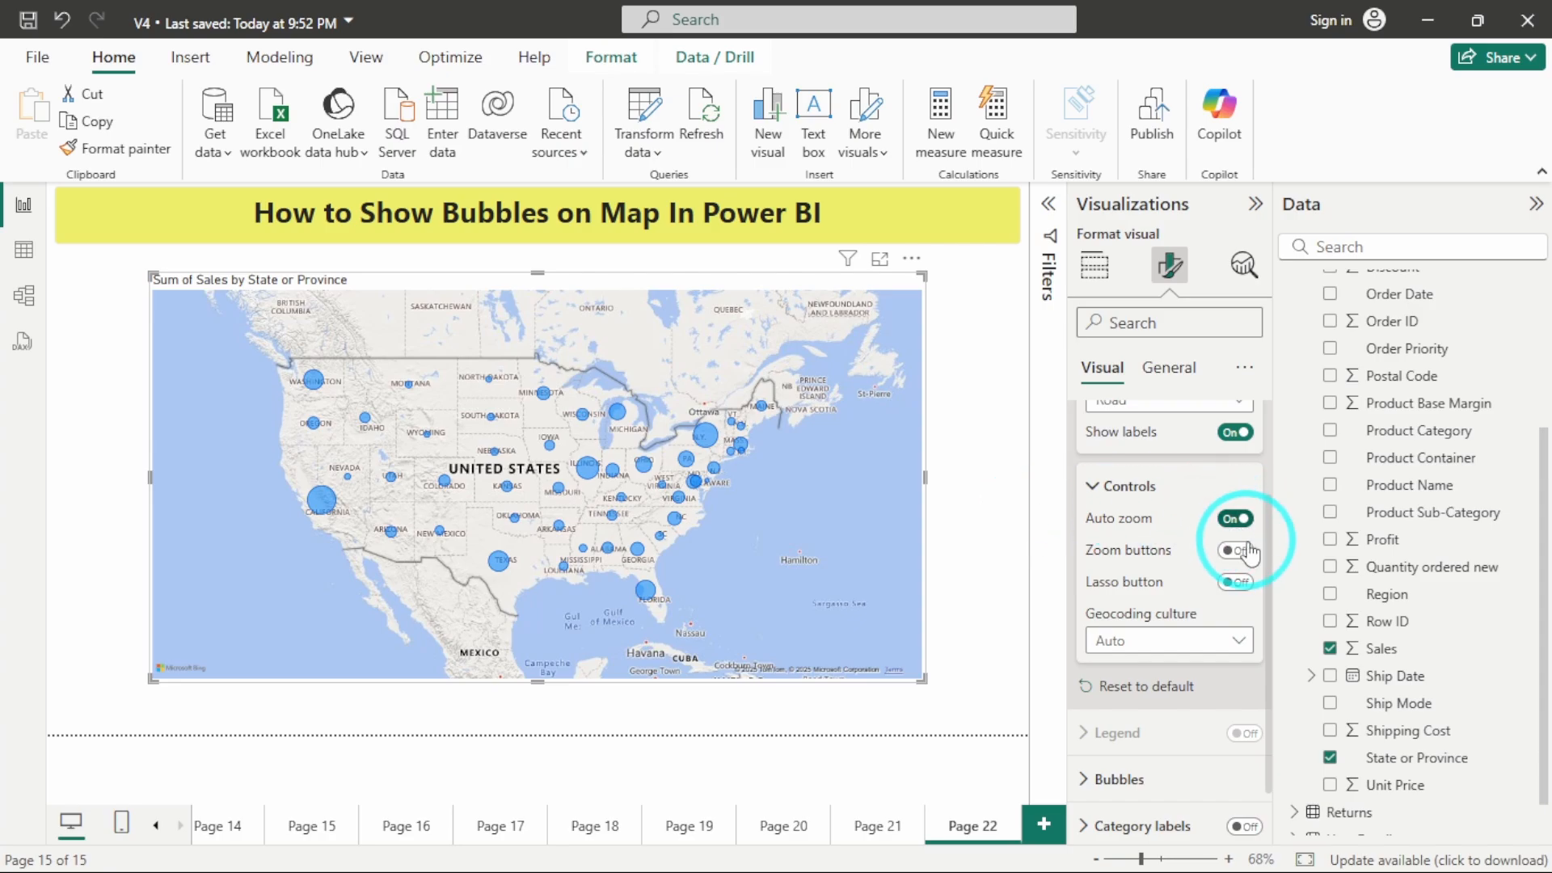
left_click(1235, 550)
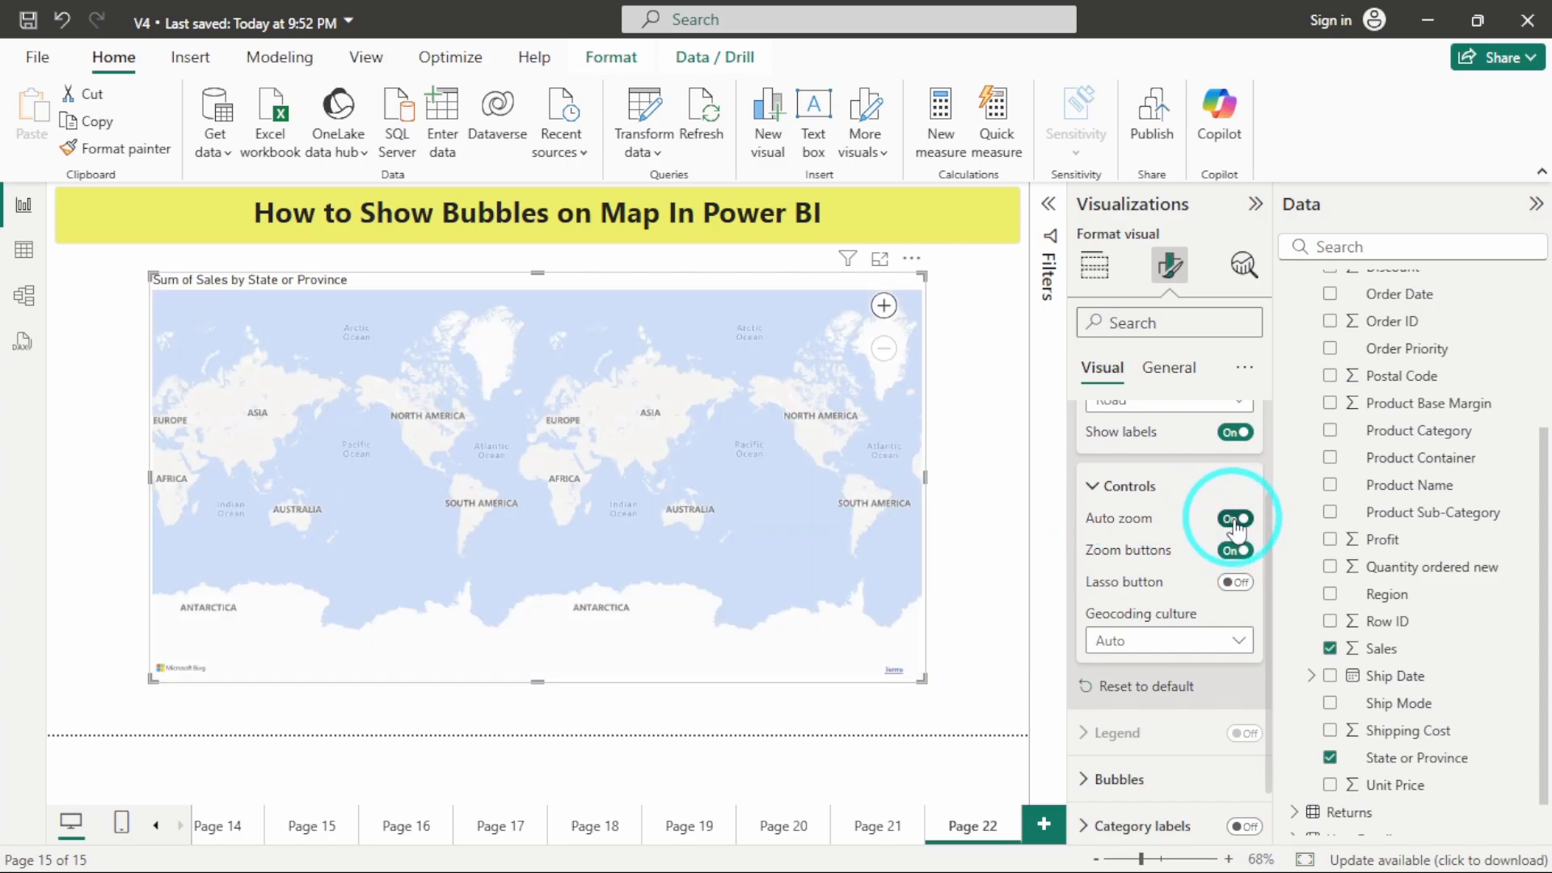
left_click(1234, 518)
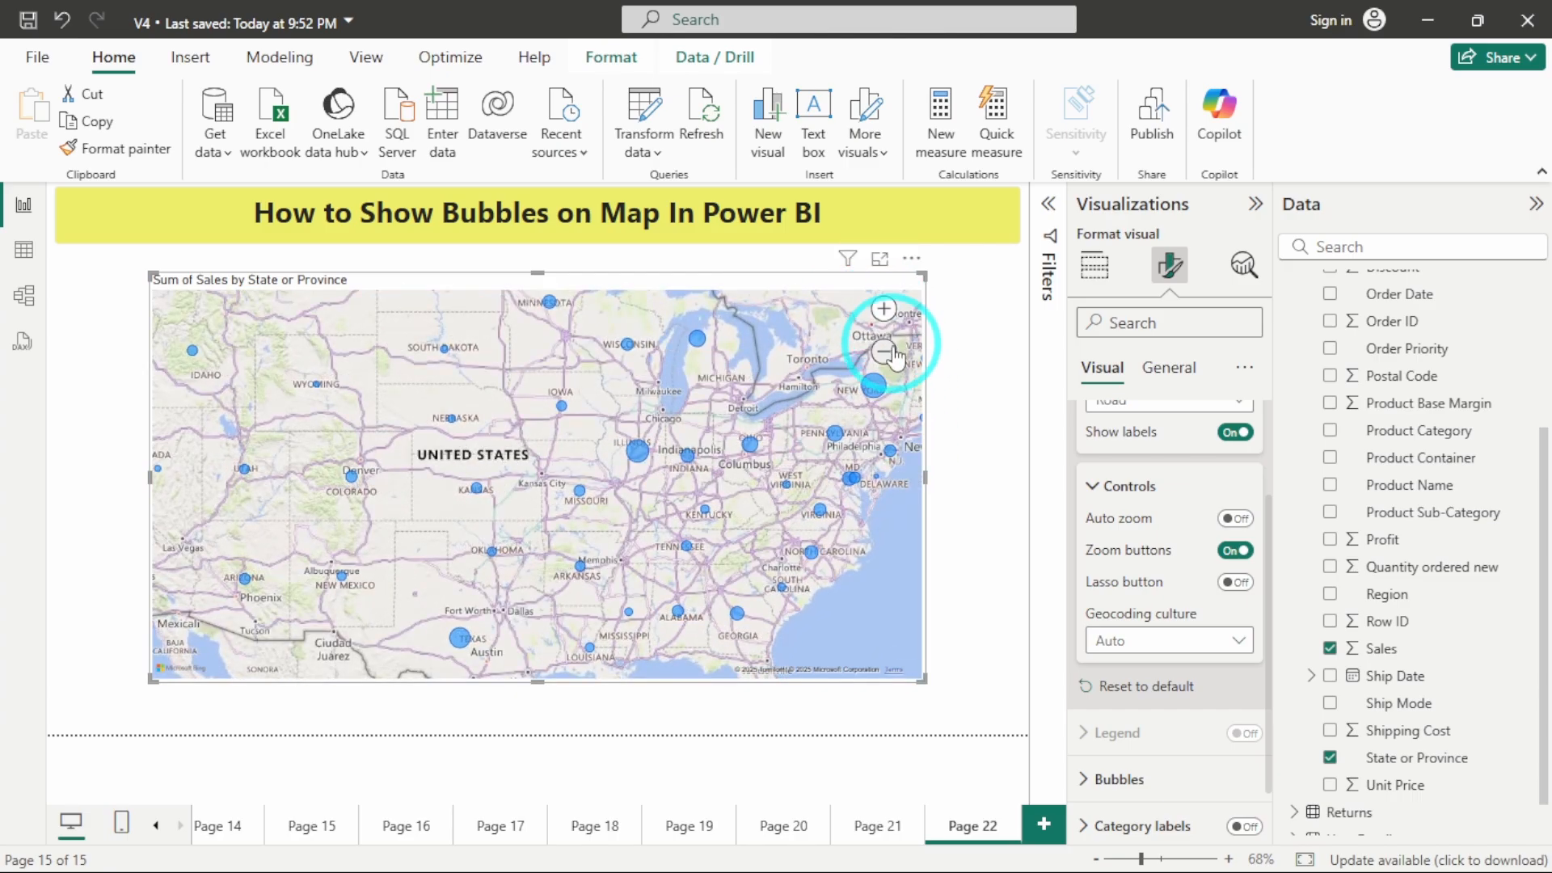
left_click(884, 353)
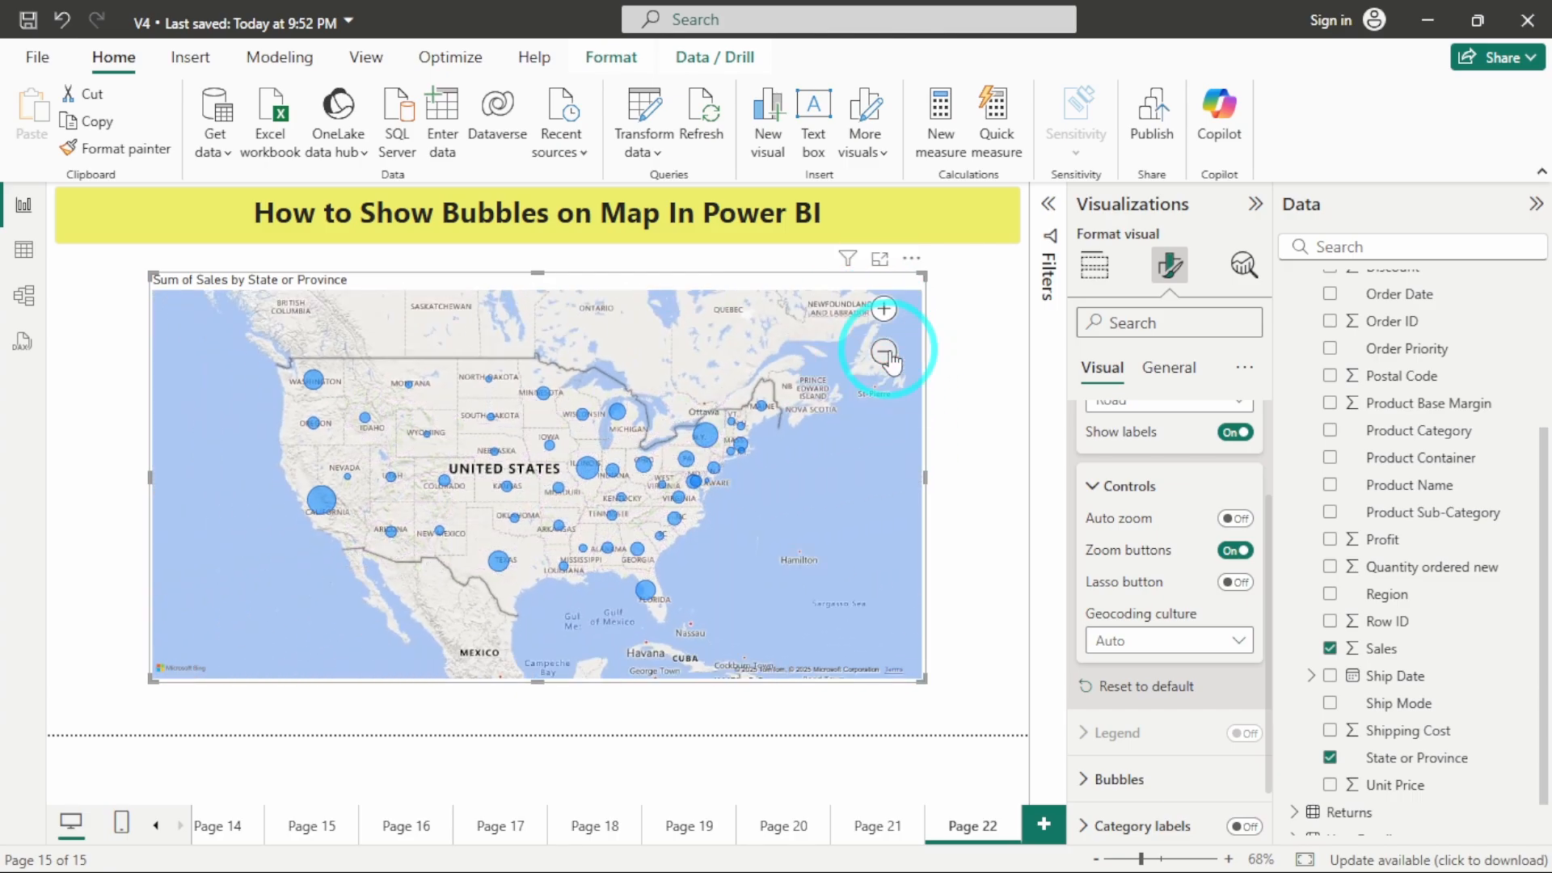
scroll("down", 3)
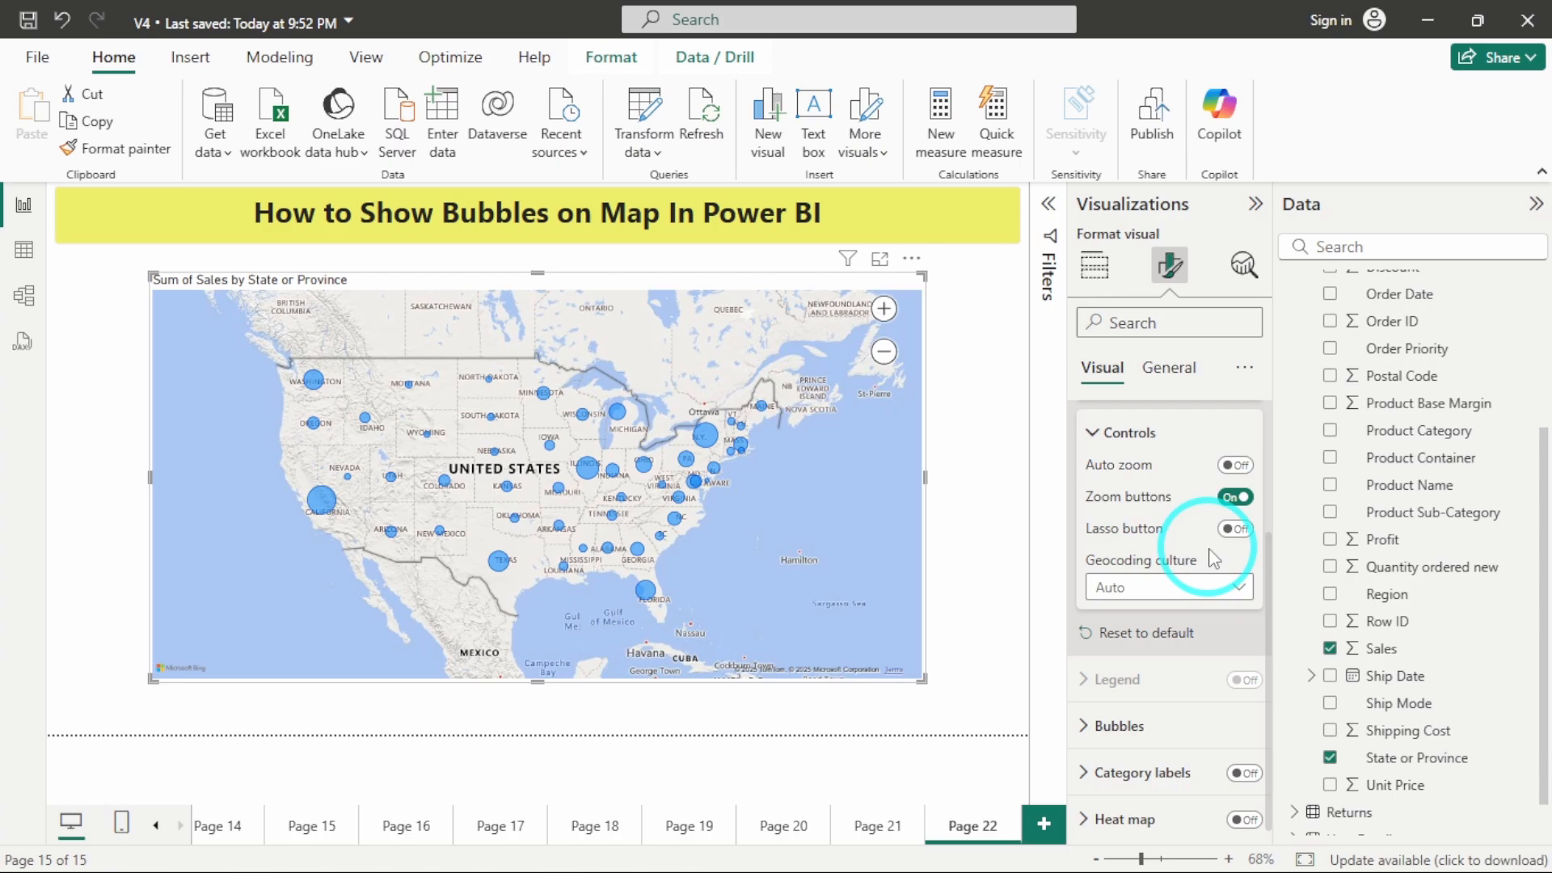
left_click(1235, 464)
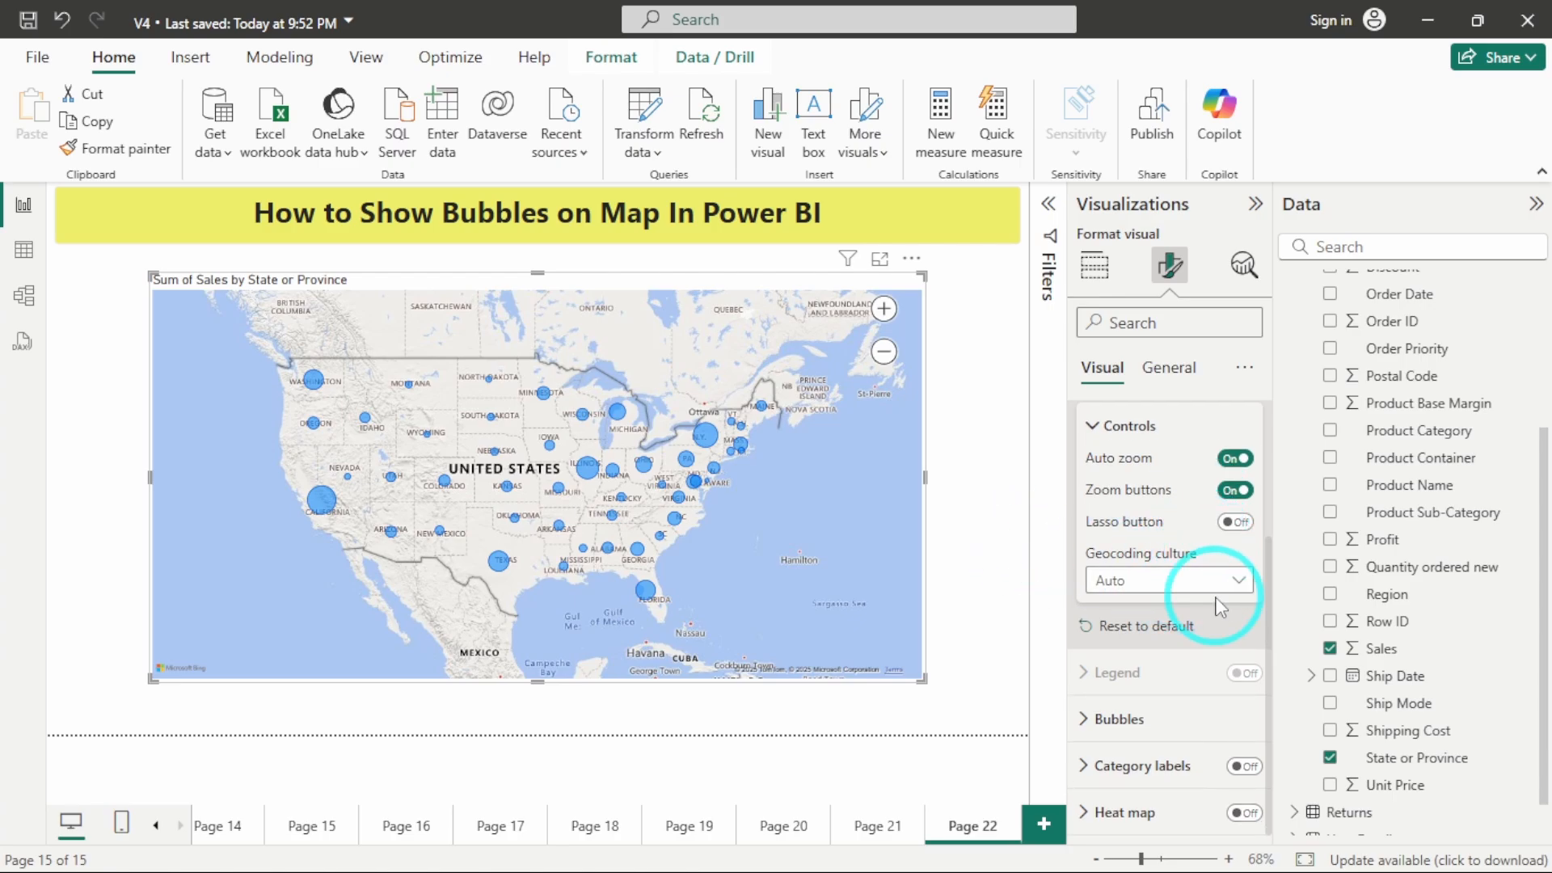
left_click(1119, 718)
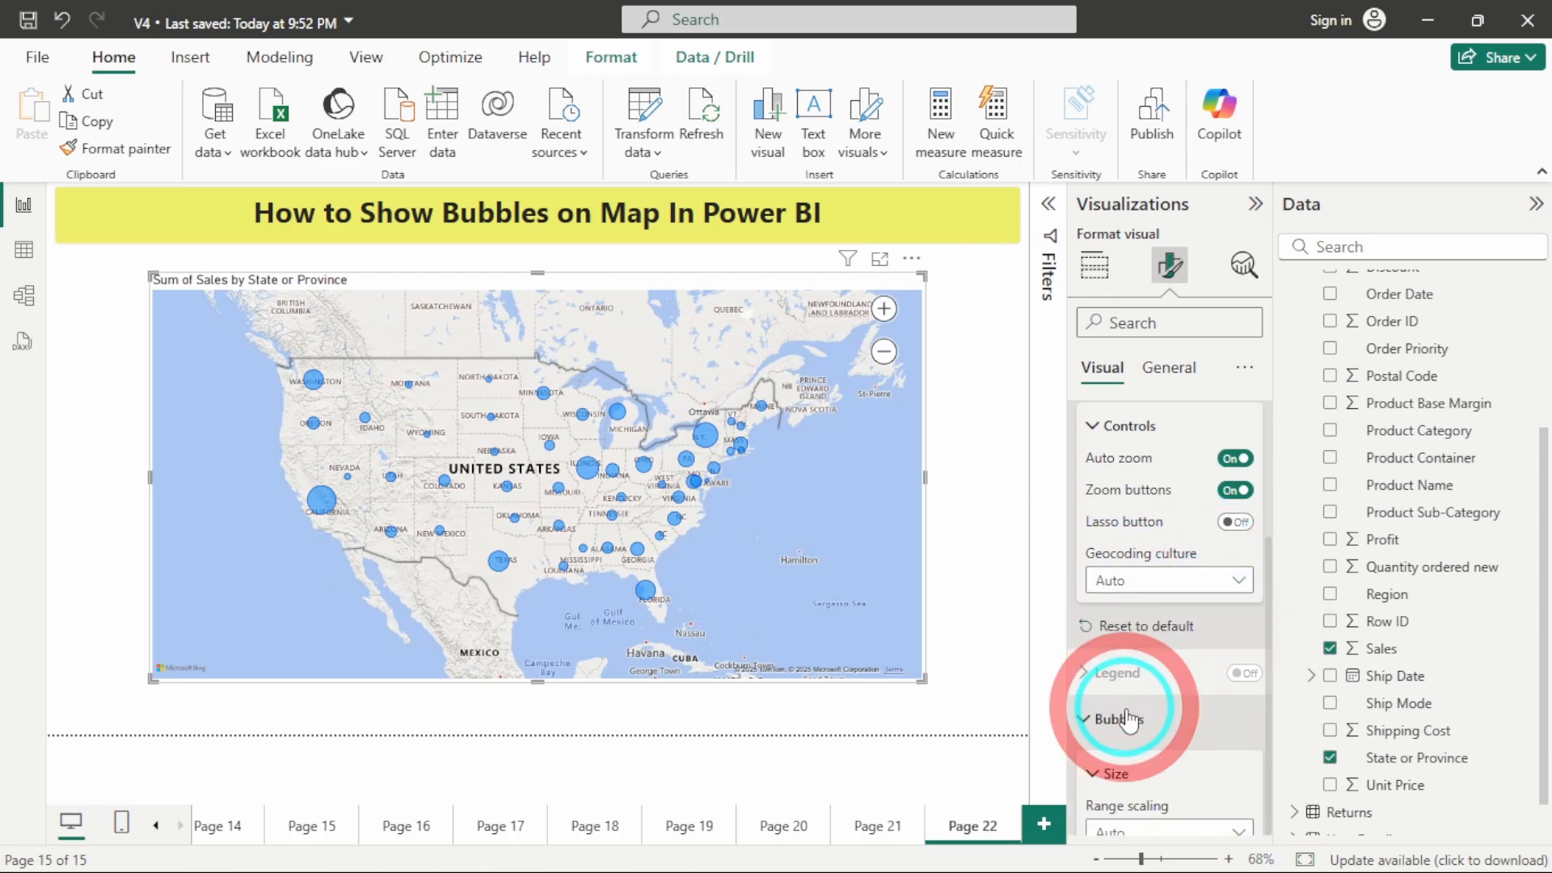
Raise the bubble size from -10 to 5 and expand the bubble Colors settings
left_click(1120, 718)
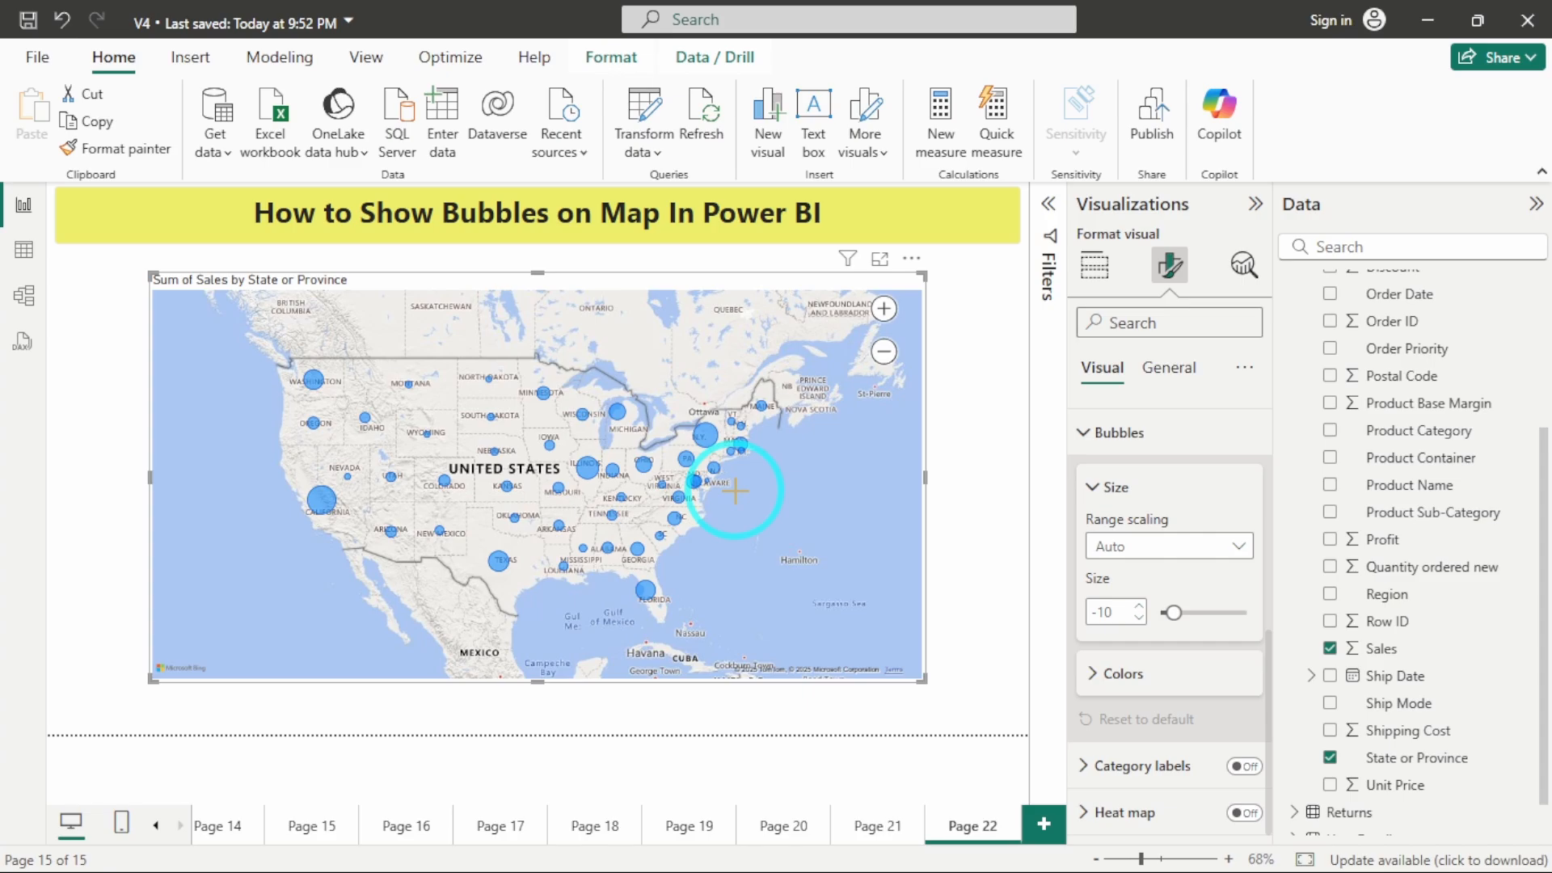
mouse_move(1199, 547)
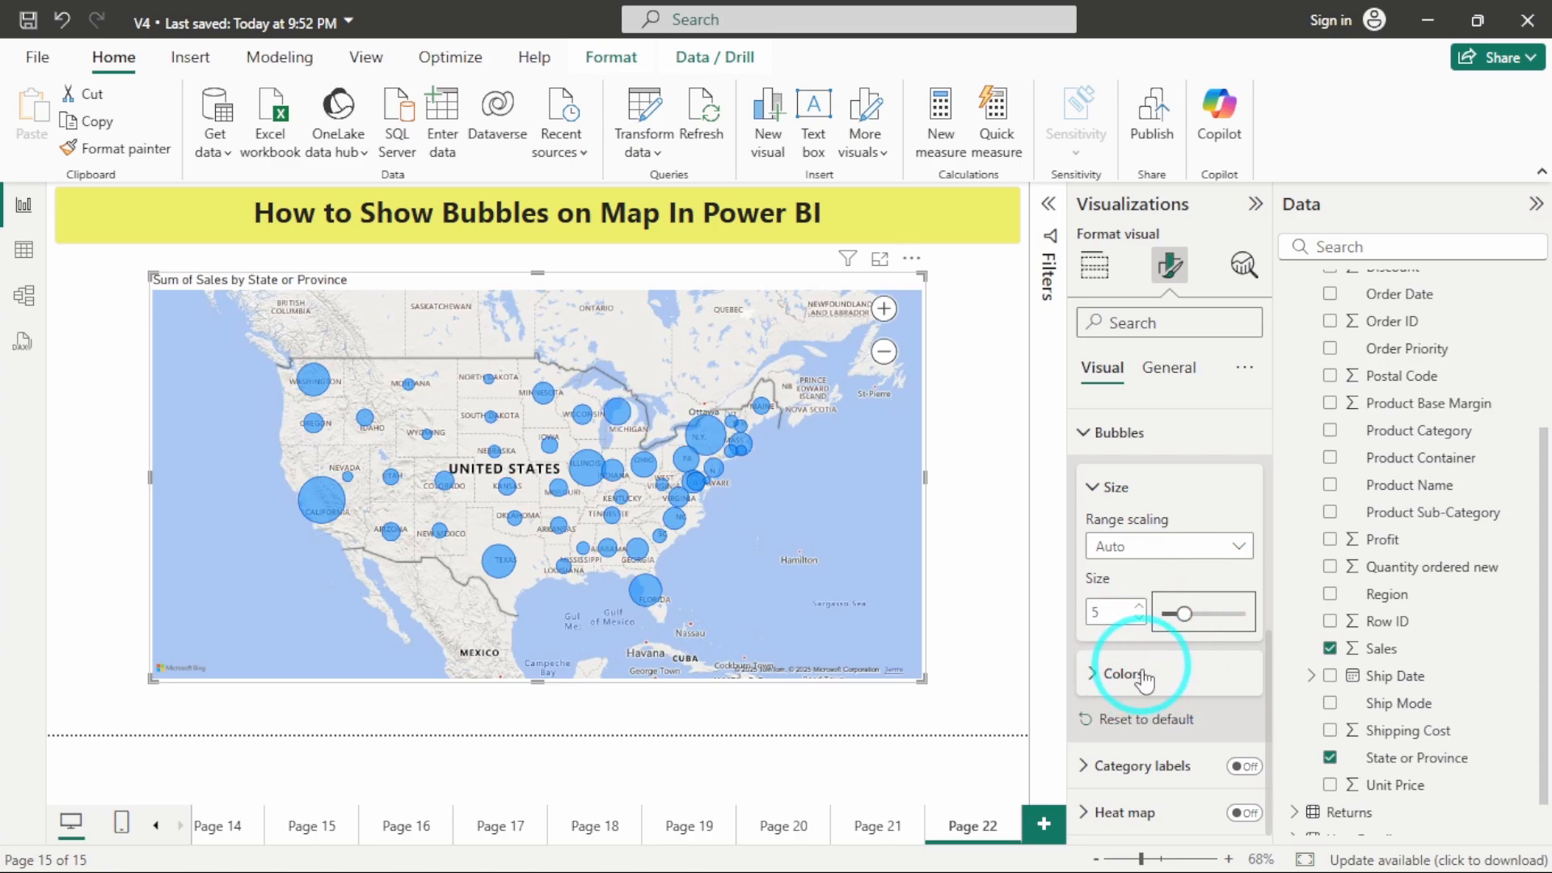
left_click(1121, 674)
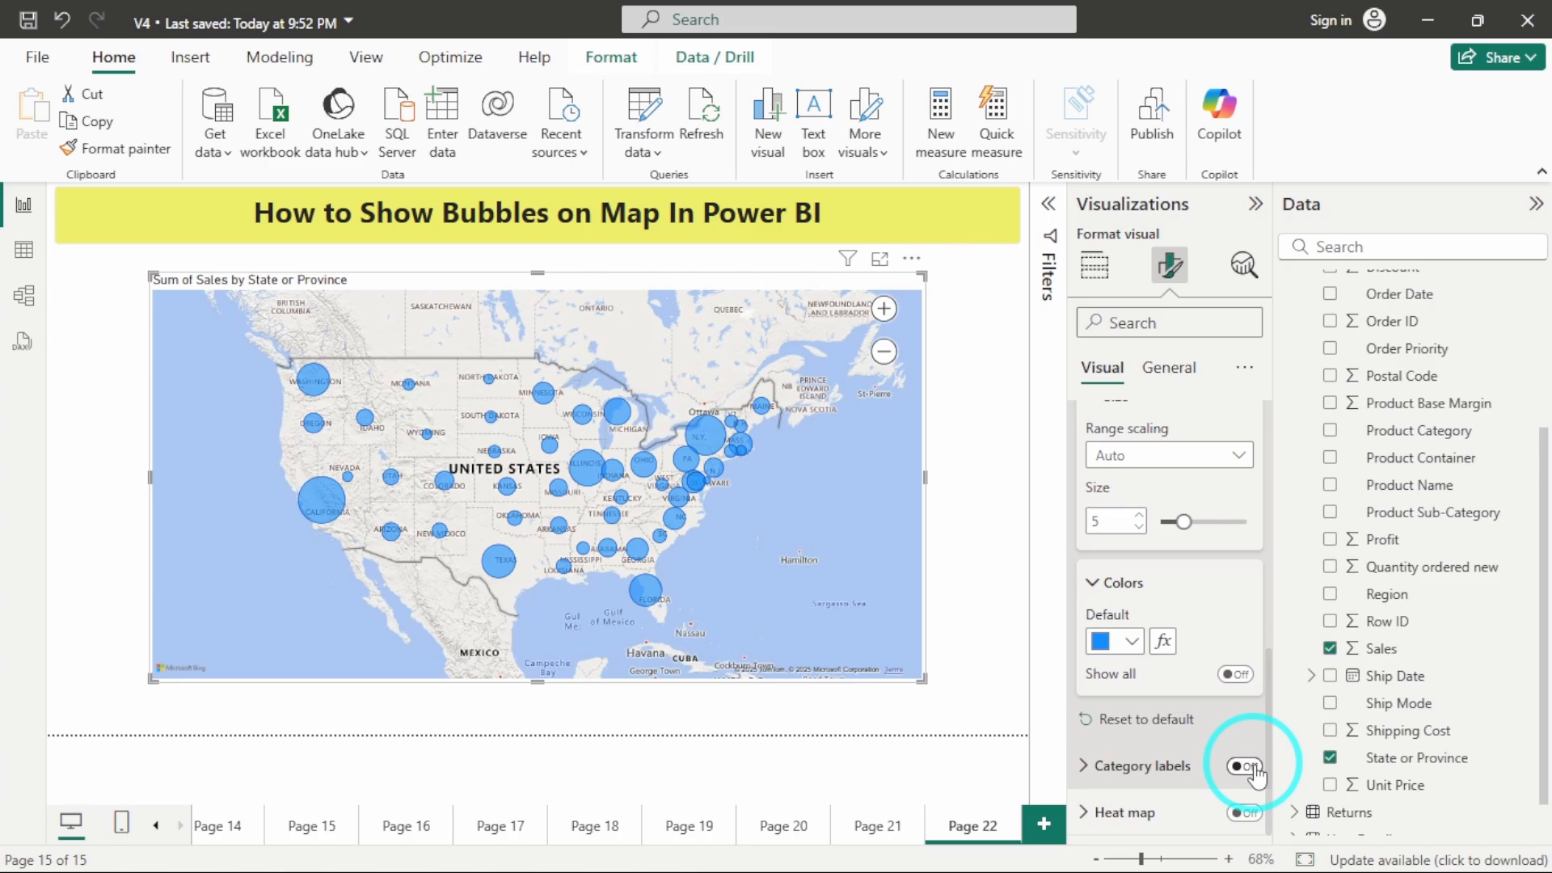
left_click(1239, 766)
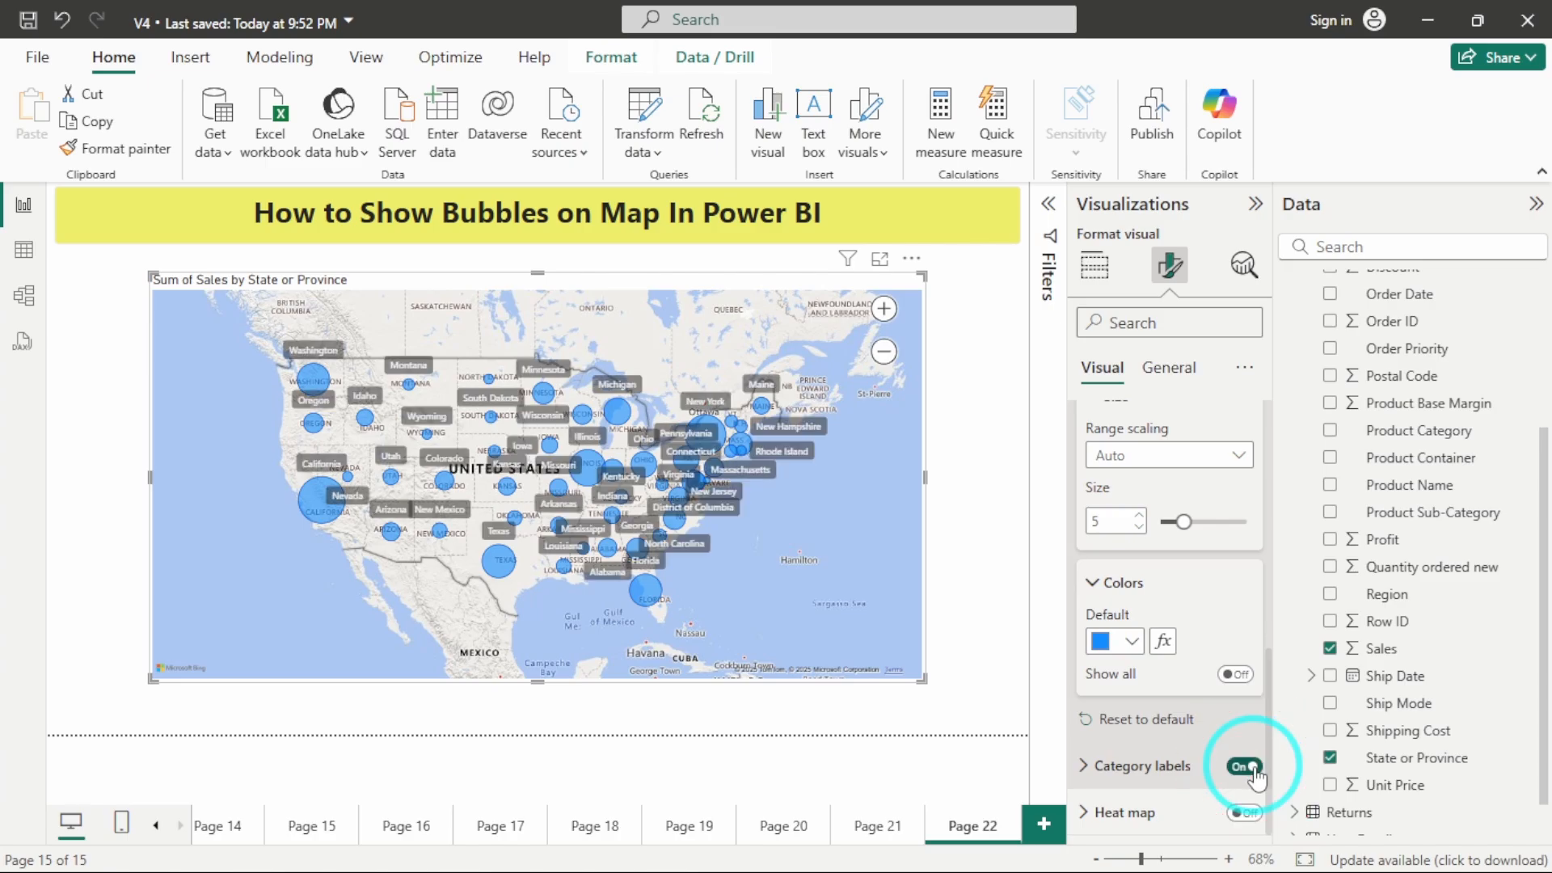
left_click(1236, 766)
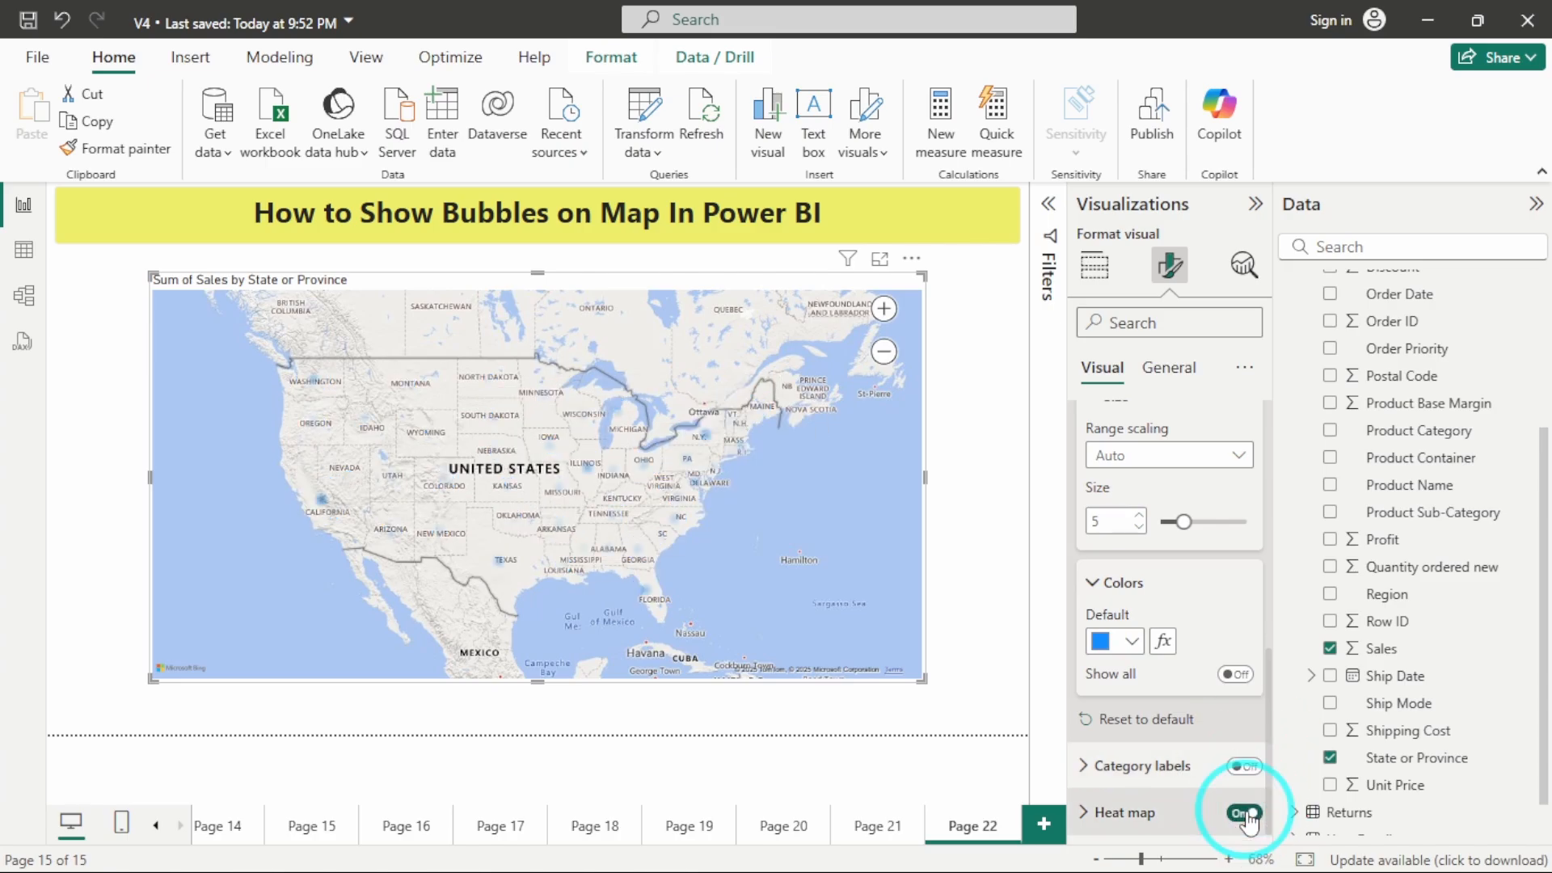
scroll("up", 3)
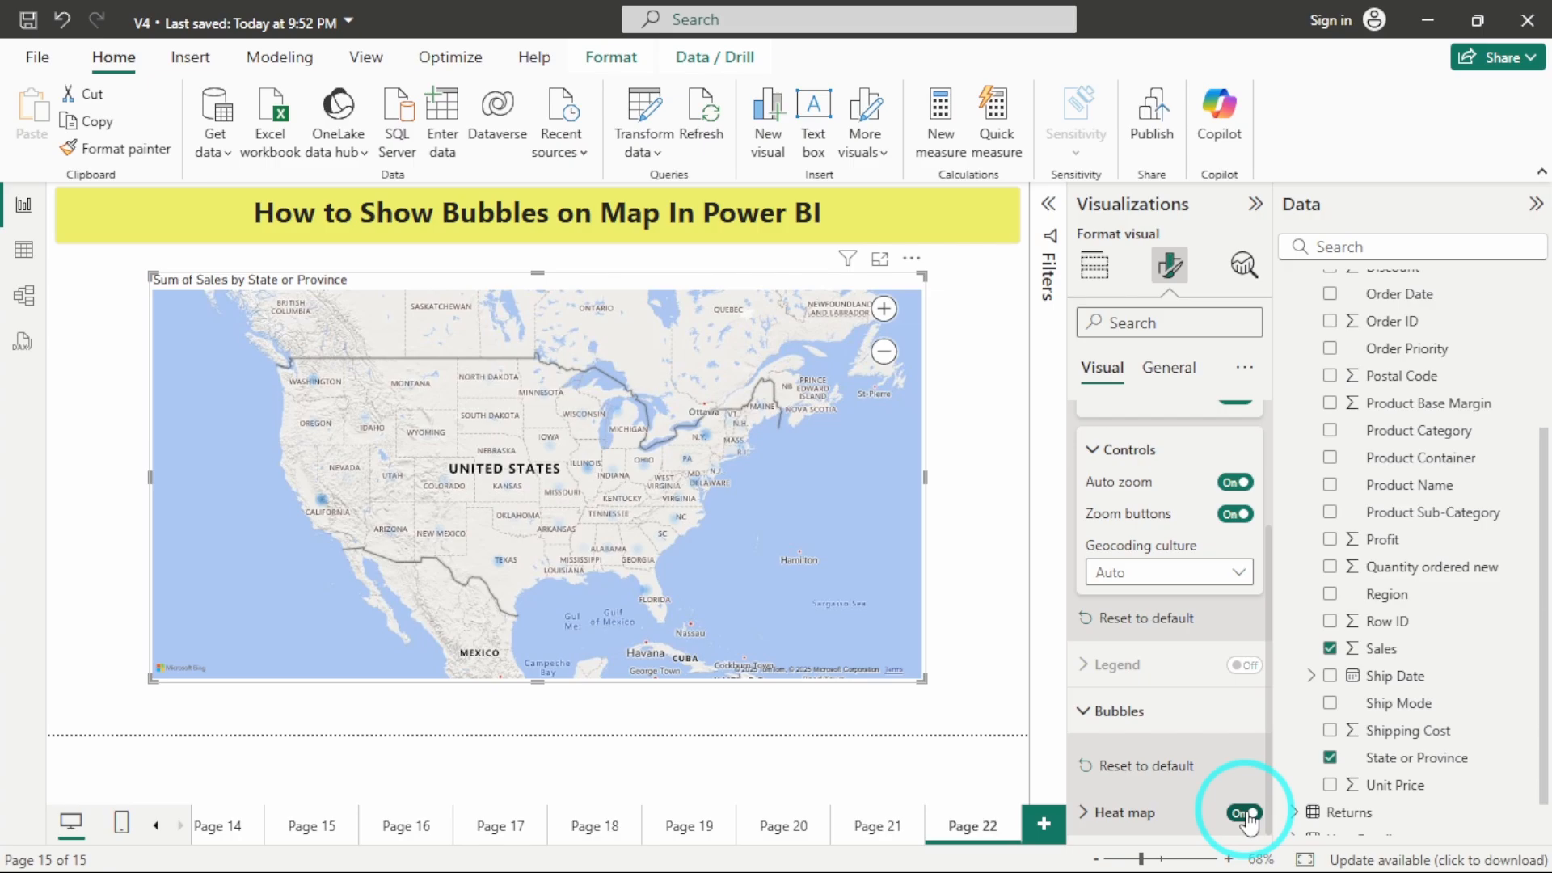
left_click(1233, 811)
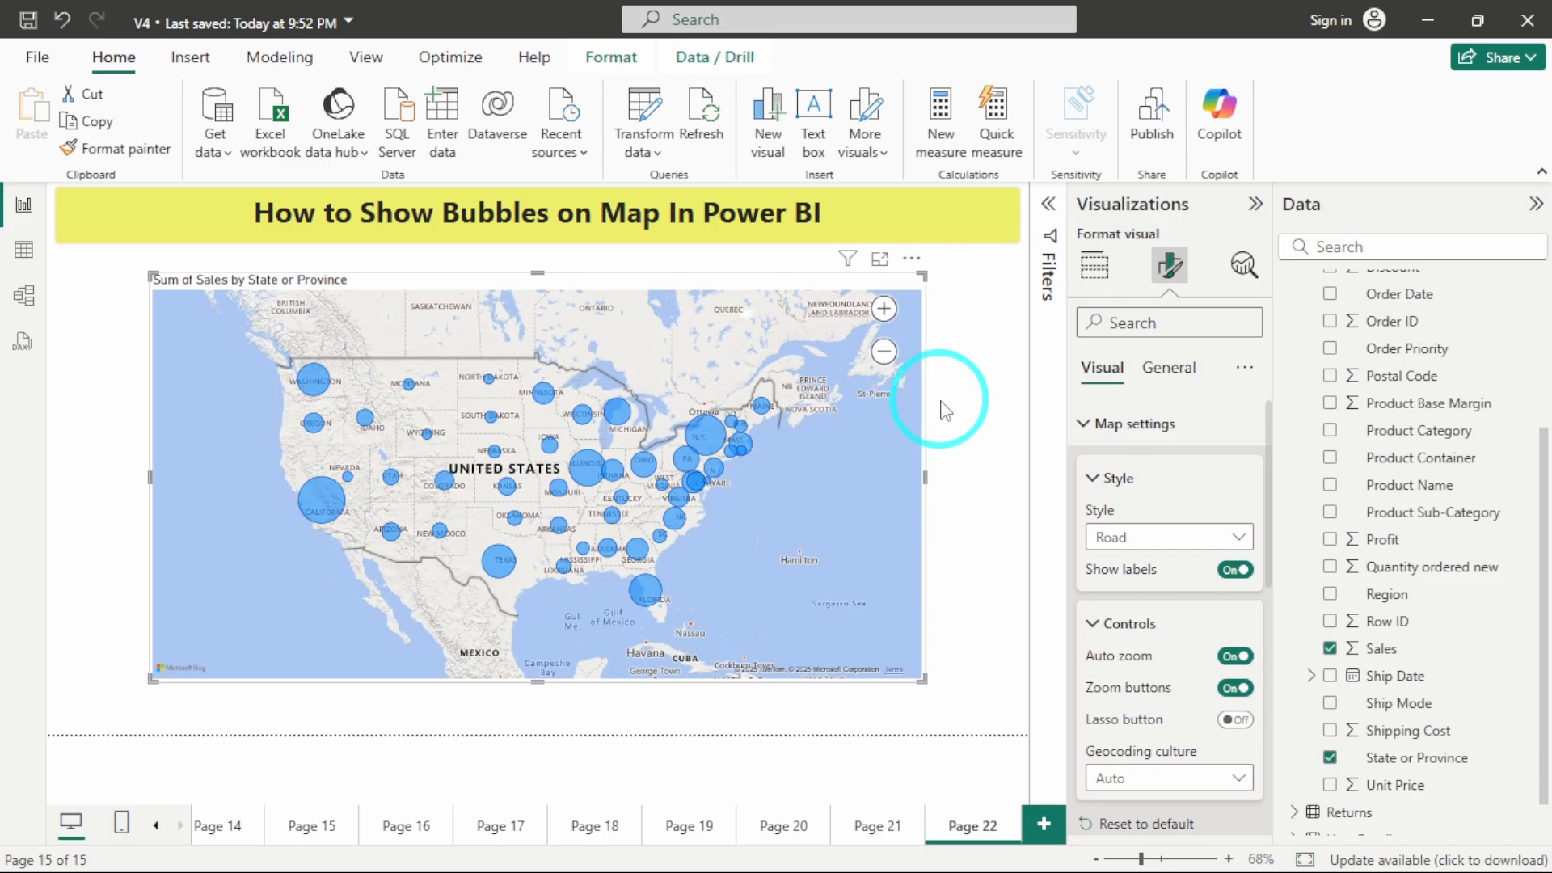
Deselect the map to view the finished Road map with enlarged sales bubbles
left_click(1094, 265)
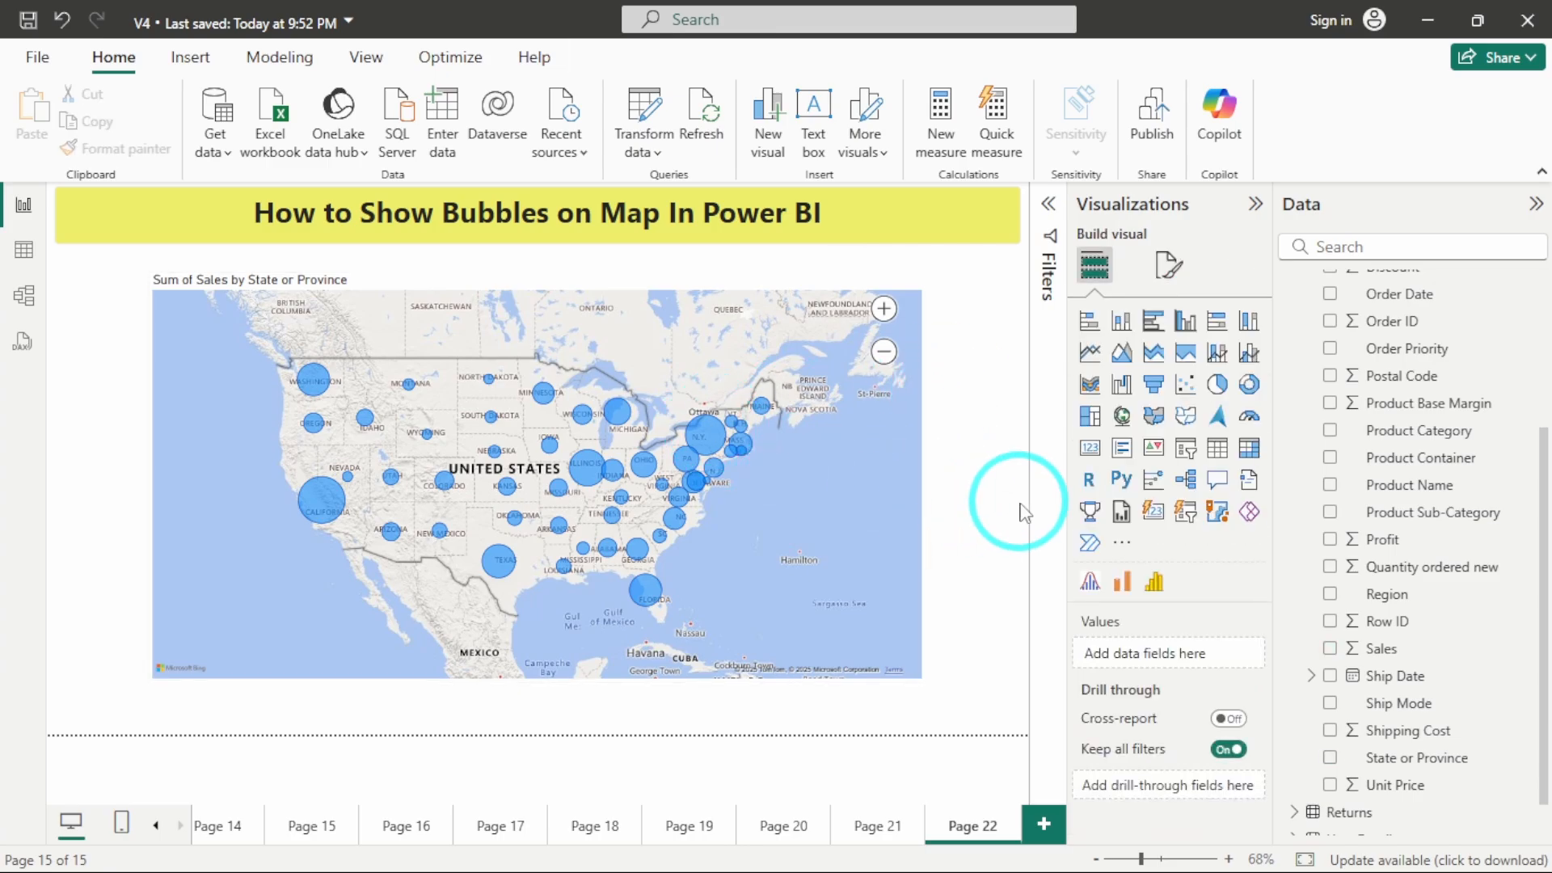
mouse_move(985, 483)
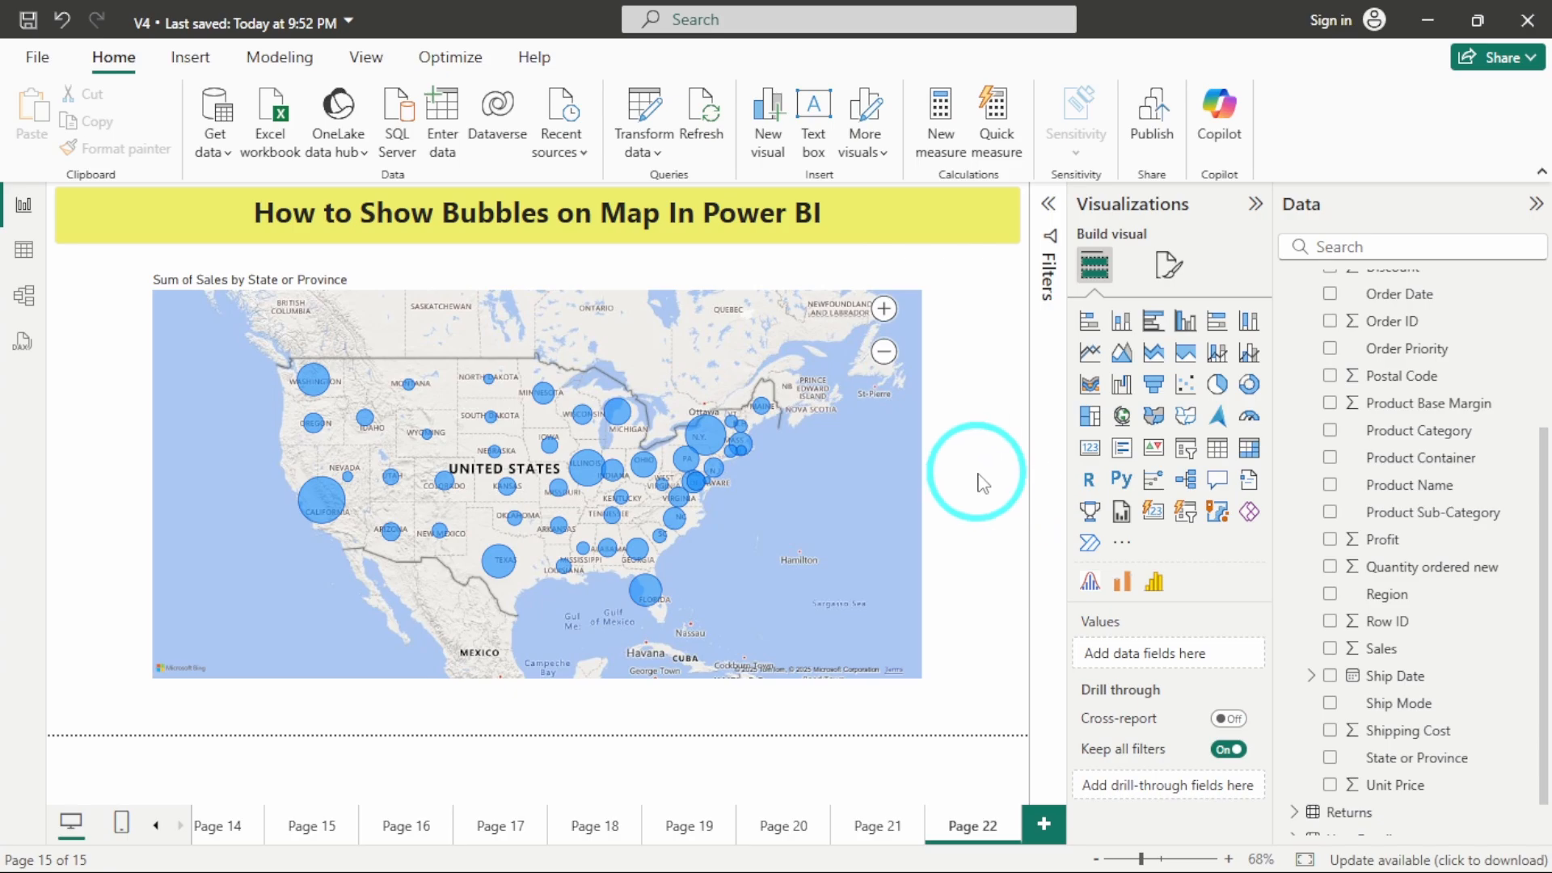